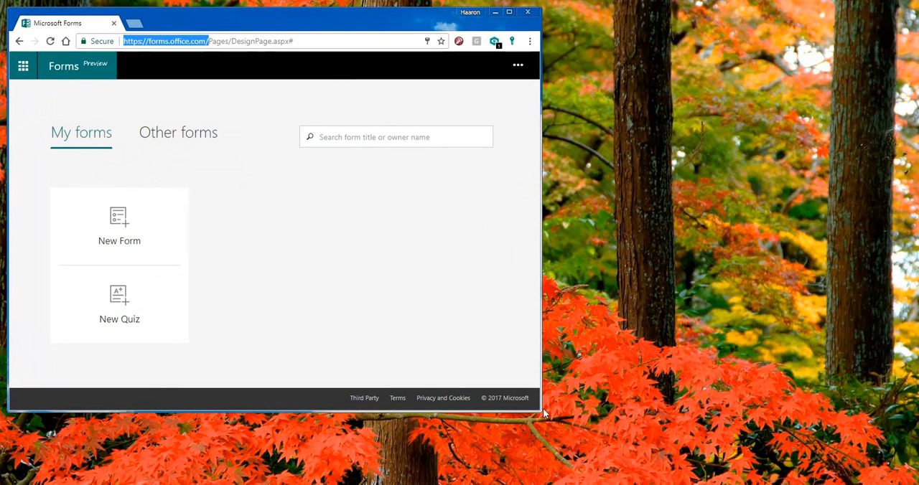
Maximize the browser and start a new blank form in Microsoft Forms
click(510, 12)
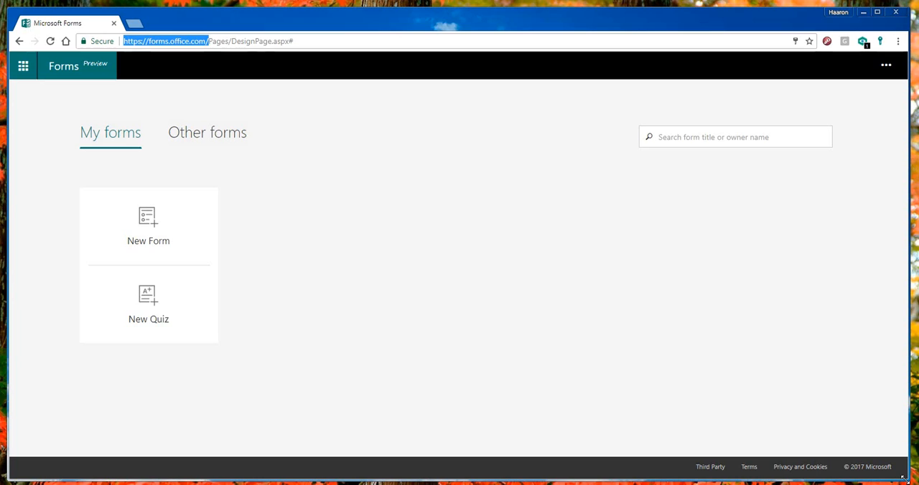
mouse_move(335, 61)
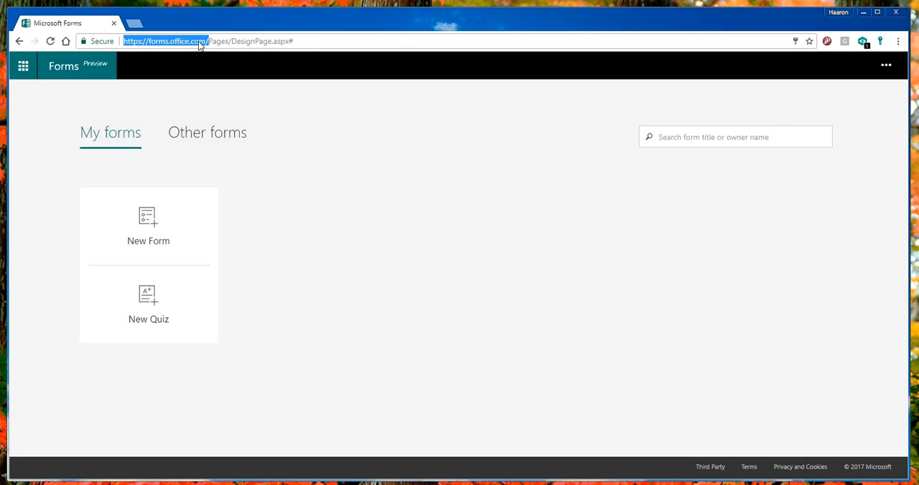
click(207, 41)
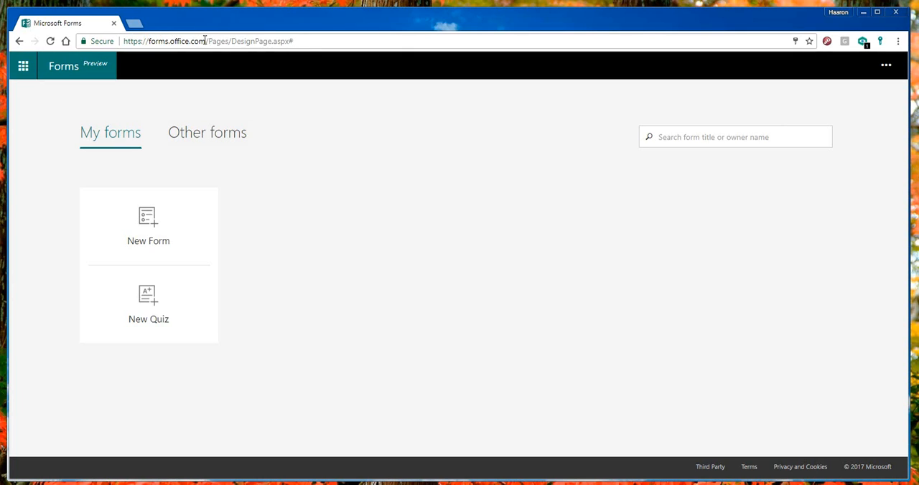
double_click(165, 39)
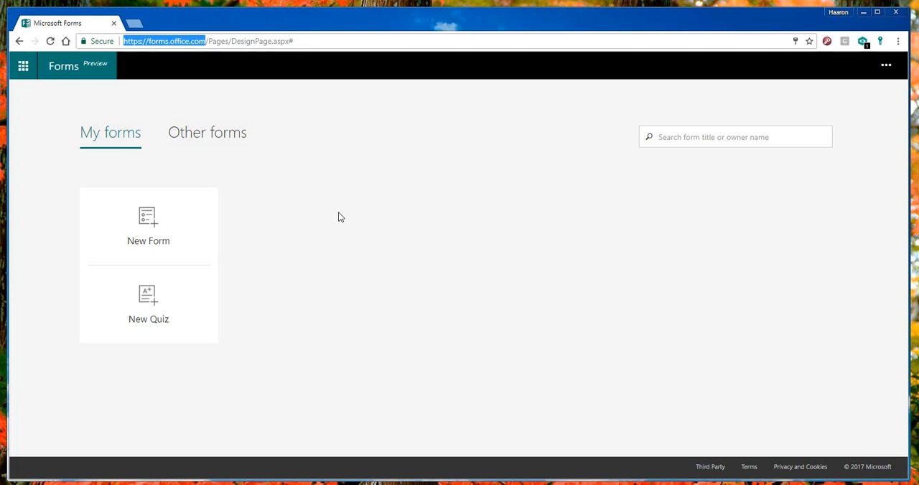
mouse_move(337, 214)
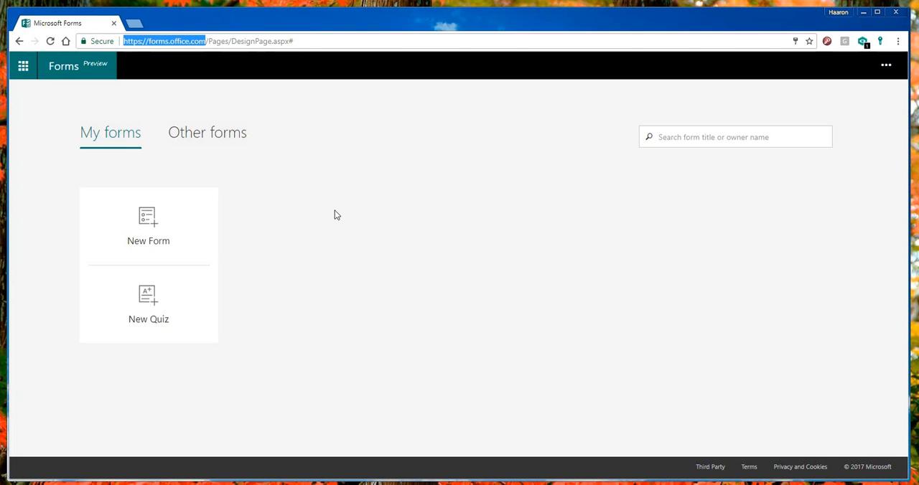
mouse_move(148, 219)
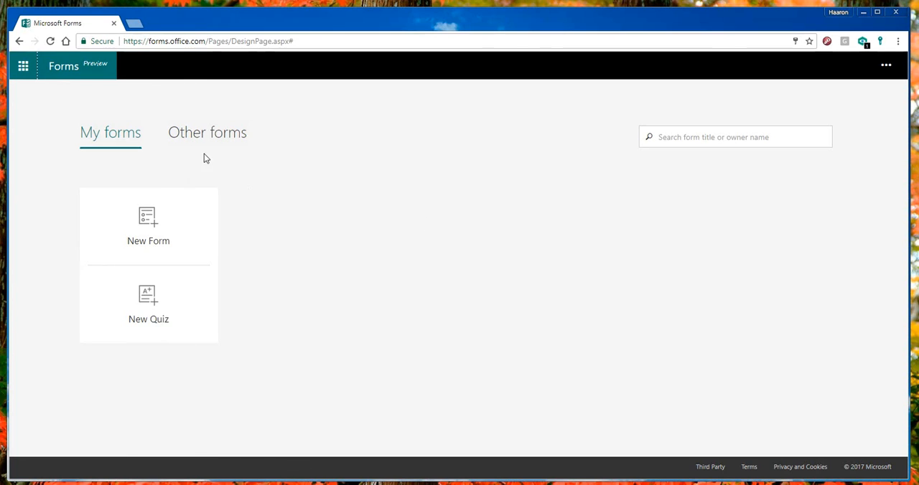
mouse_move(232, 139)
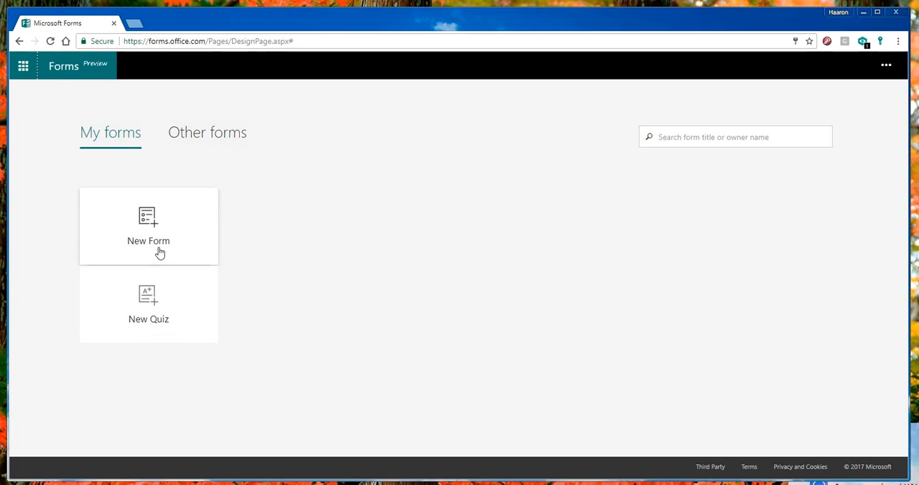
mouse_move(159, 253)
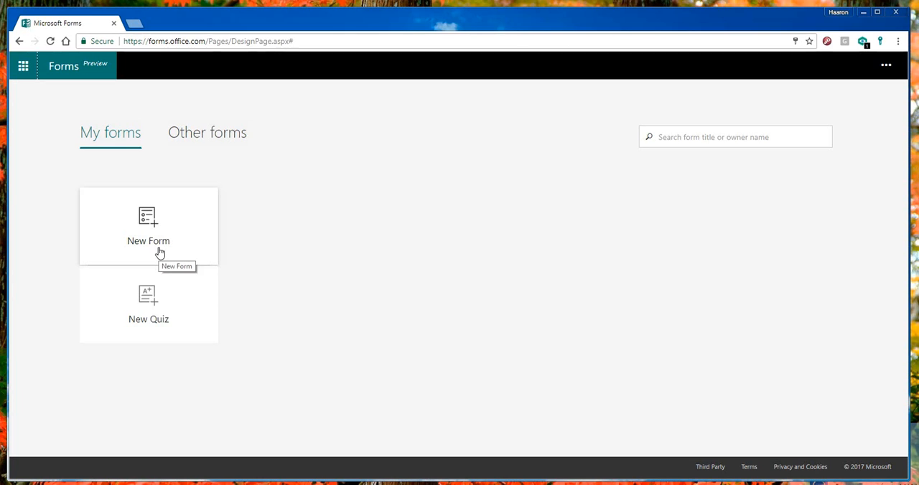
click(148, 226)
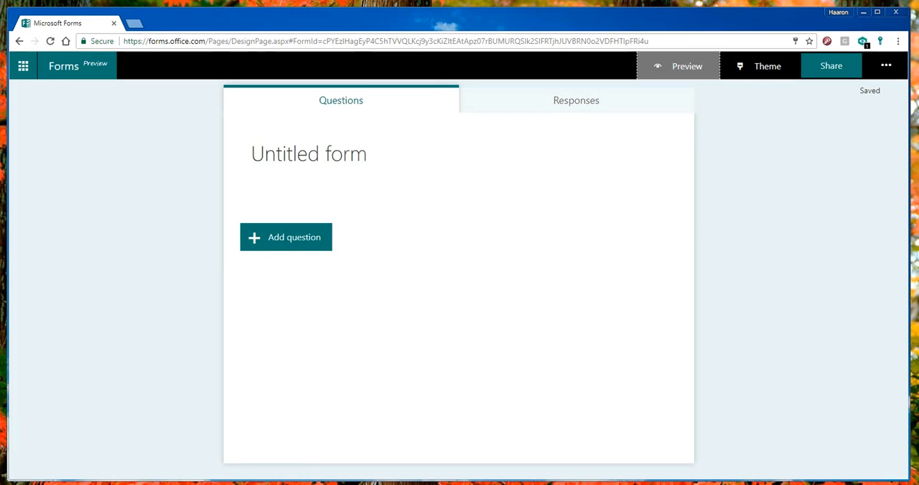
mouse_move(629, 272)
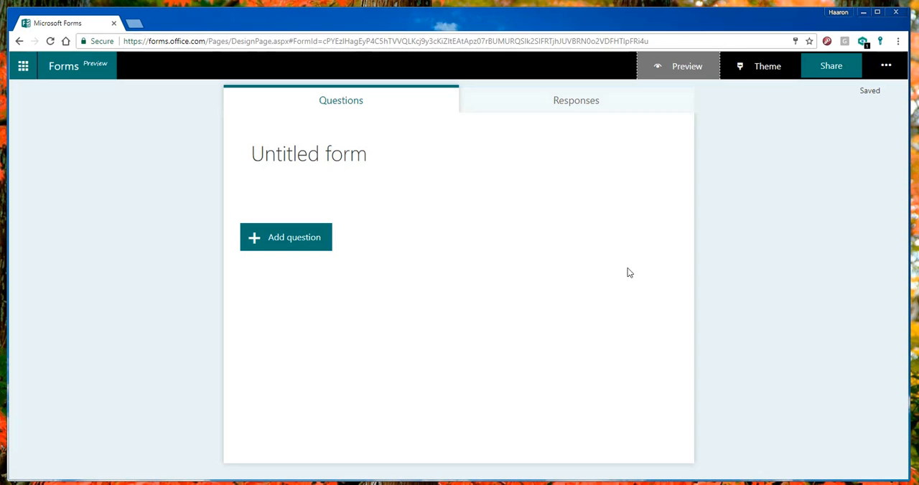
Title the form 'Customer Satisfaction Survey' with a description about recently provided professional services for a technical issue
click(308, 153)
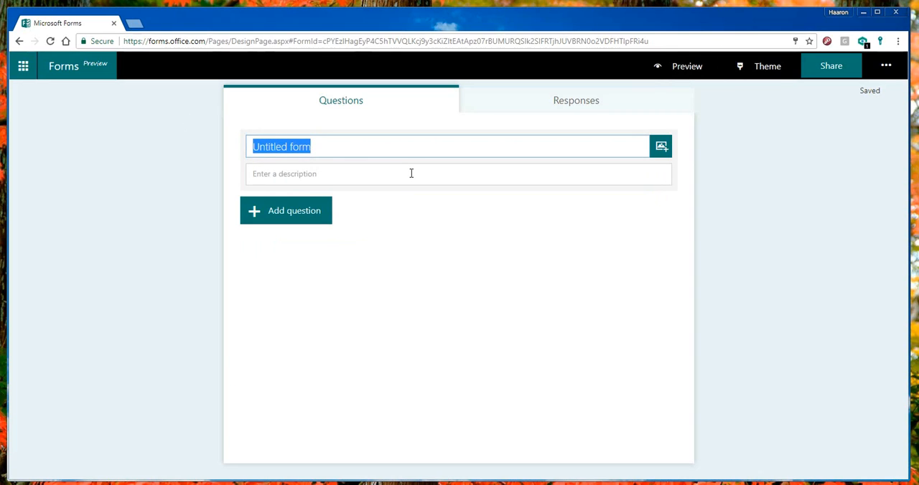
text(Customer Satisfaction Survey)
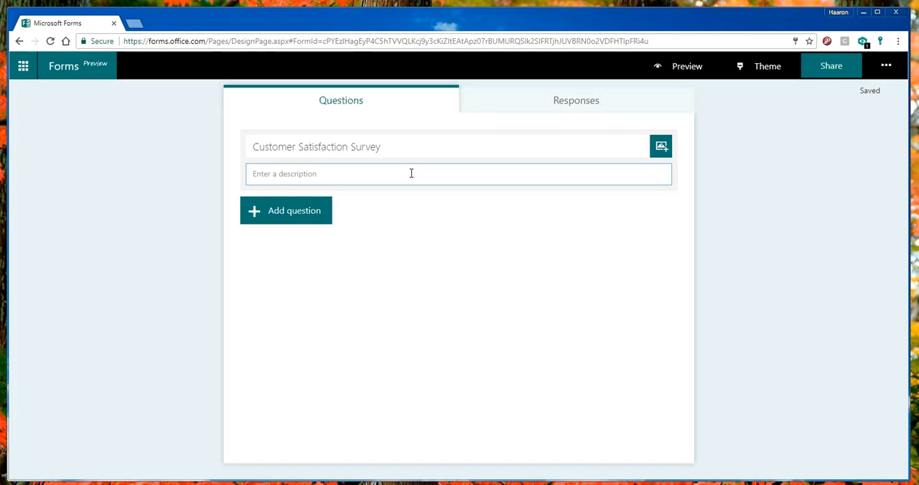
text(Recen)
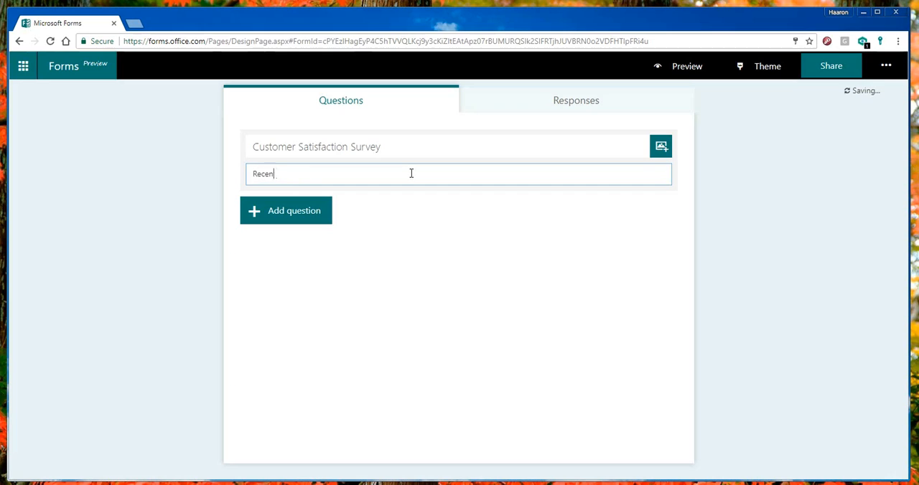
text(tly)
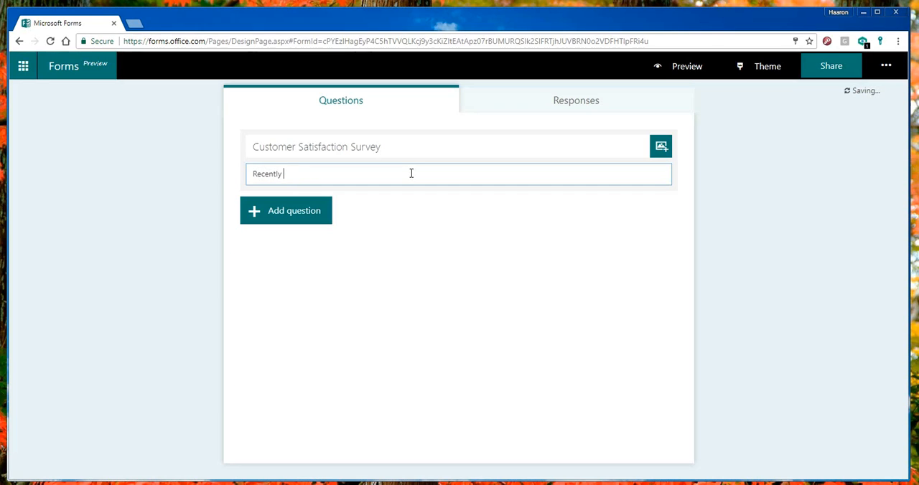
text(we provided professional services for your organization related to an technical issue or support incident)
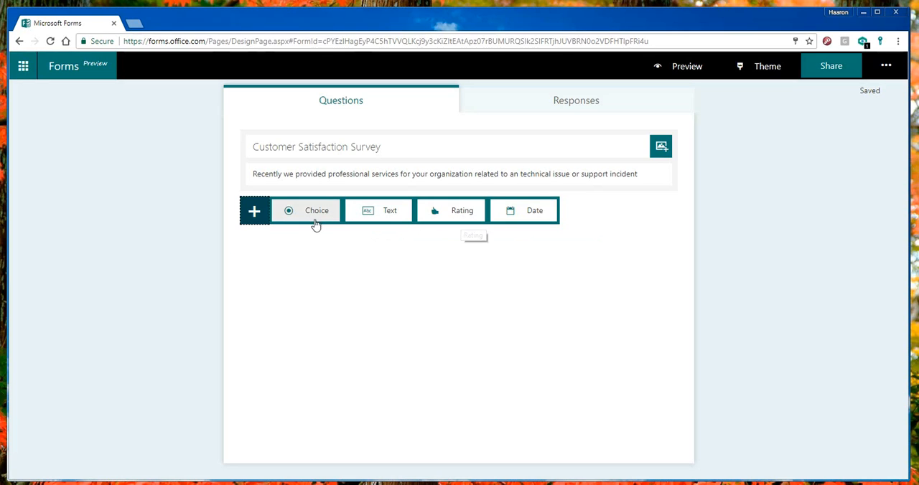
mouse_move(315, 217)
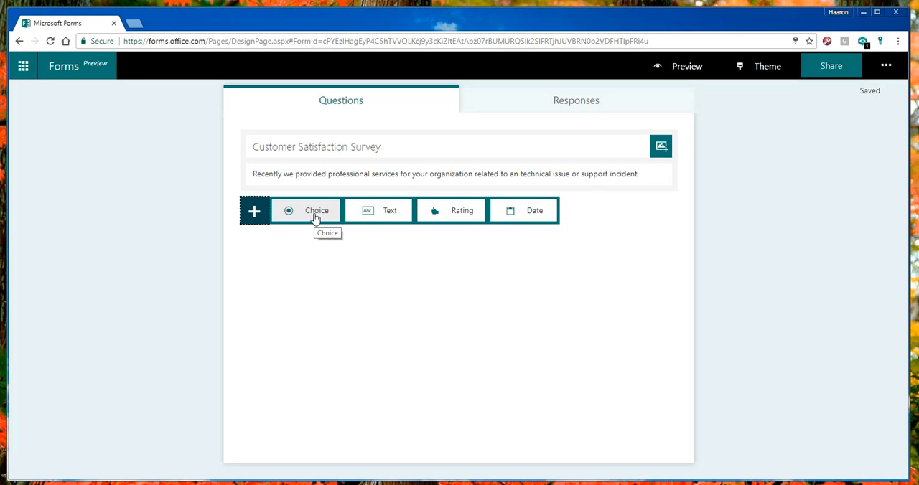
Add a required choice question 'Do you feel that the issue has been resolved?' with Yes and No answers
click(315, 210)
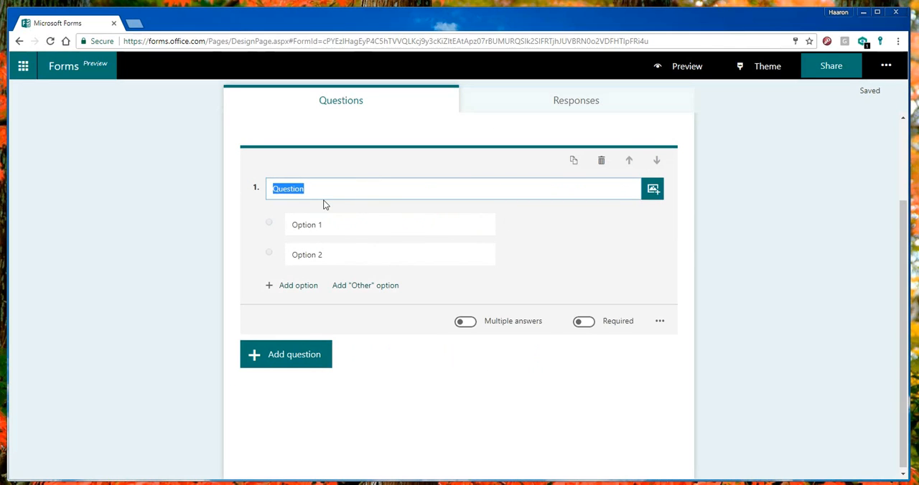
text(Do)
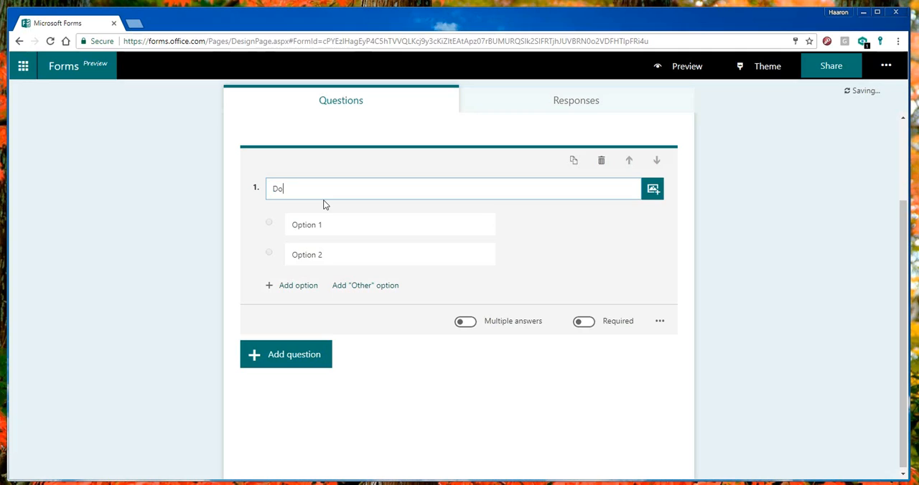
text(o you feel that the issue has been resolved?)
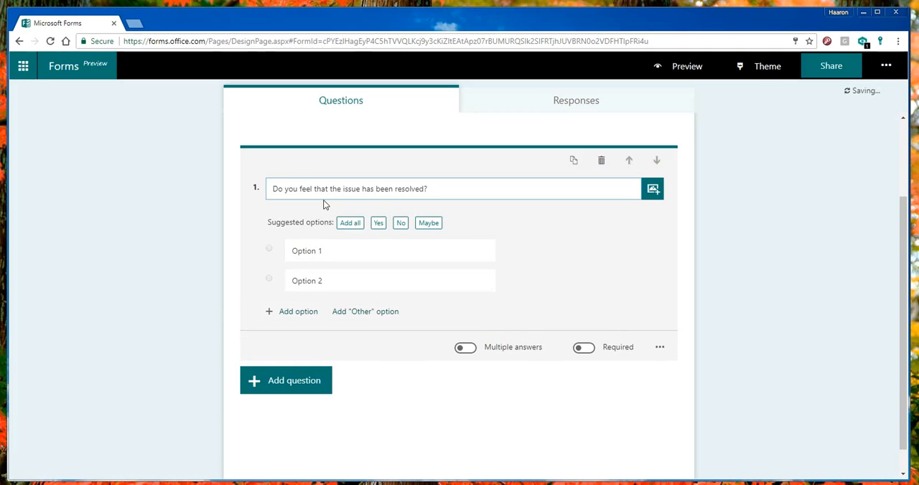
click(378, 222)
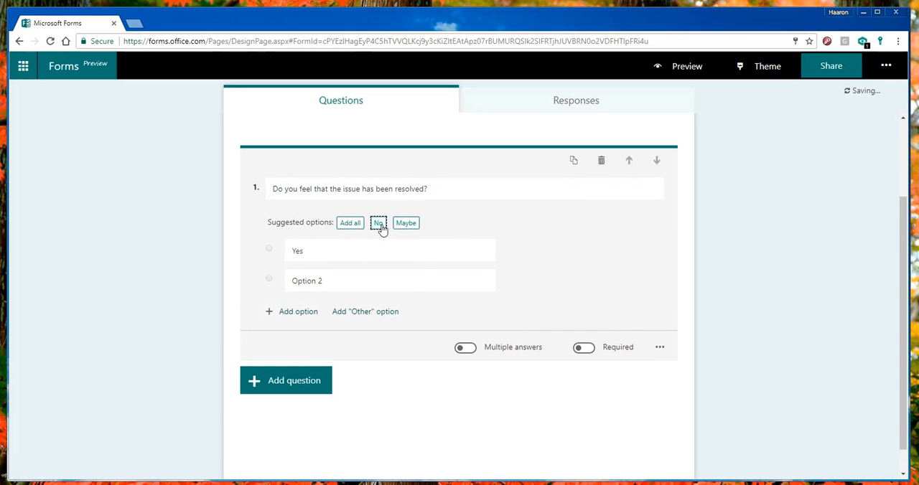
click(378, 223)
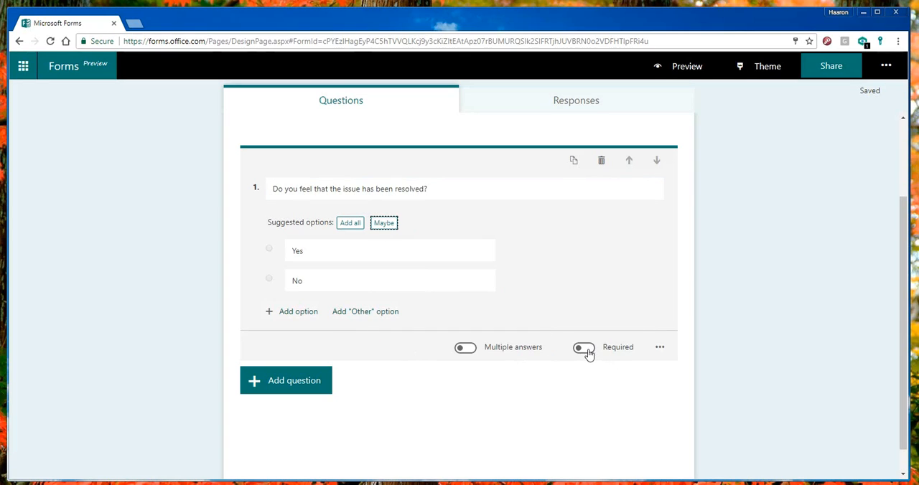
click(584, 348)
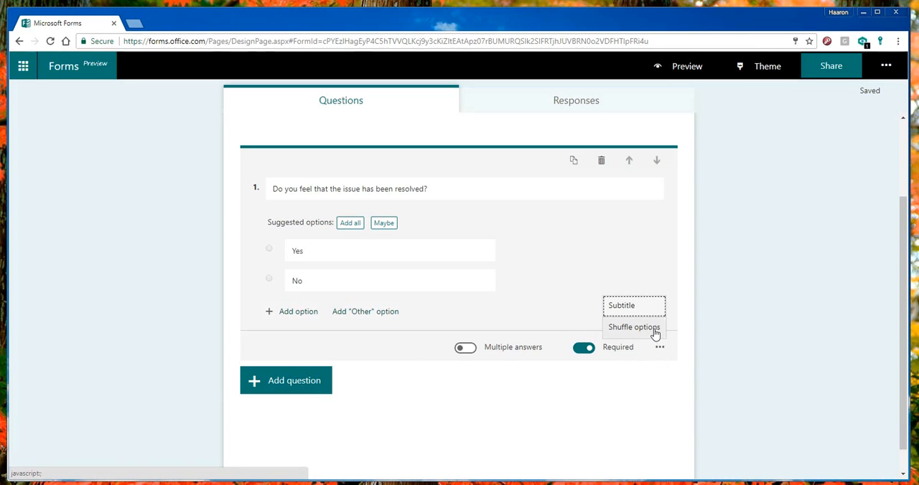
mouse_move(642, 315)
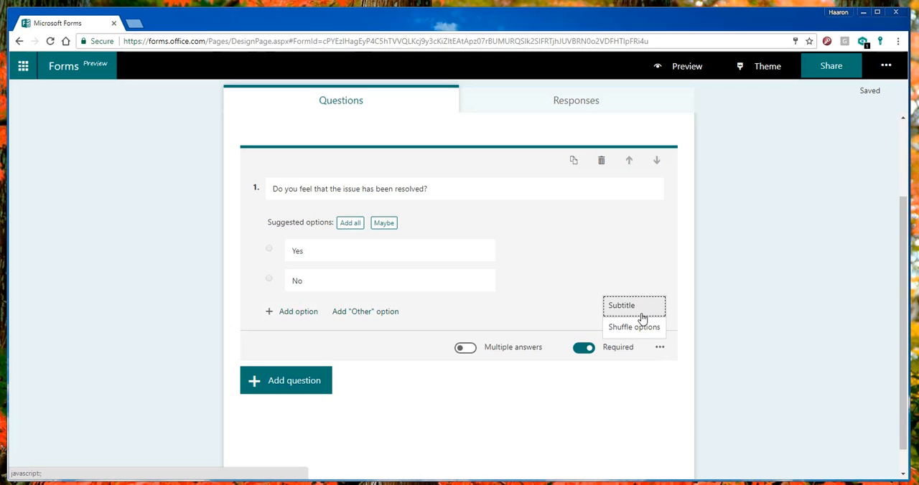
mouse_move(648, 318)
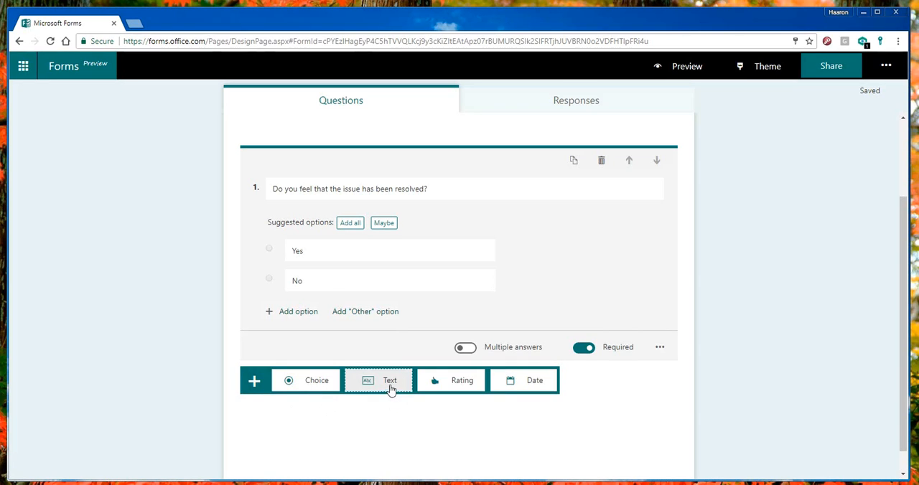
Add a text question 'Feel free to enter any comment about this issue (especially if you feel that it was not resolved)'
click(389, 379)
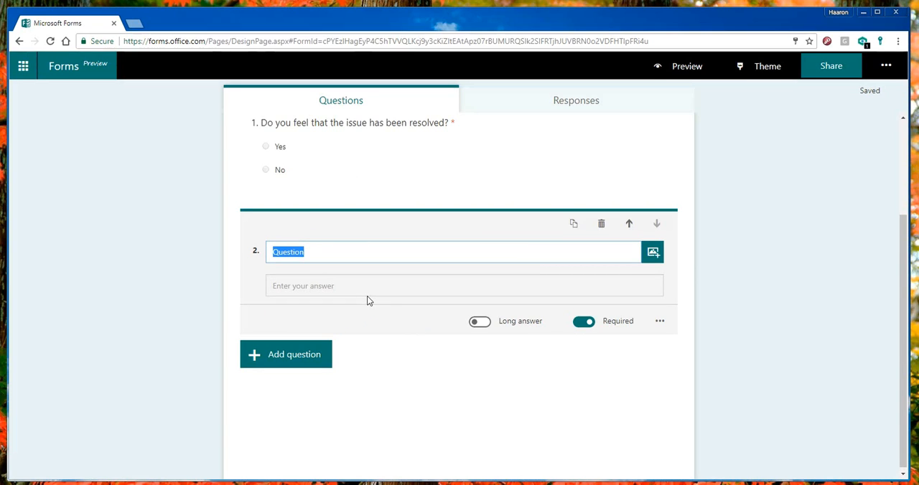
text(Feel free to)
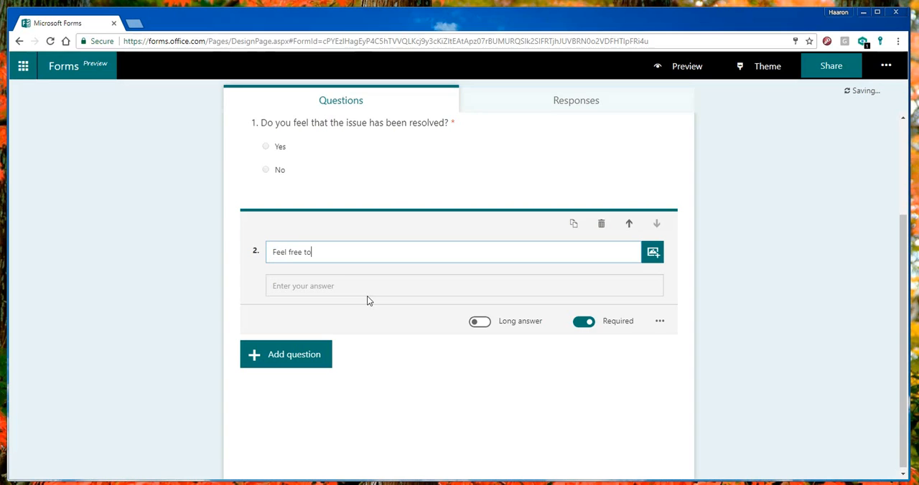
text(enter)
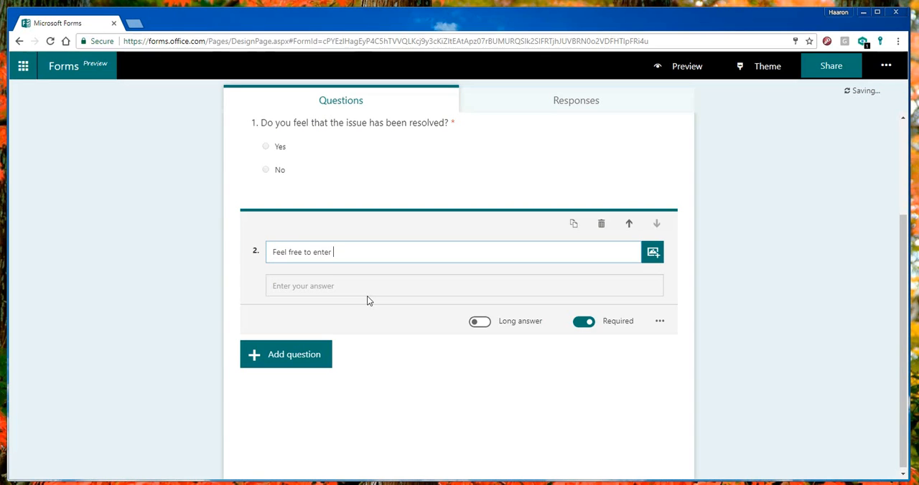
text(any comment)
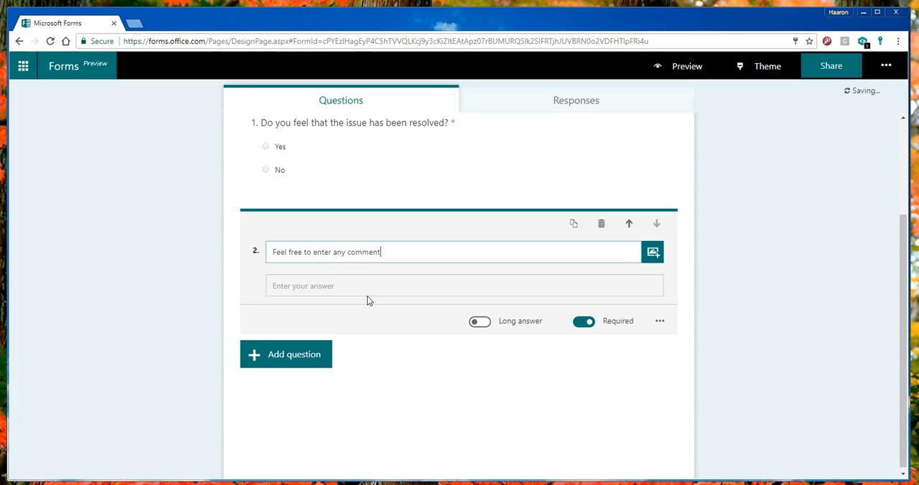
text(about t)
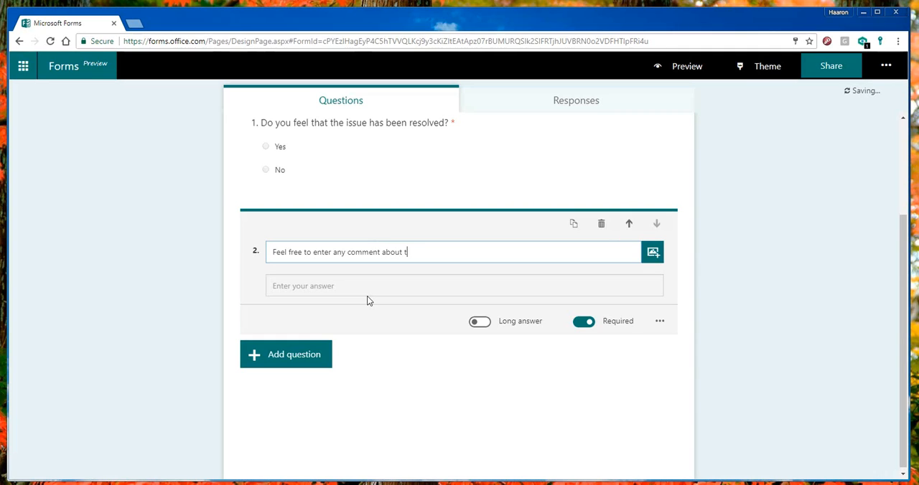
text(his issue ()
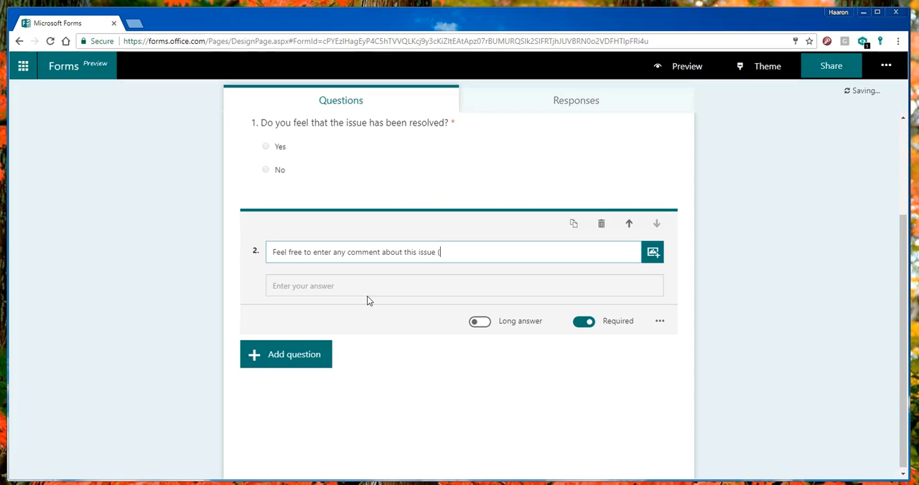
text(es)
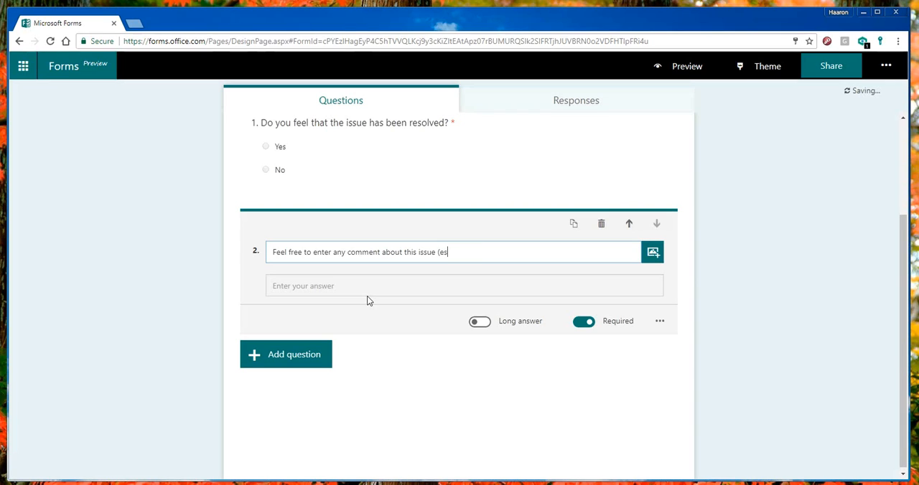
text(pecially)
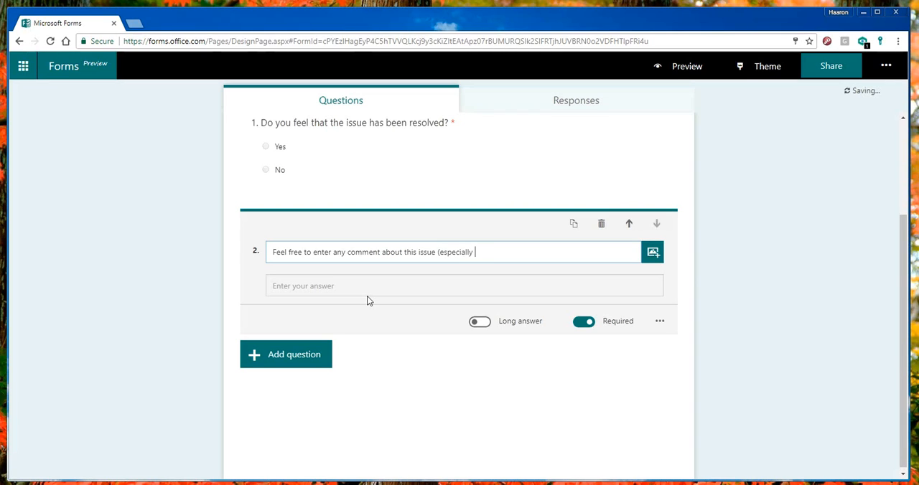
text(if y)
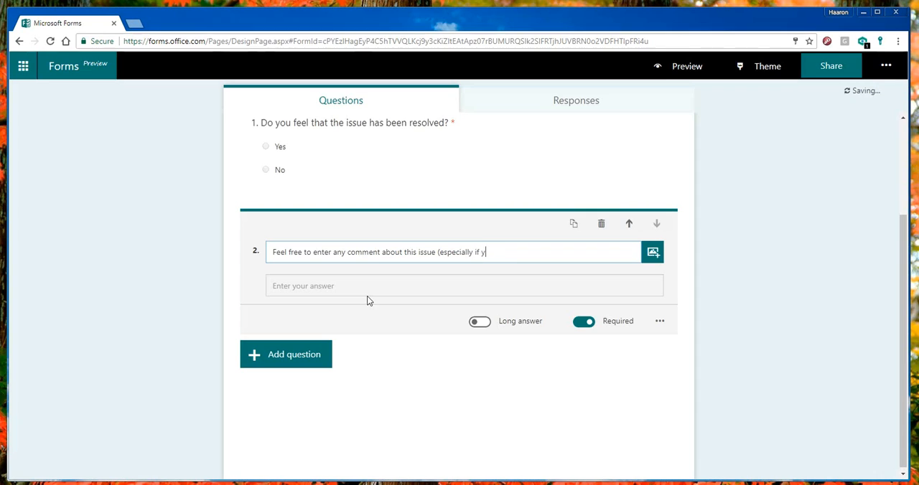
text(ou feel tha t)
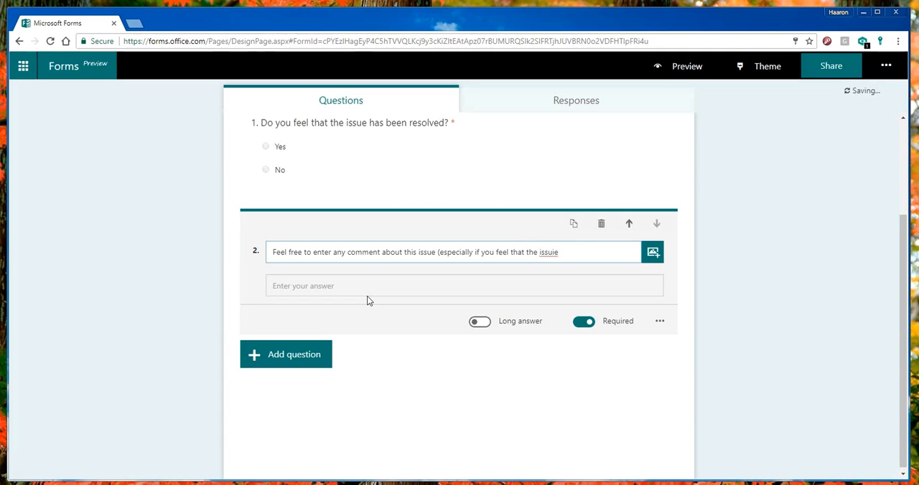
text(was not resolved)
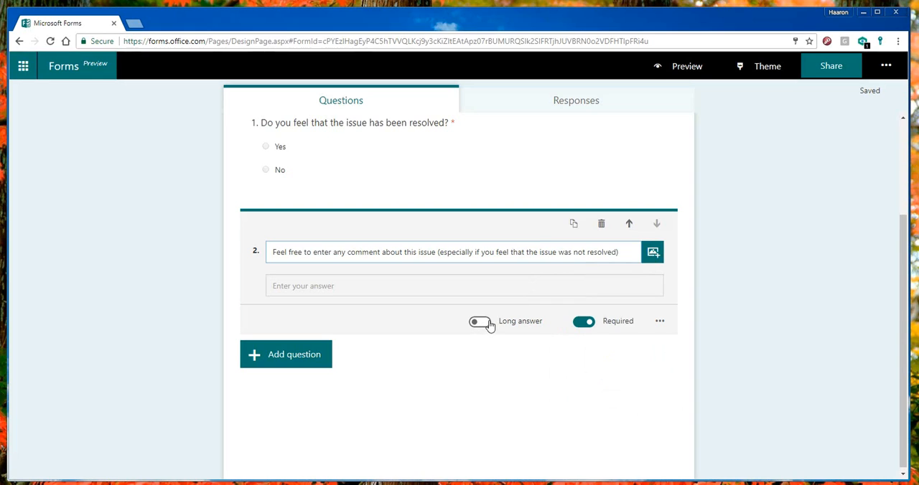
mouse_move(480, 324)
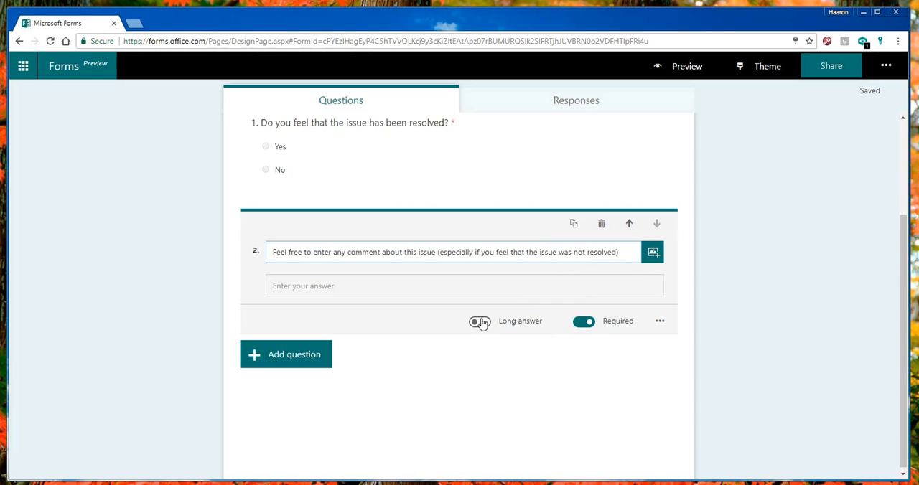
Make question 2 a long-answer question and leave it optional
click(479, 321)
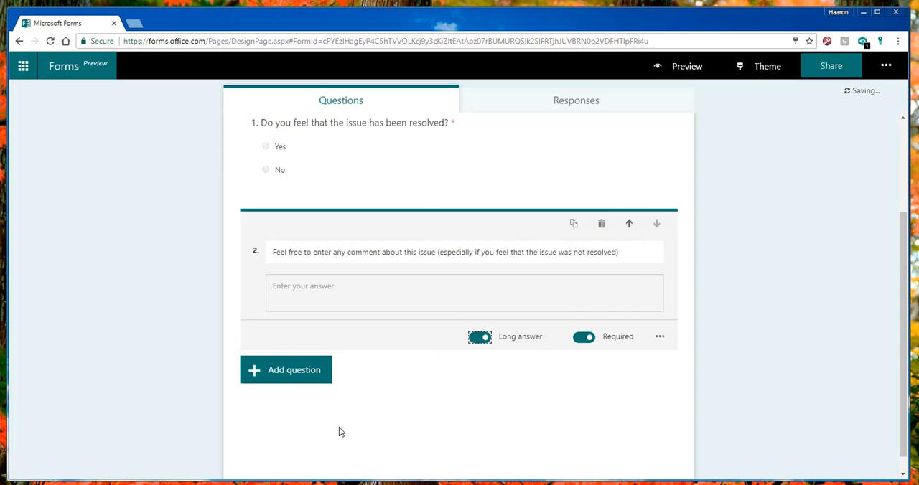
click(585, 336)
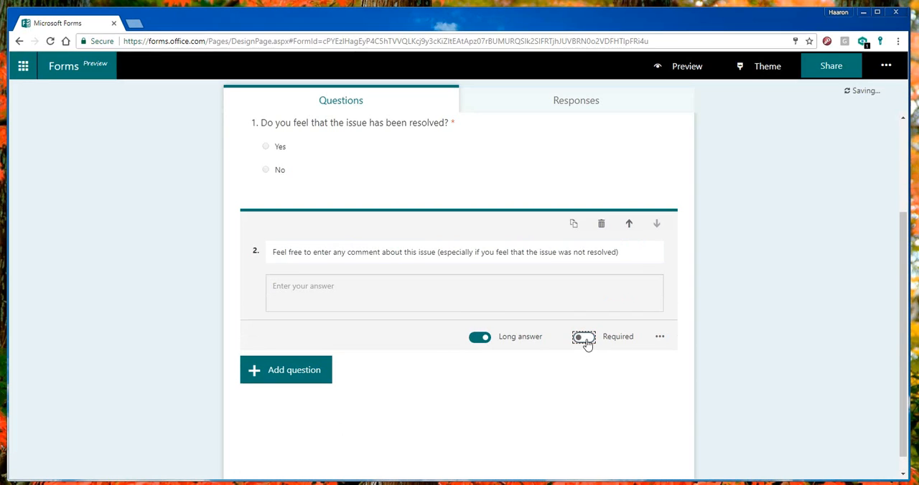
click(583, 337)
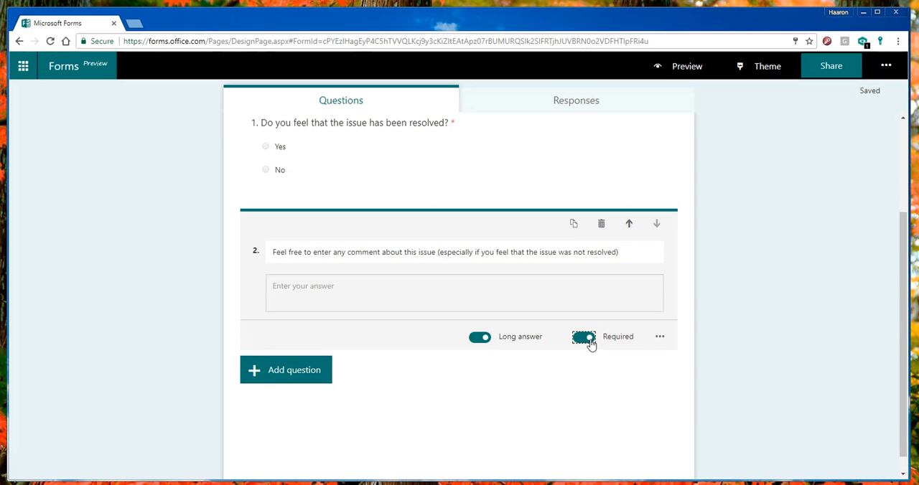
click(583, 336)
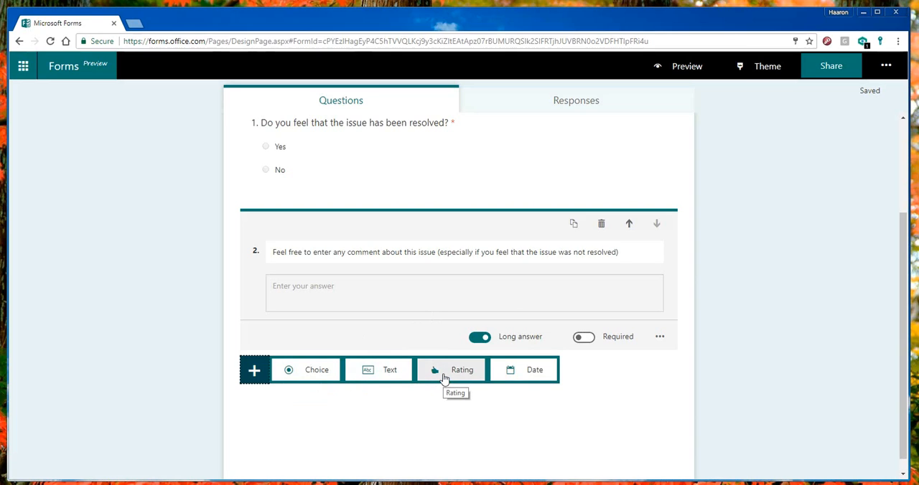
Add a rating question titled 'Understanding of the problem'
click(450, 370)
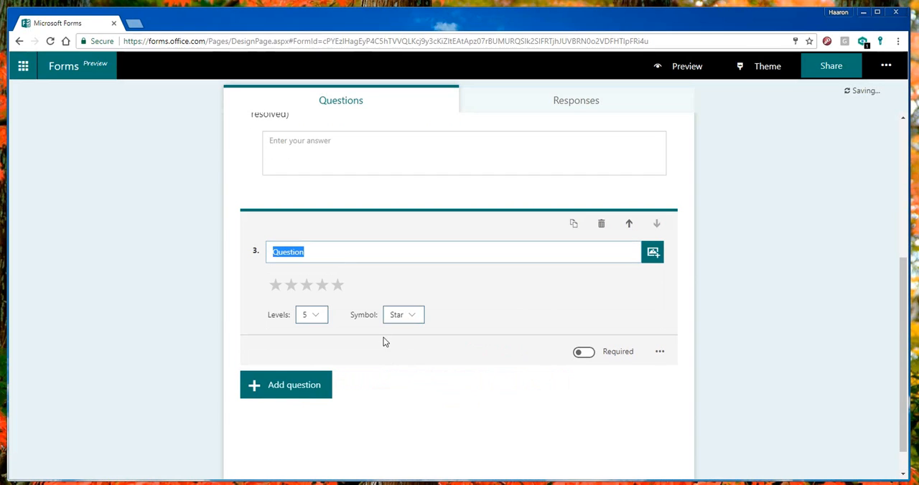
mouse_move(377, 330)
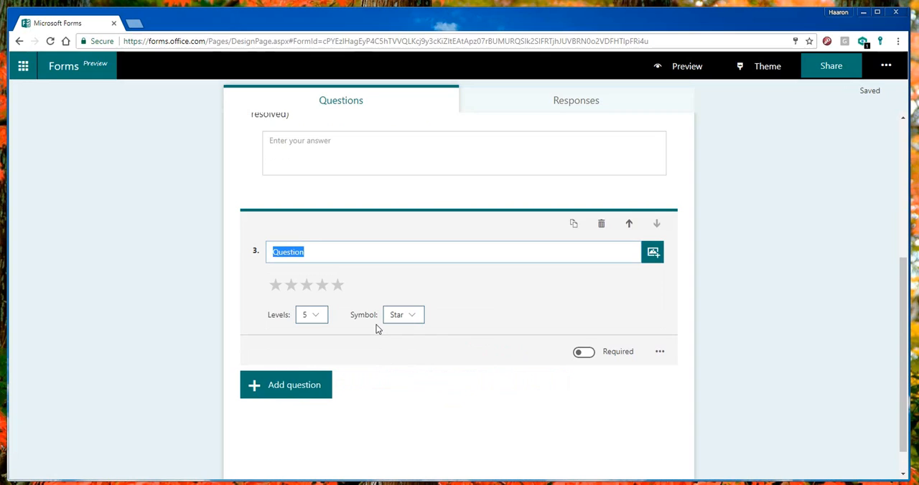
text(Understa)
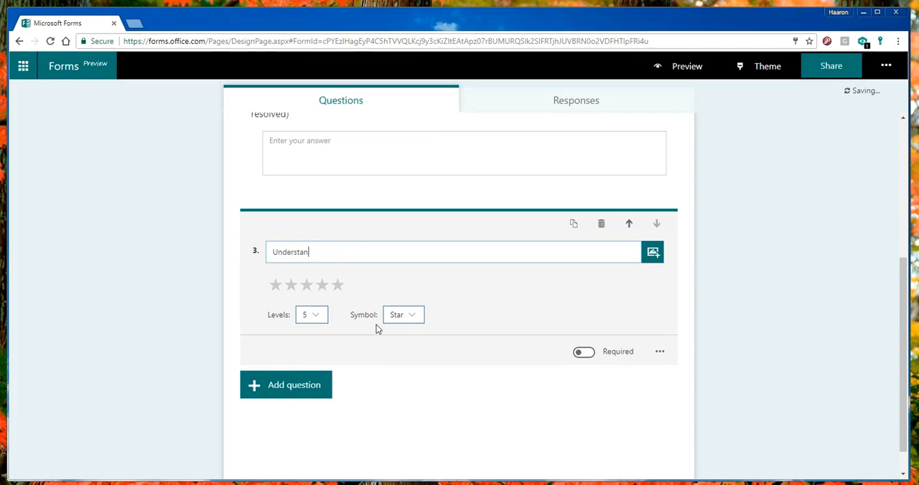
text(ding)
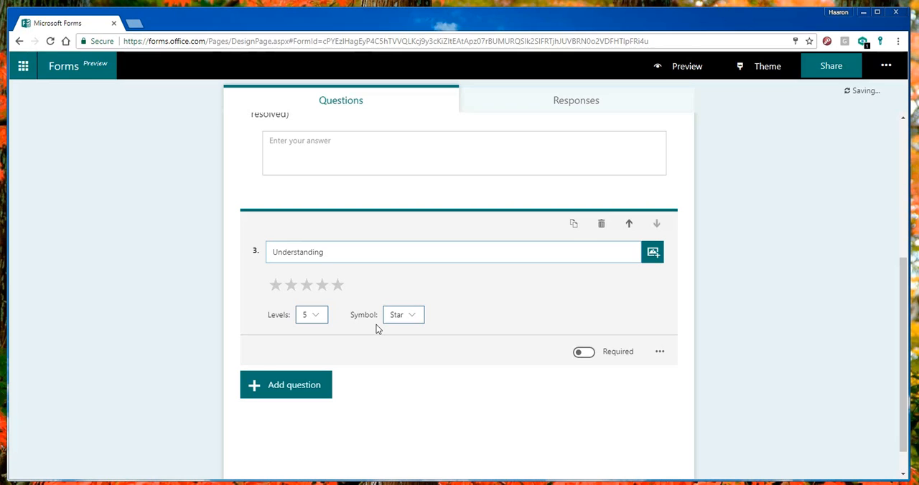
text(of the problem)
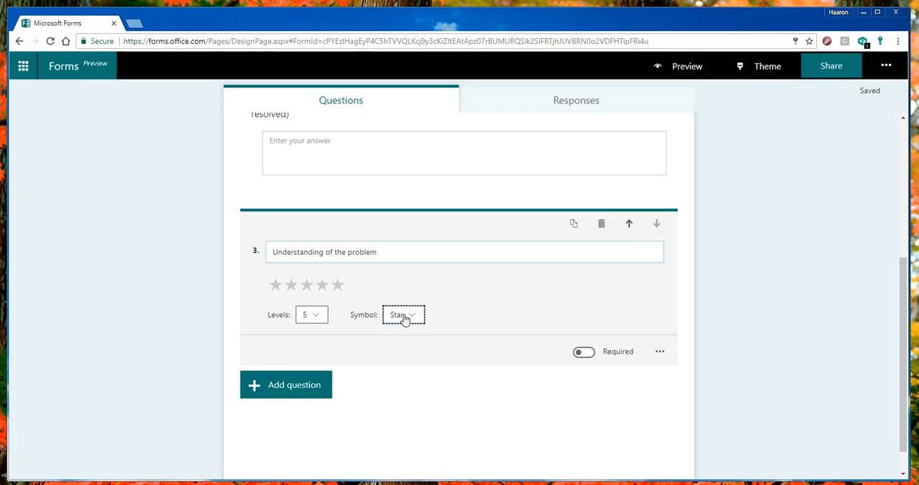
Set the rating to Number symbols with 5 levels and make the question required
click(404, 314)
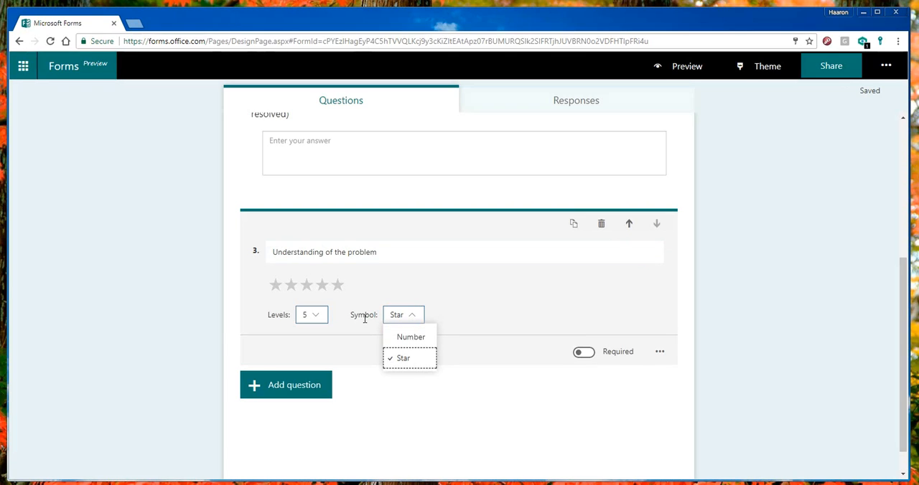
mouse_move(387, 325)
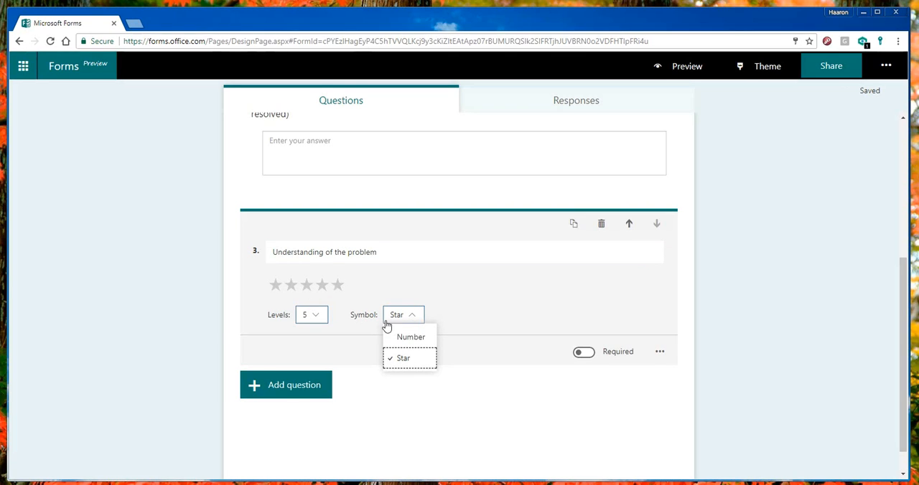
click(410, 336)
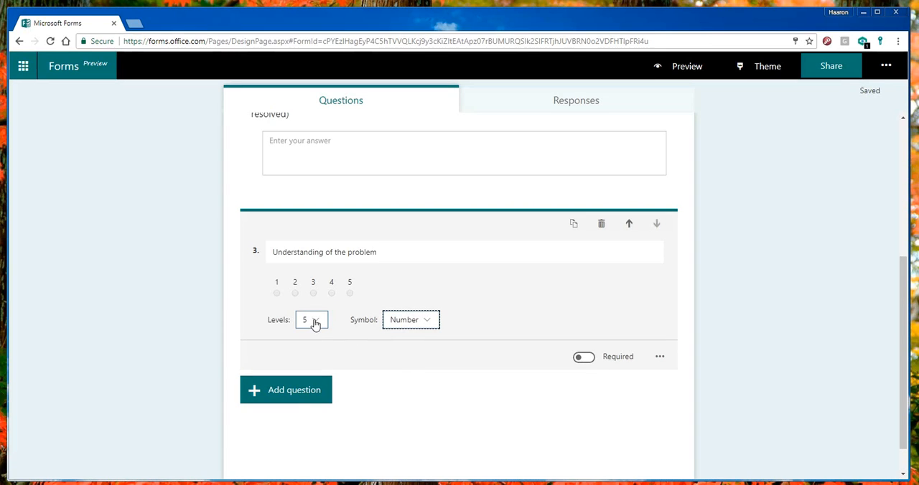
click(311, 320)
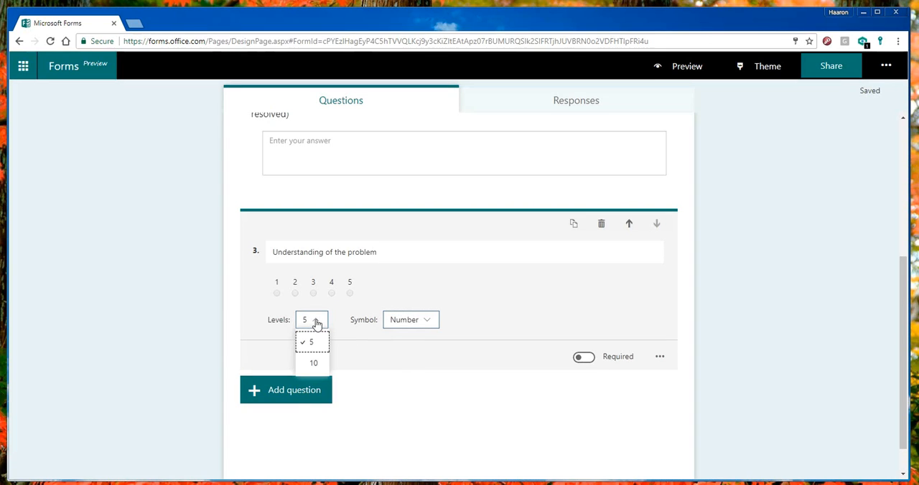
click(312, 342)
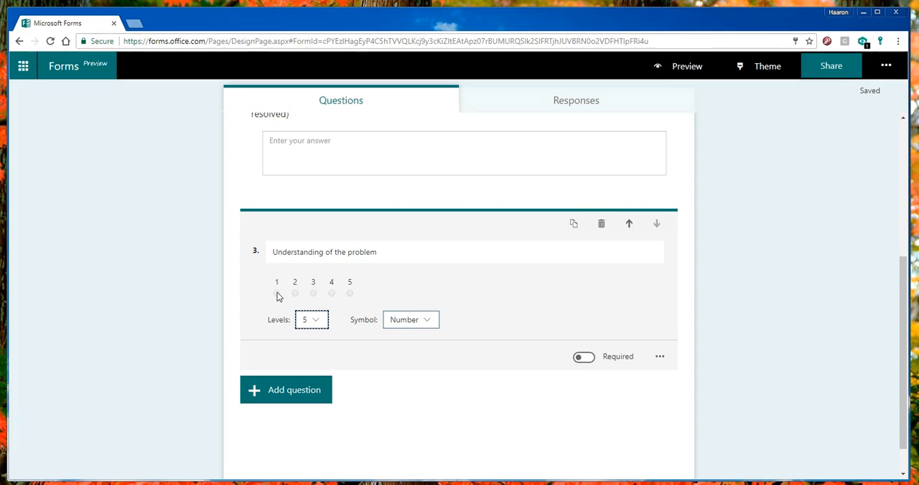
mouse_move(280, 300)
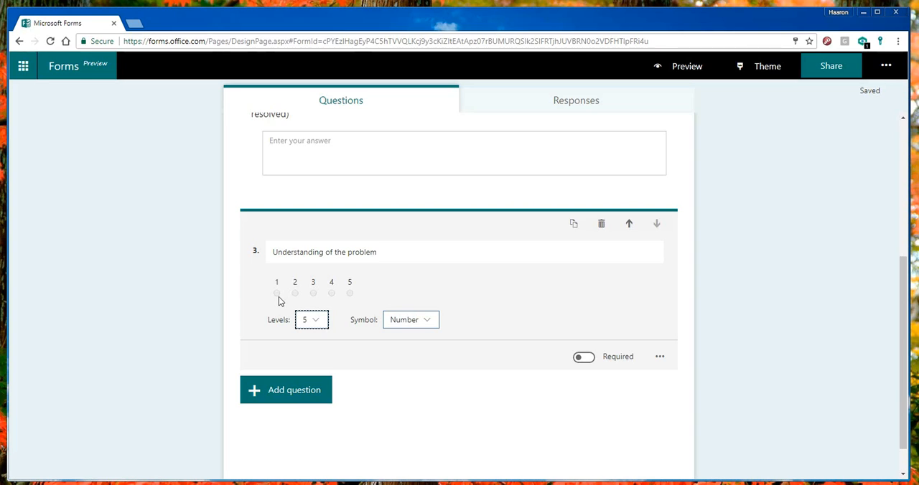
mouse_move(380, 307)
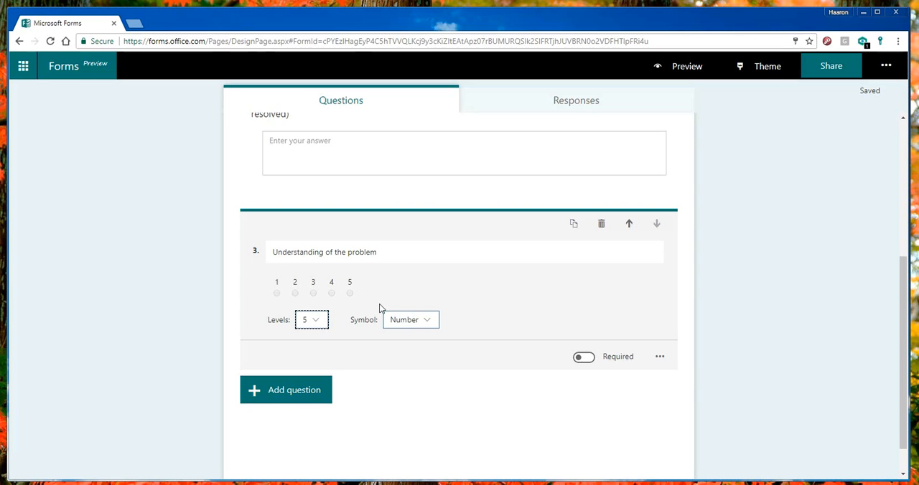
click(583, 357)
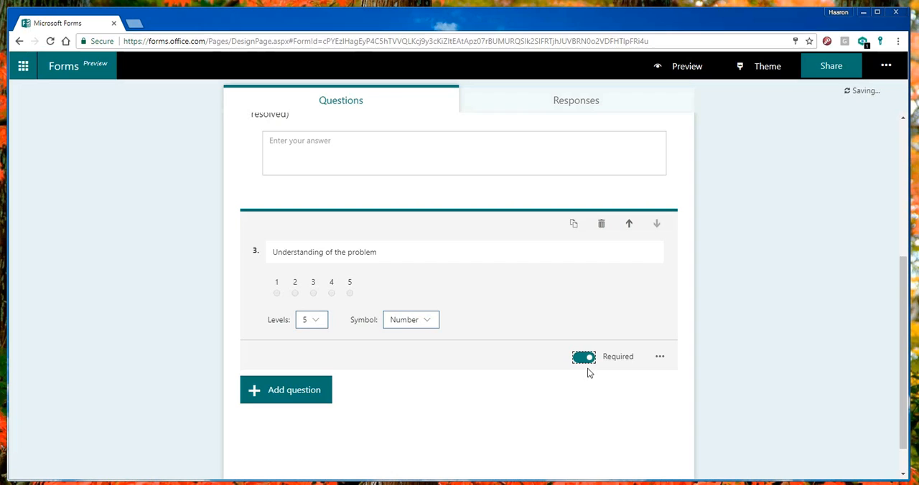
Give question 3 the subtitle 'Please rate our service (as it related to the issue)' and select it for reuse
click(659, 357)
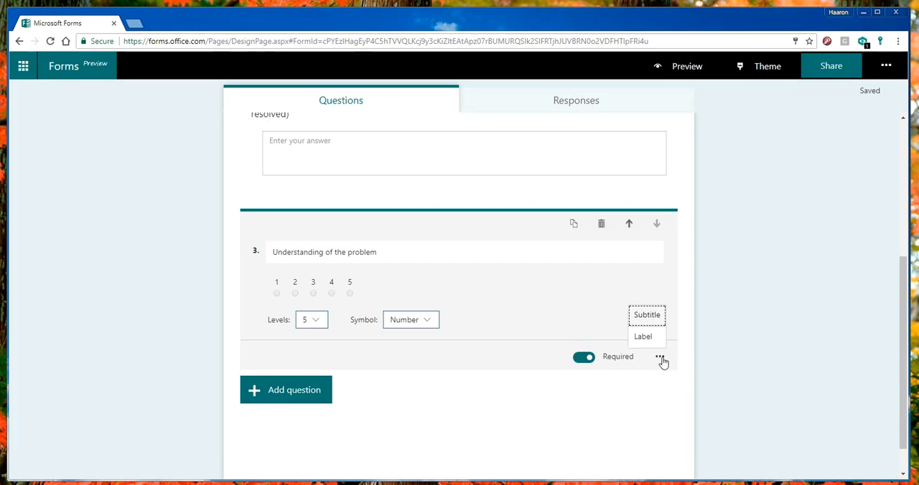
mouse_move(646, 318)
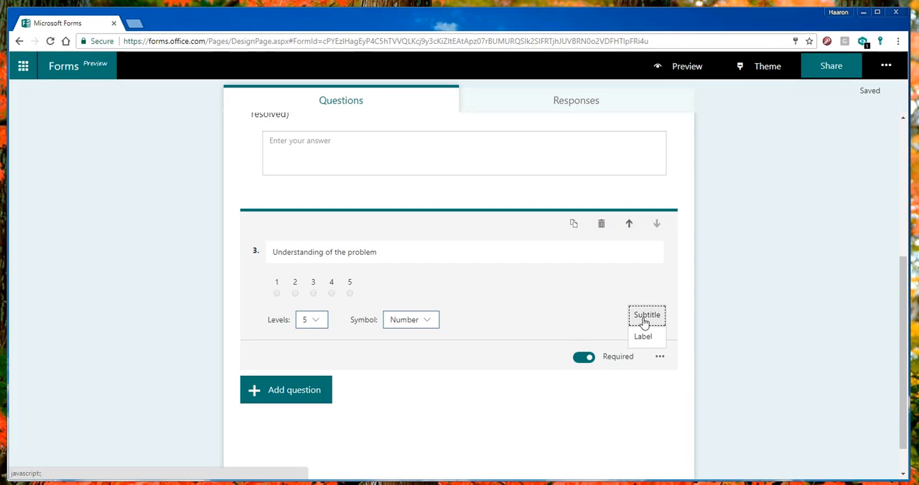
mouse_move(643, 341)
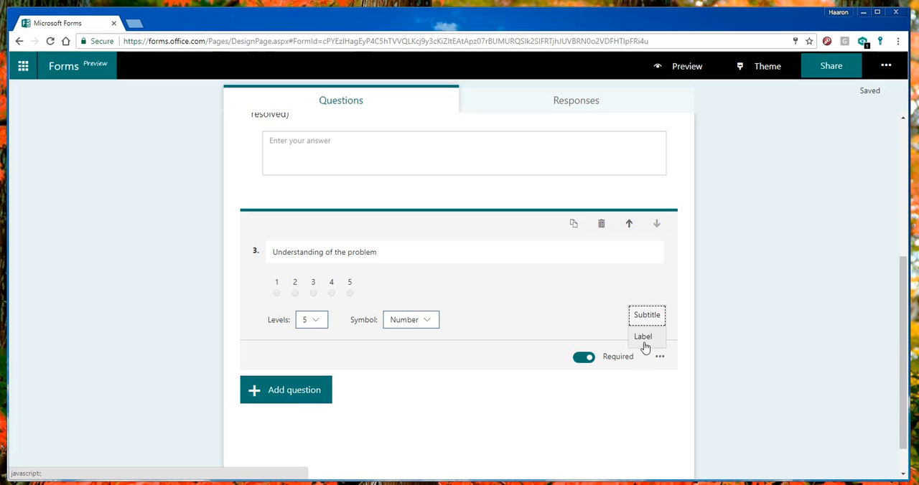
click(643, 336)
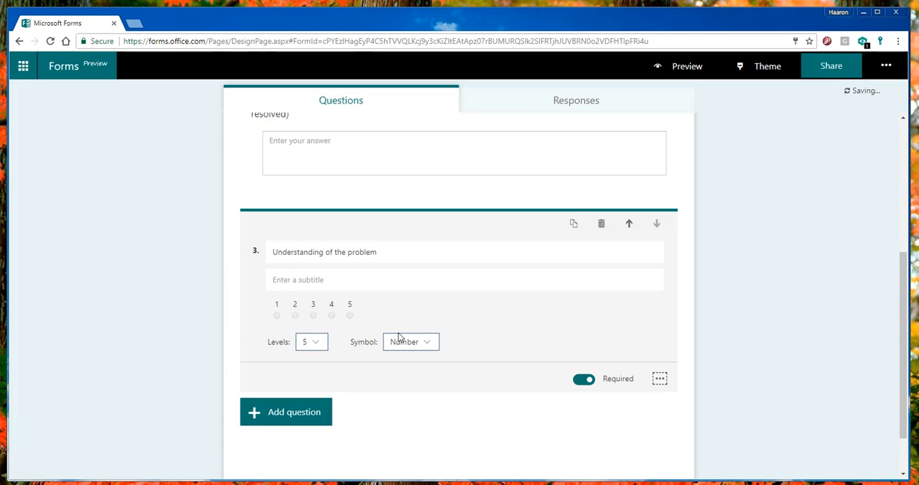
click(393, 280)
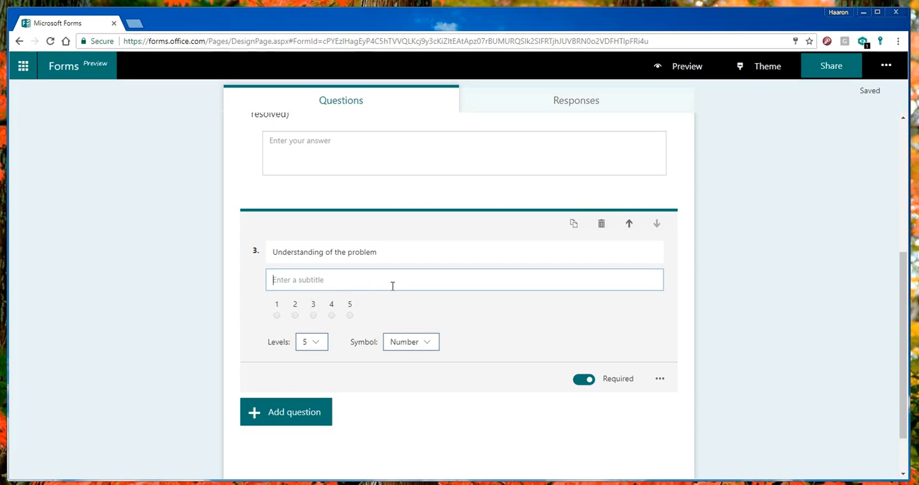
text(Please ra)
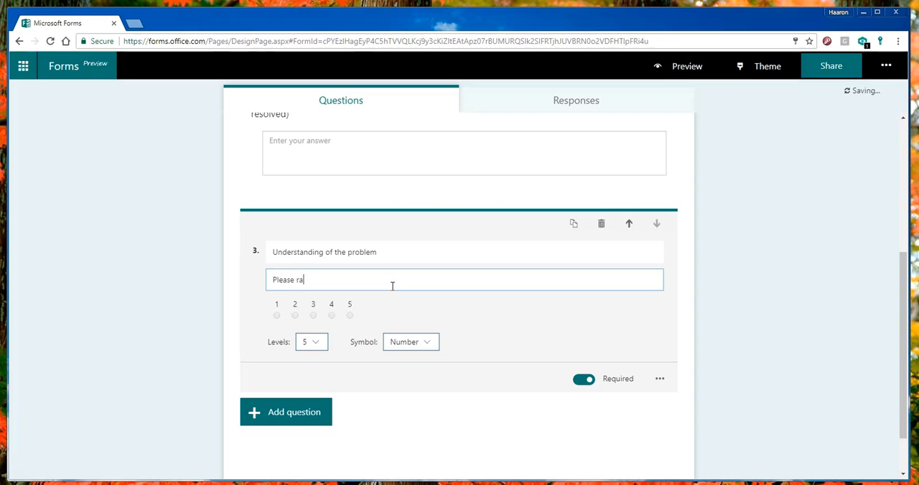
text(te our se)
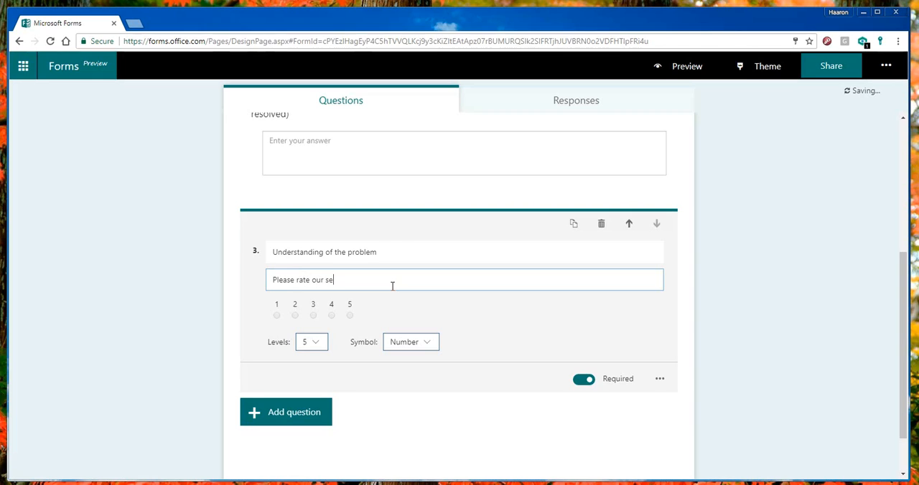
text(rvice)
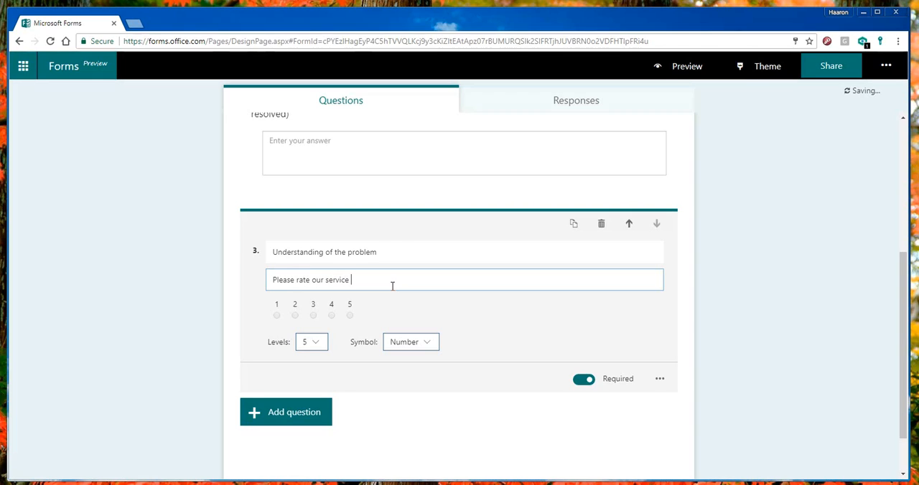
text((as)
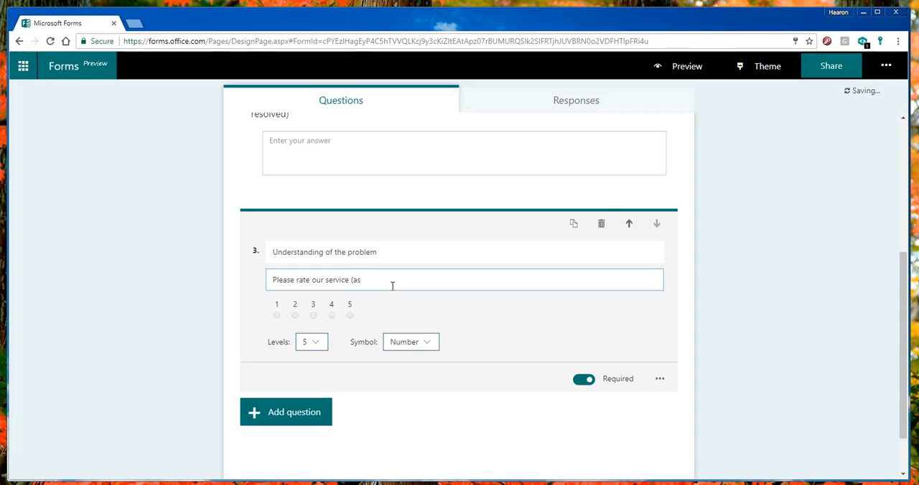
text(it related,)
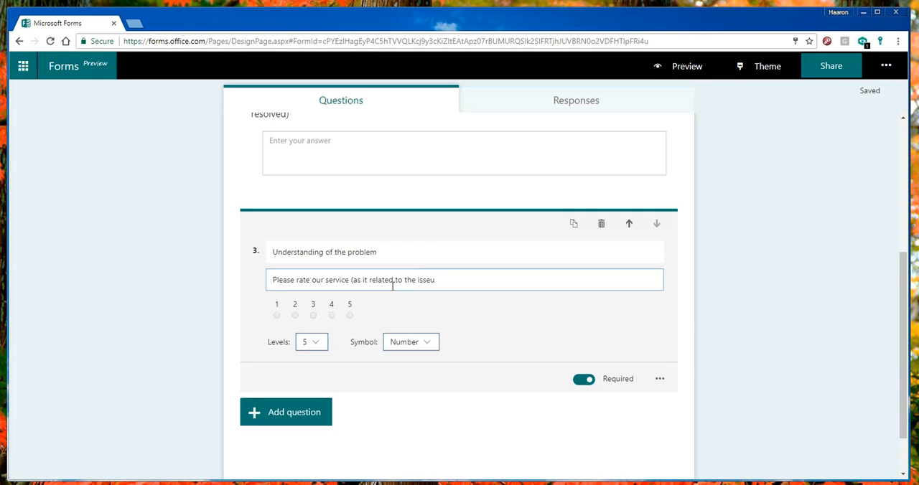
text(issue)
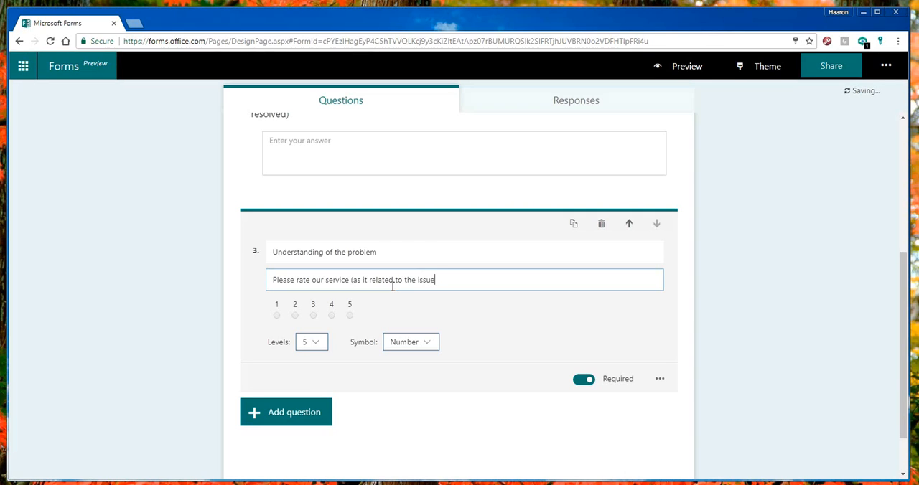
text())
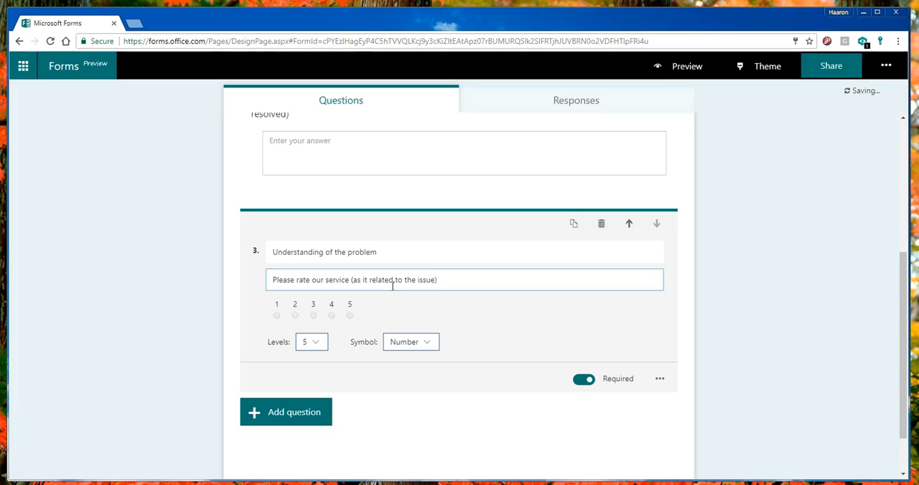
triple_click(351, 280)
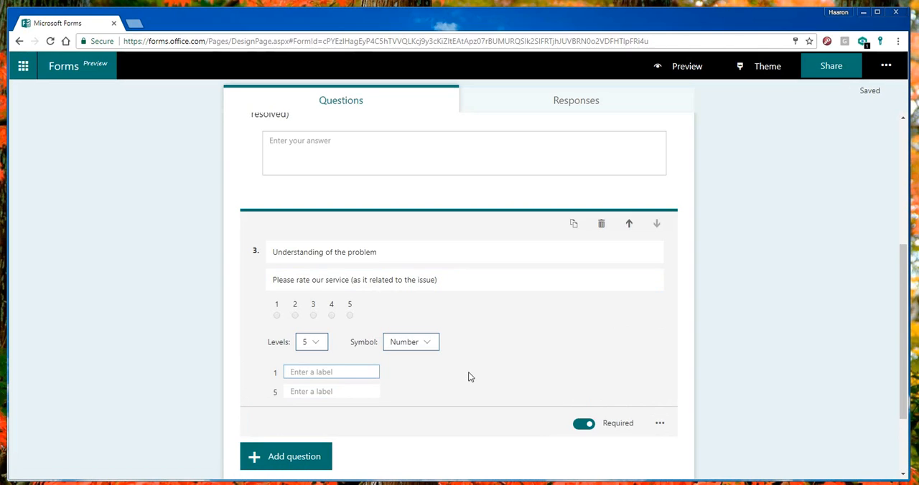
Label question 3's rating scale POOR at 1 and GOOD at 5
text(POOR)
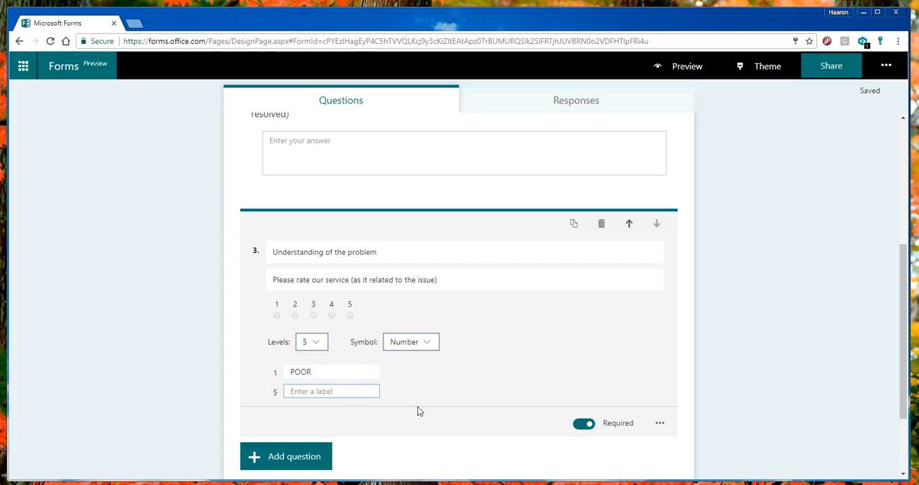
text(GOOD)
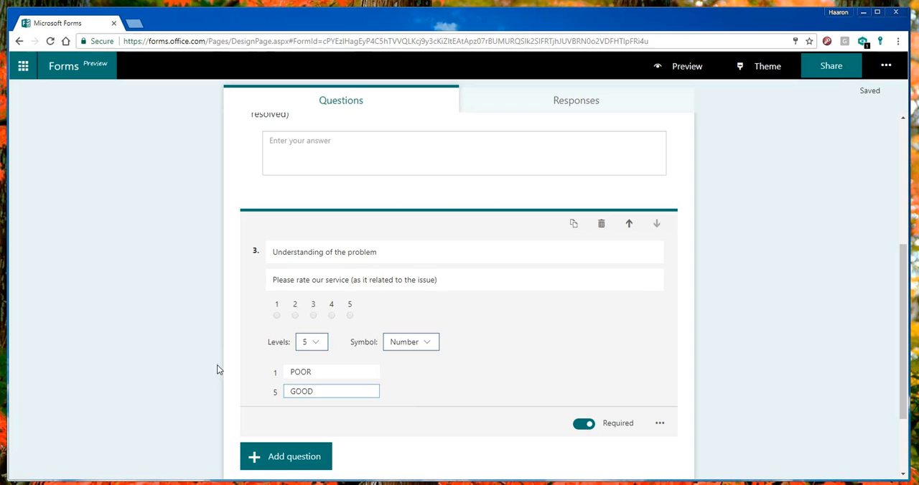
mouse_move(363, 385)
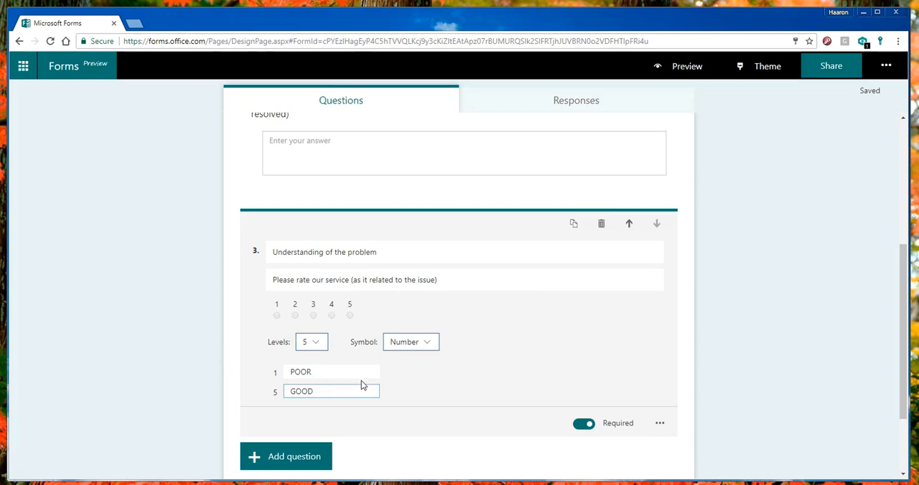
mouse_move(277, 461)
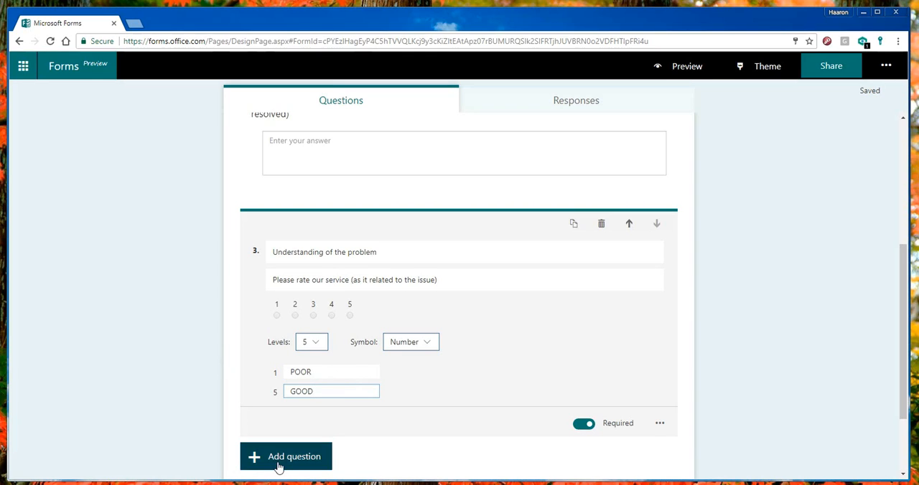
click(290, 455)
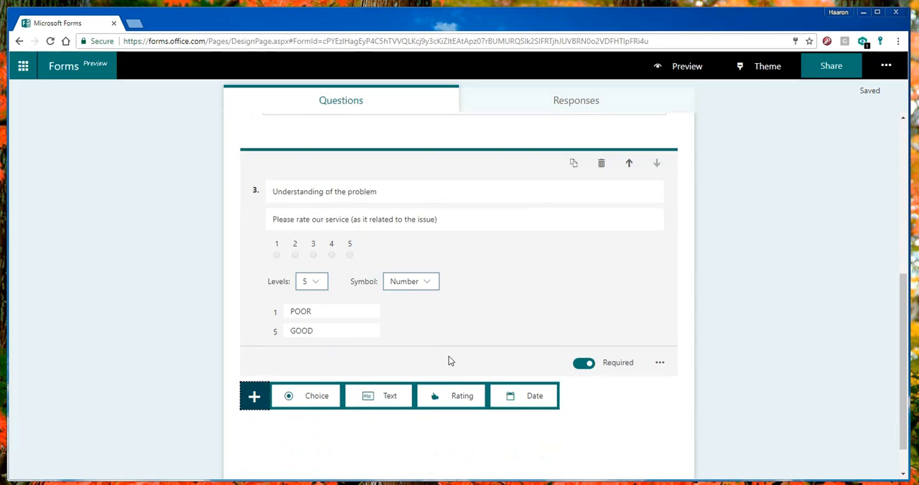
Add rating question 4 'Overall responsiveness' with the subtitle 'Please rate our service (as it related to the issue)'
click(460, 395)
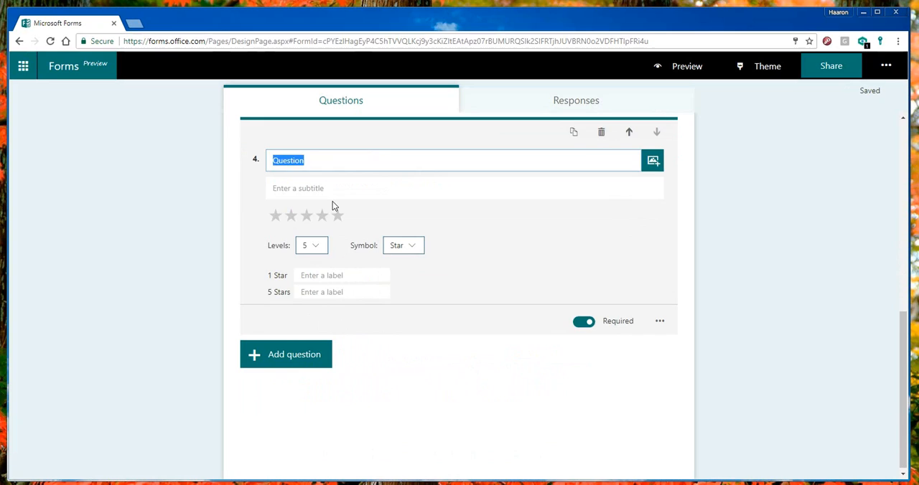
text(Overall respons)
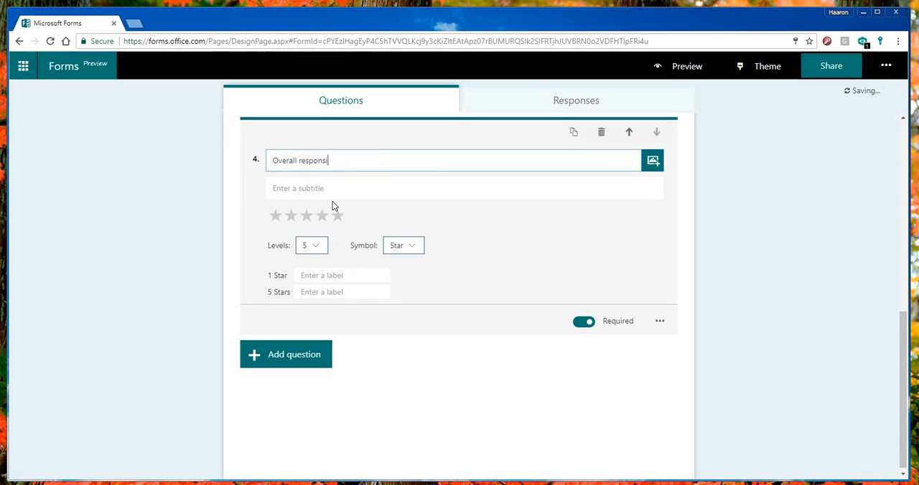
text(veness)
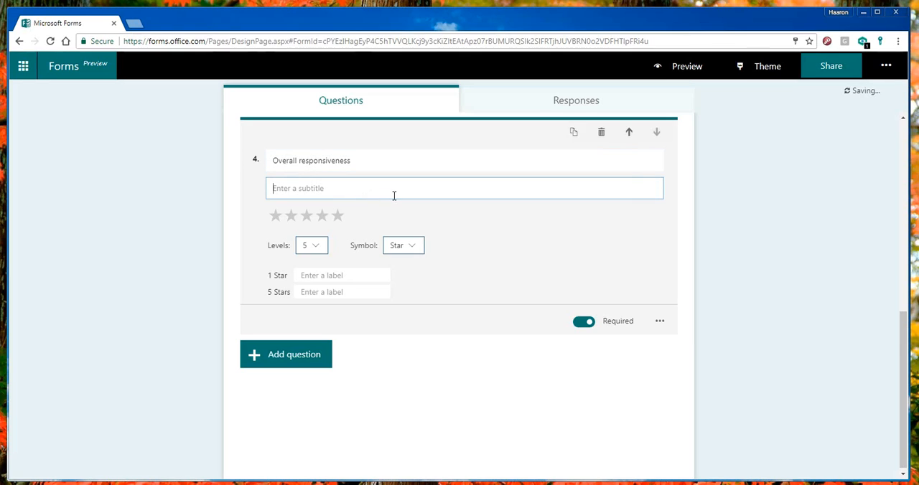
text(Please rate our service (as it related to the issue))
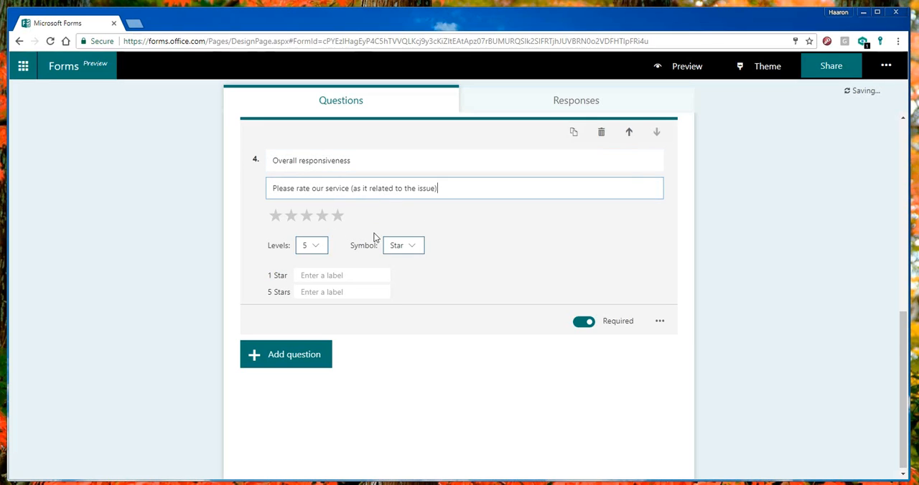
Show question 4 as numbers and label the scale POOR at 1 and GOOD at 5
click(402, 244)
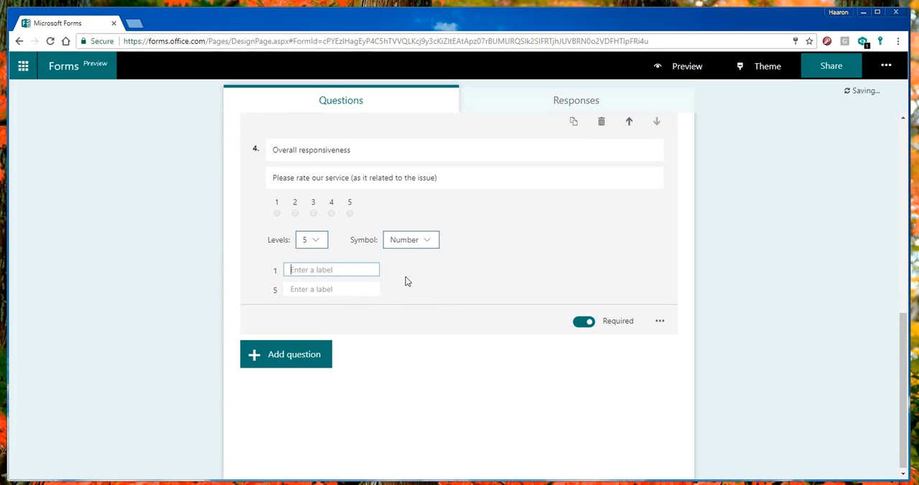
text(POOR)
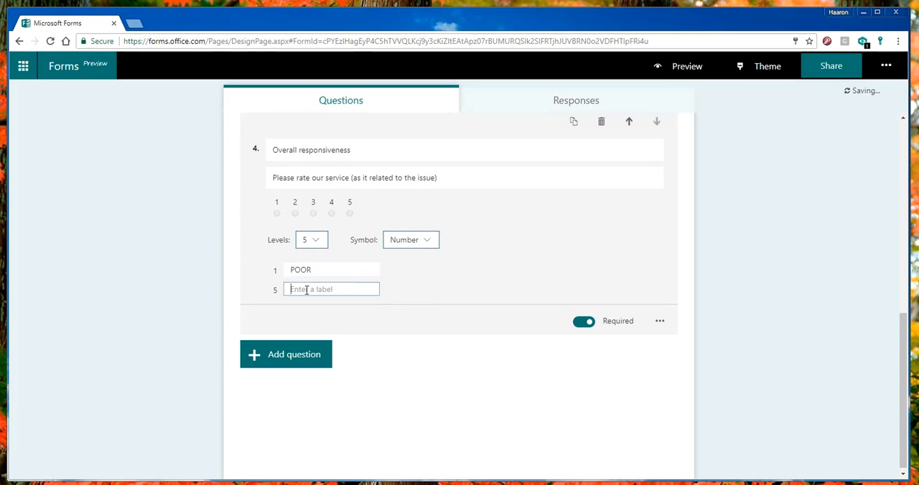
text(GOOD)
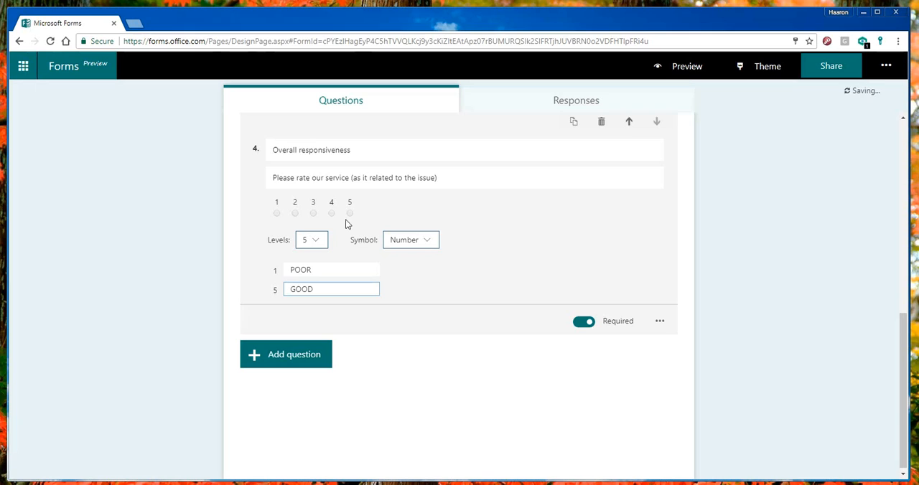
mouse_move(444, 303)
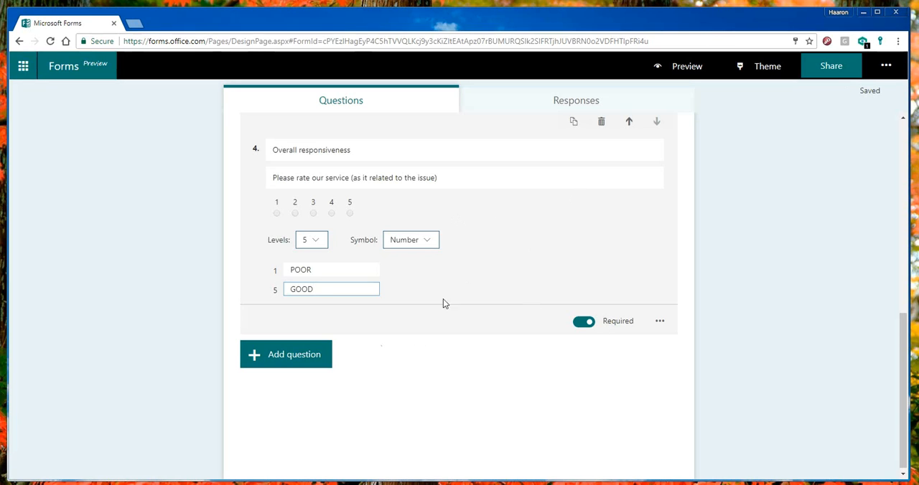
click(285, 354)
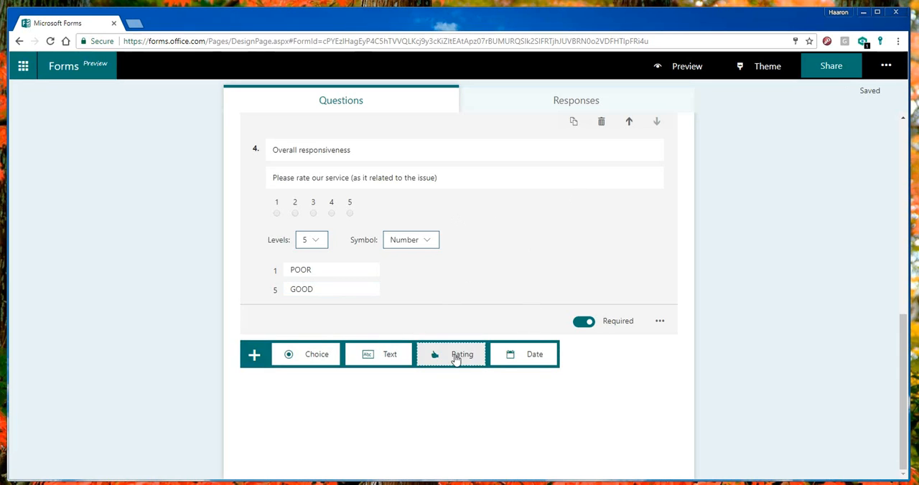
Add rating question 5 'Technical ability to address the issue' with the service subtitle
click(461, 354)
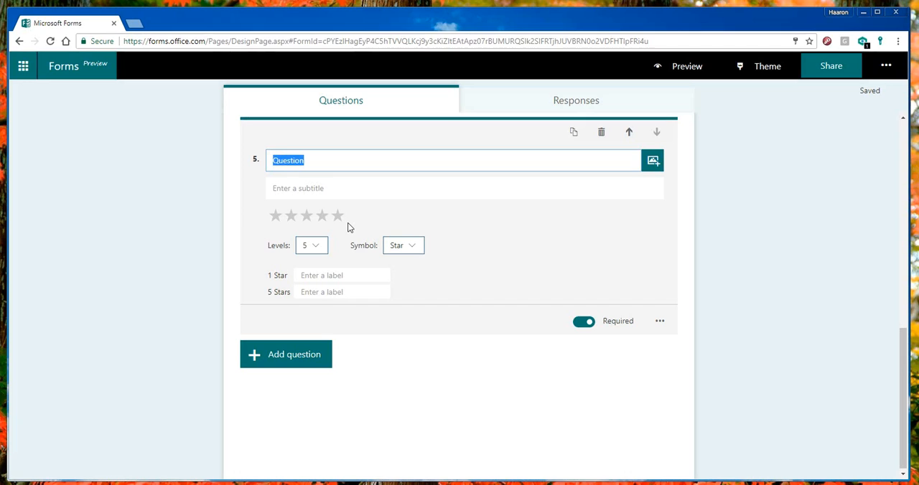
text(Technical)
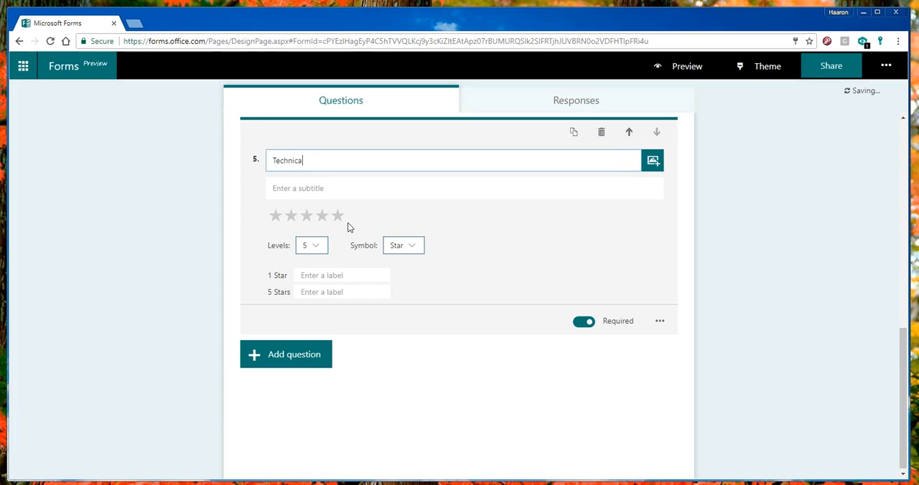
text(ability)
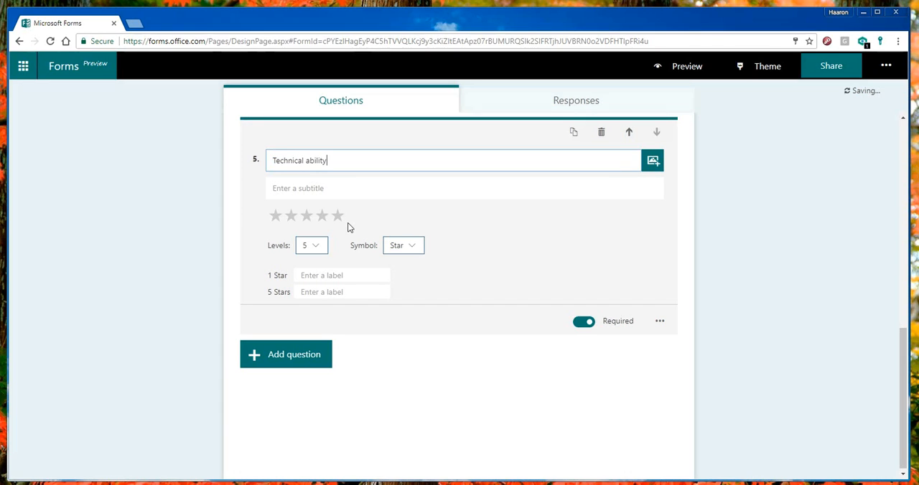
text(to address)
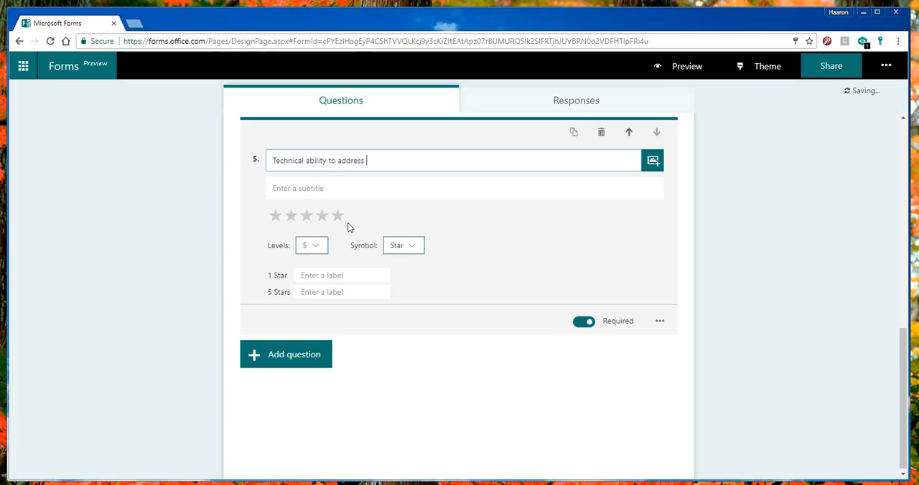
text(thge issue)
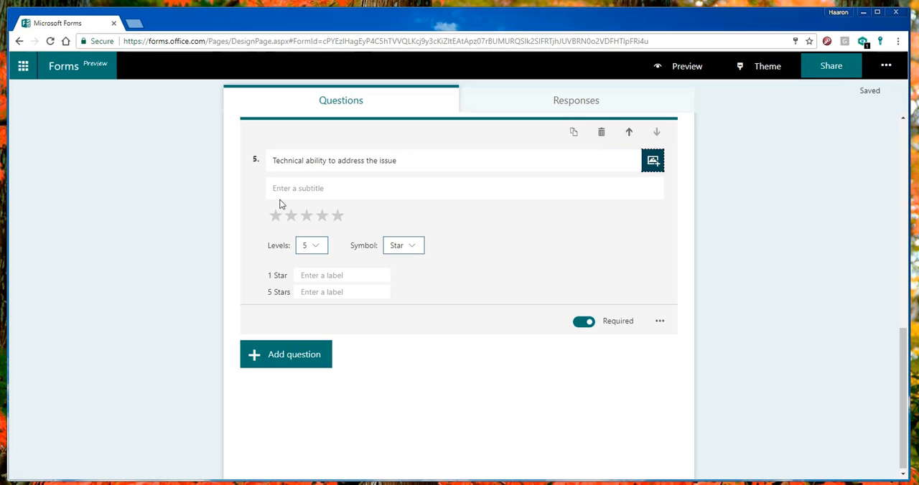
text(Please rate our service (as it related to the issue))
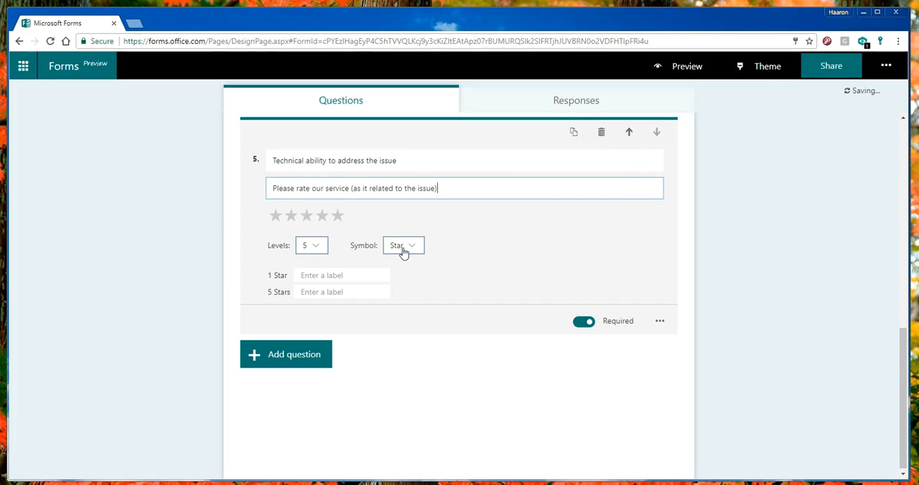
Show question 5 as numbers and label the scale POOR at 1 and GOOD at 5
click(401, 245)
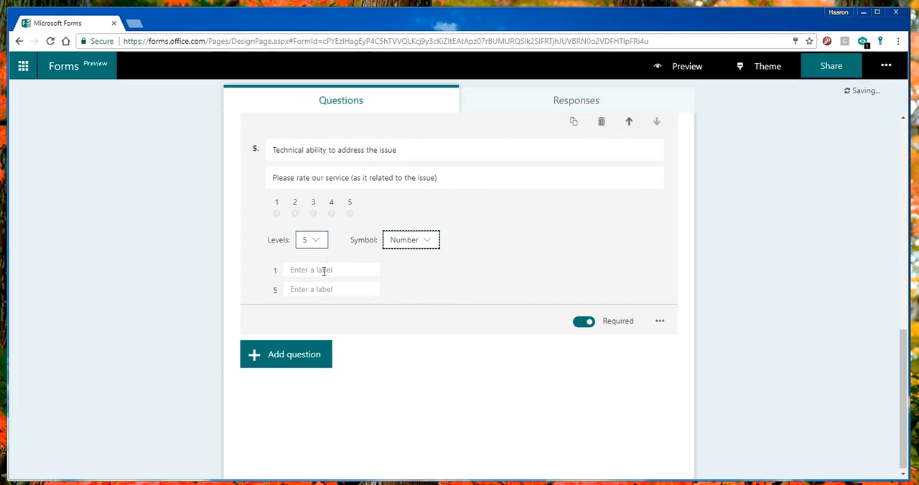
text(POOR)
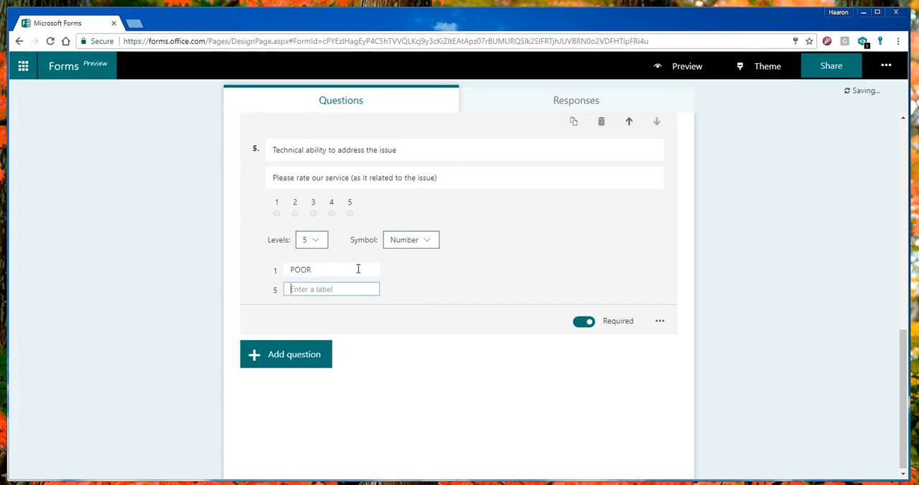
text(GOOD)
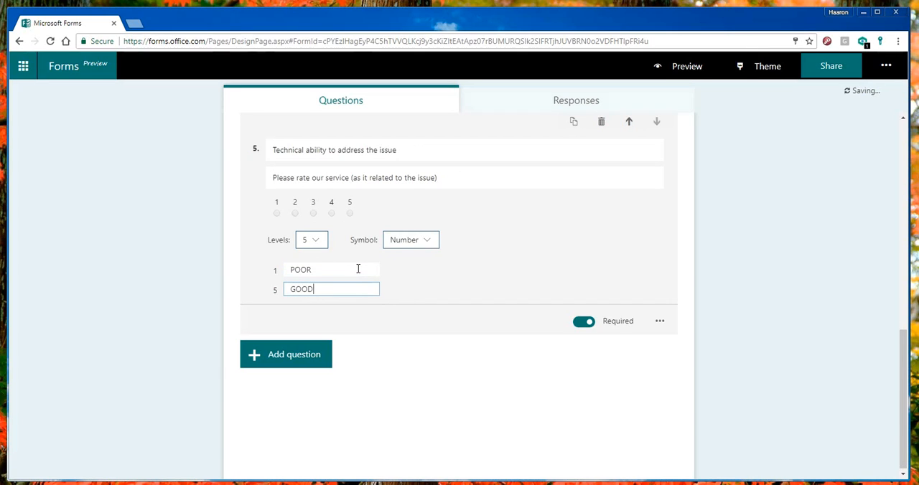
mouse_move(305, 356)
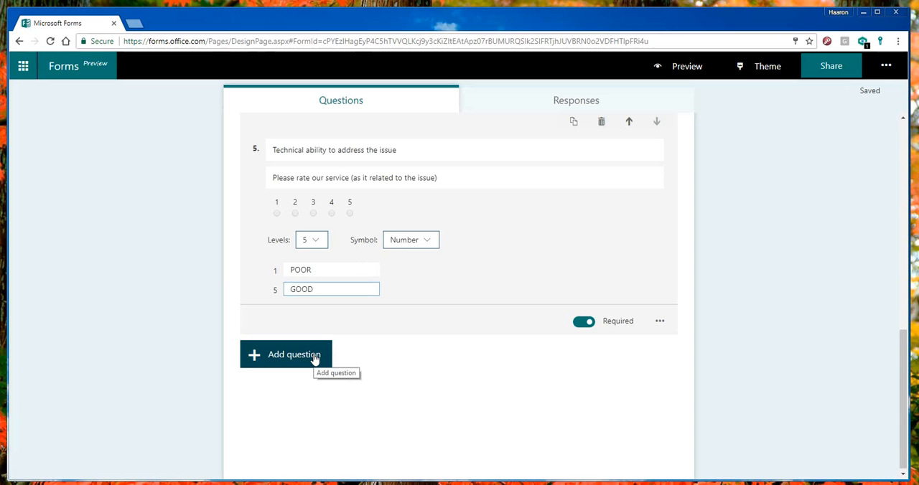
Add rating question 6 titled 'Our communication with you'
click(294, 354)
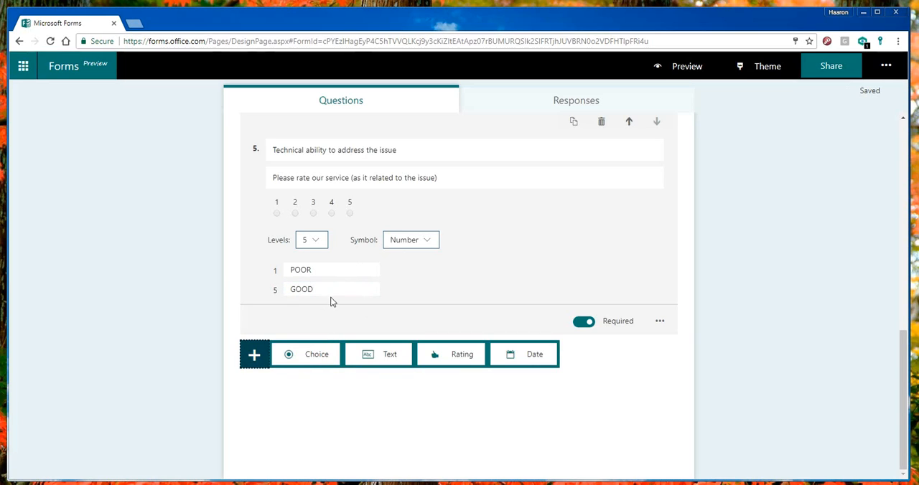
click(450, 353)
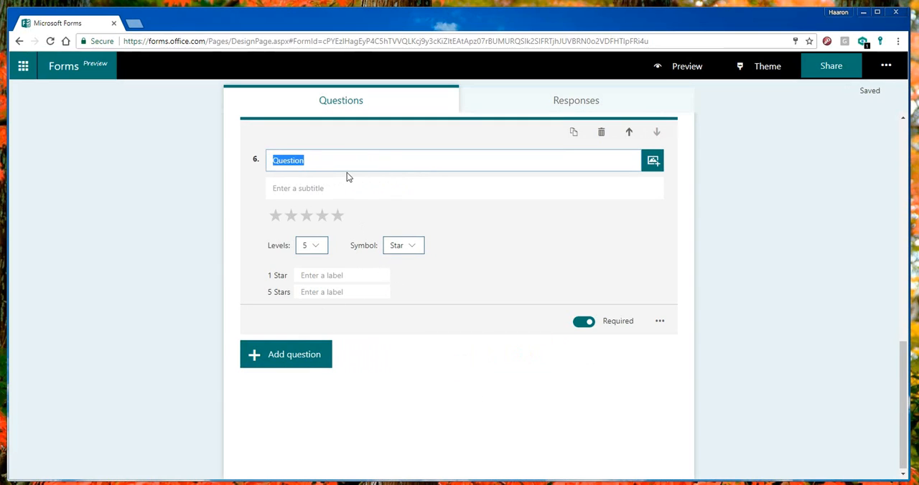
text(Our communication)
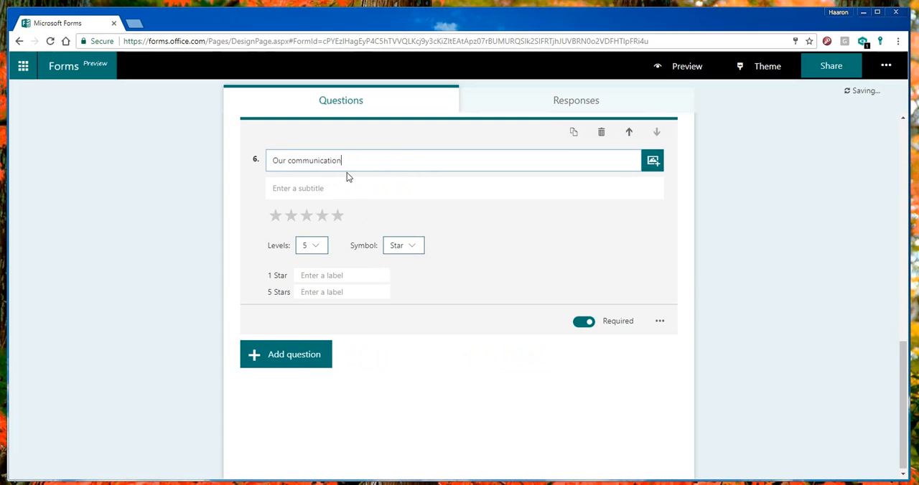
text(with you)
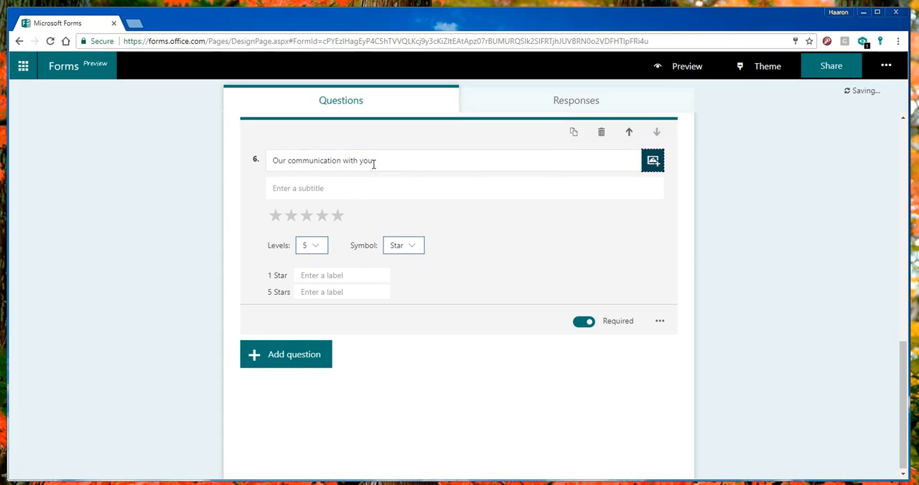
Show question 6 as numbers and label the scale POOR at 1 and GOOD at 5
click(403, 245)
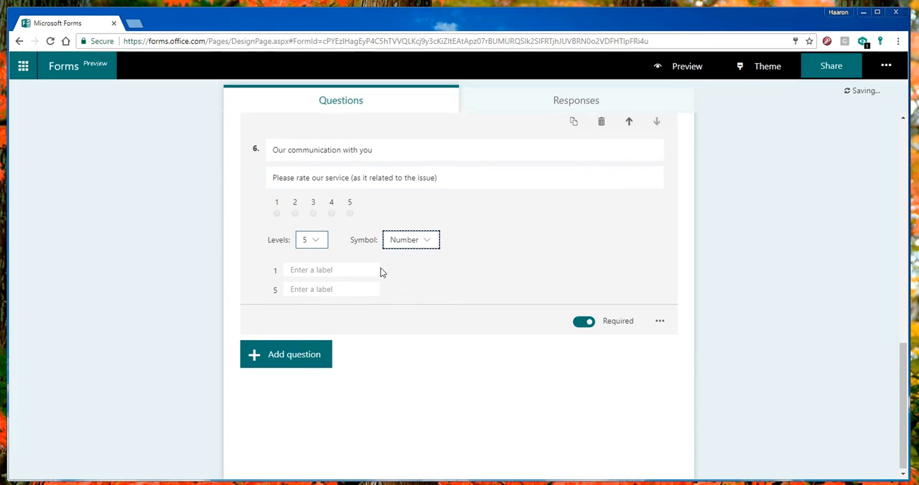
text(POOR)
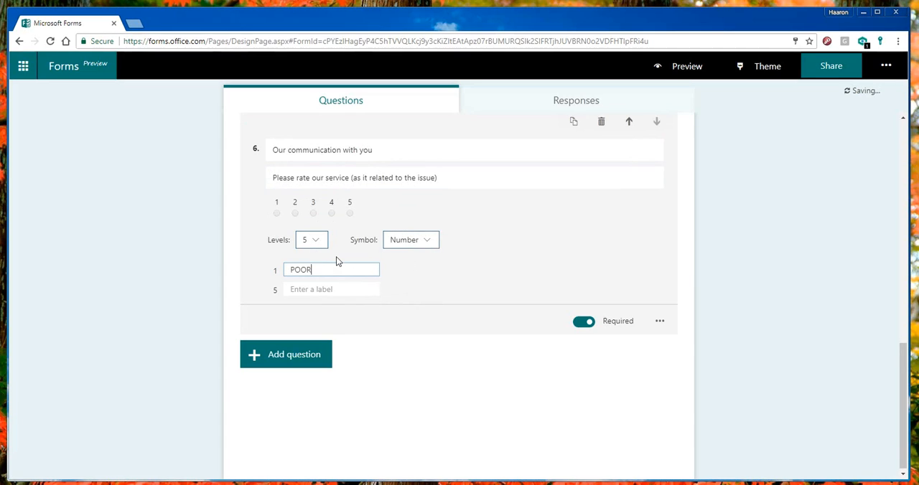
text(GOO)
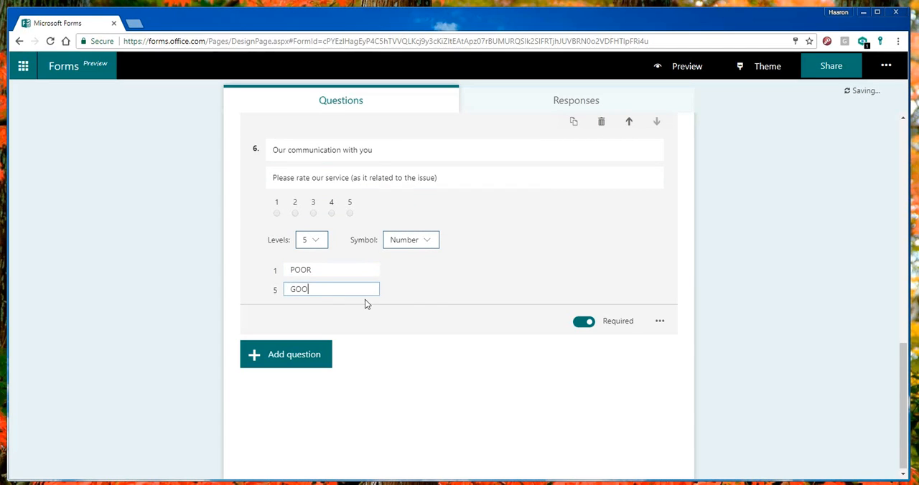
text(D)
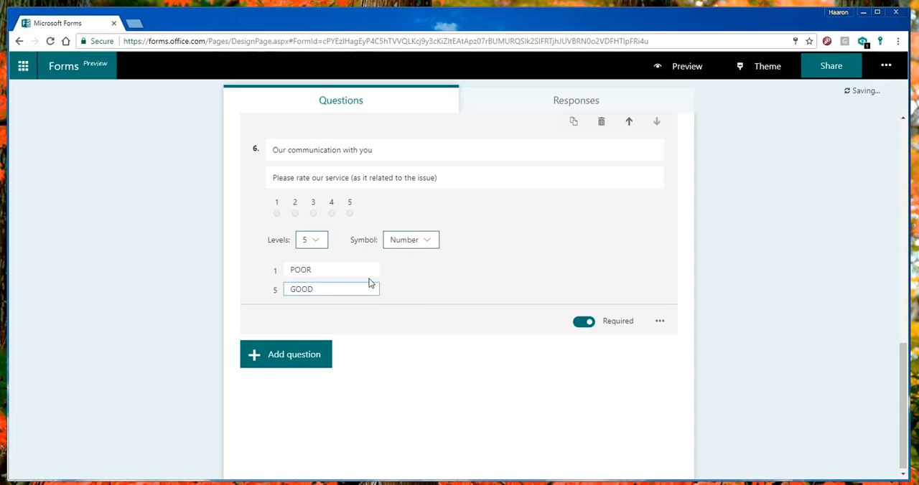
Add choice question 7 'Would you consider recommending our technical support to others' with Yes and No options
click(286, 354)
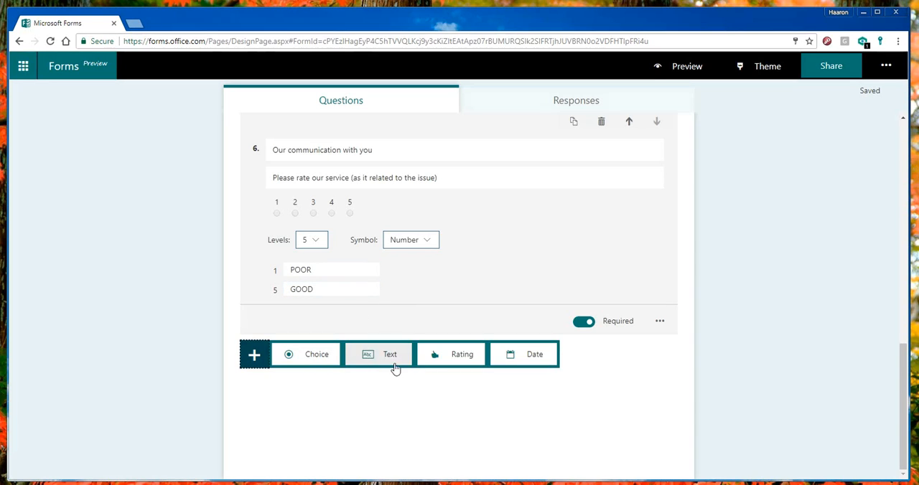
mouse_move(306, 364)
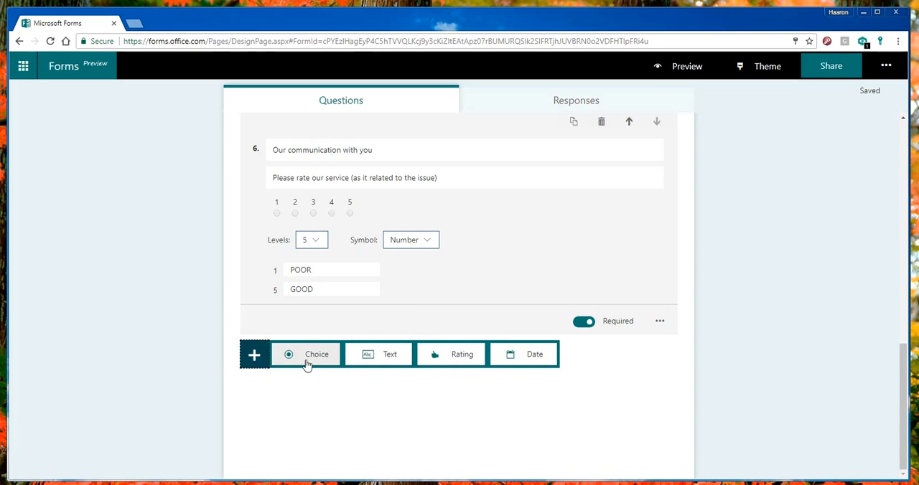
click(306, 353)
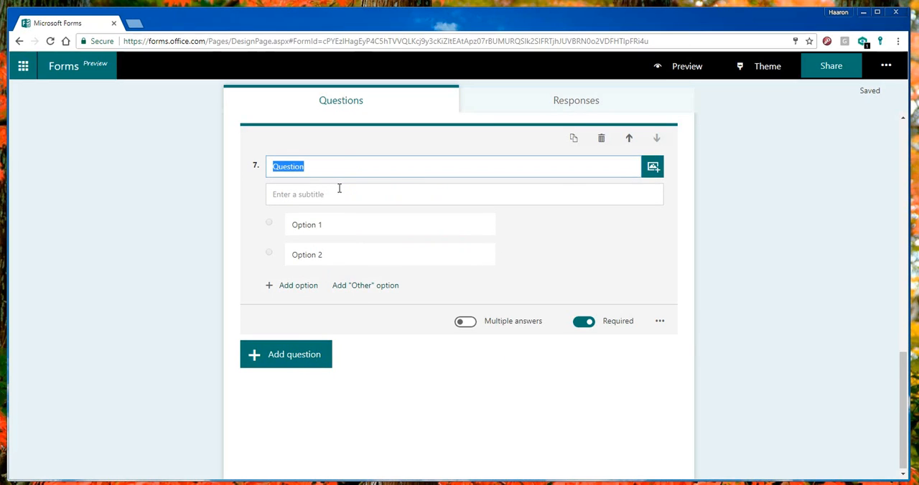
text(Would you consider recomm)
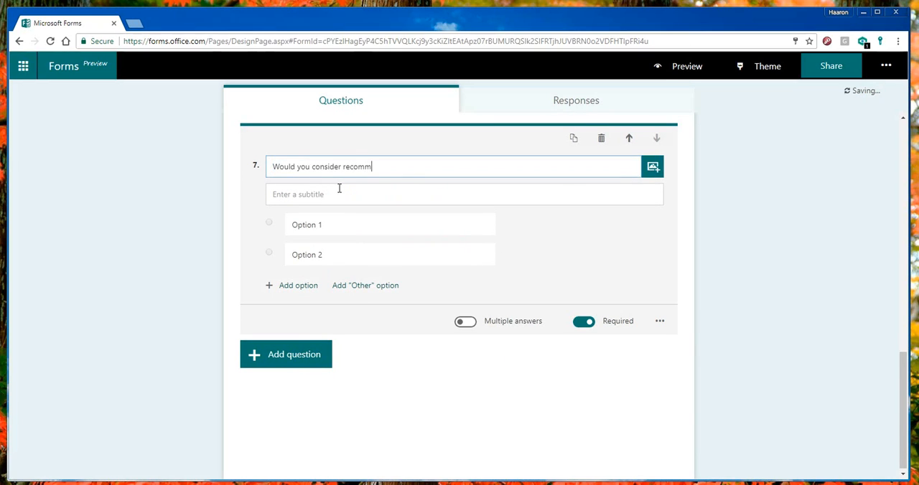
text(ending)
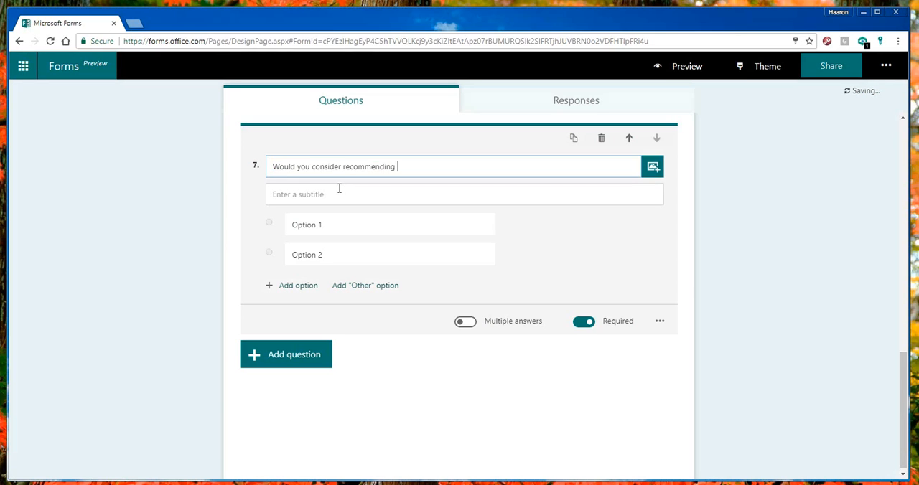
text(our)
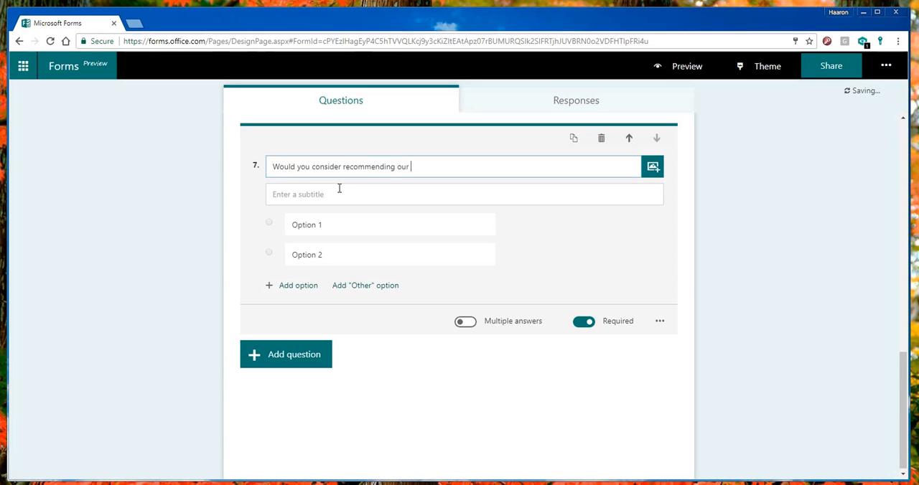
text(tehnio)
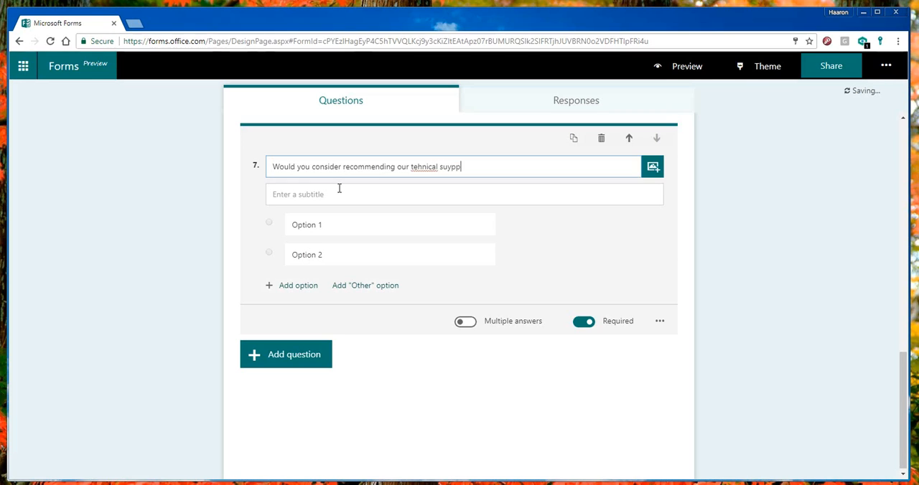
text(support)
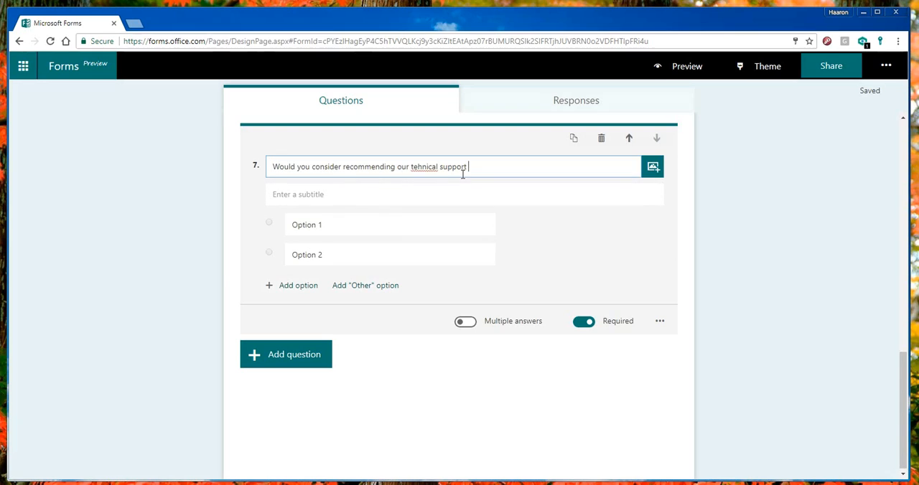
text(to others)
click(390, 225)
text(Yes)
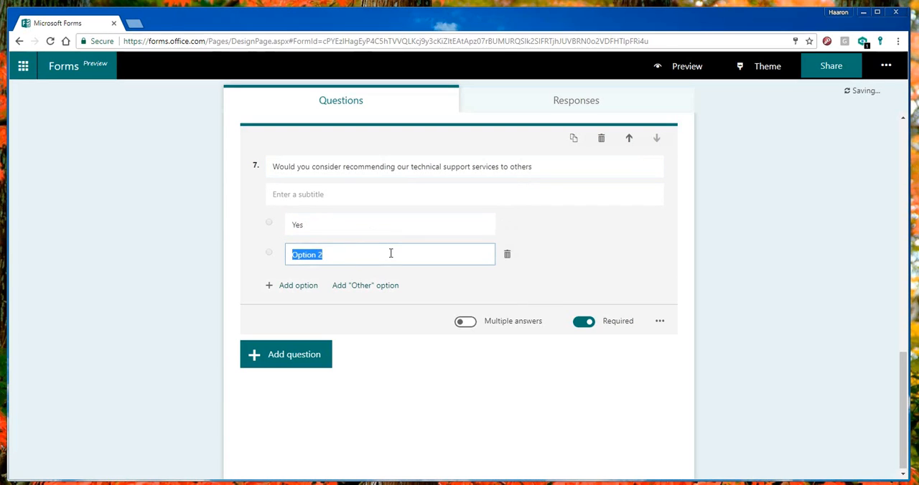
text(No)
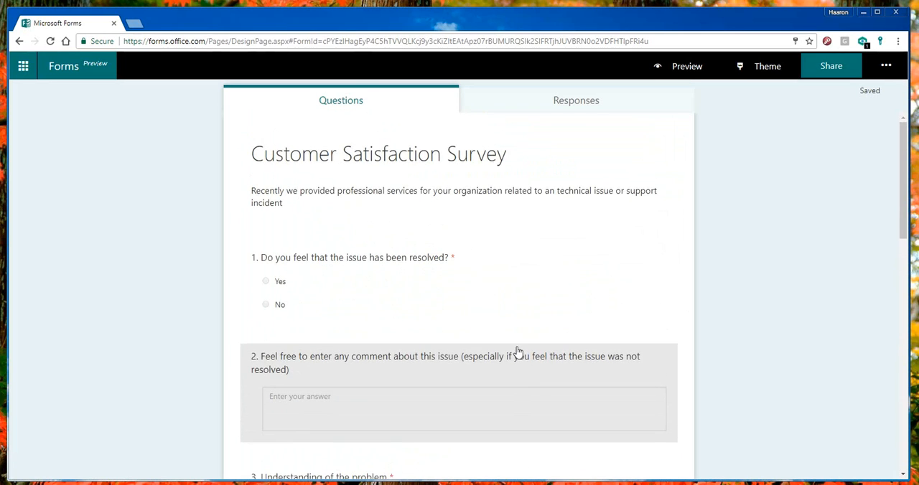
Preview the Customer Satisfaction Survey as a respondent would see it
scroll(down, 3)
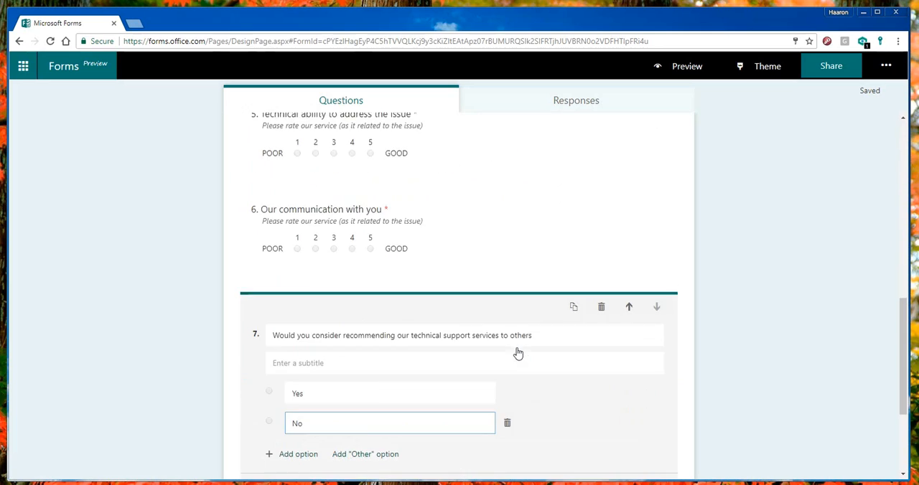
click(684, 65)
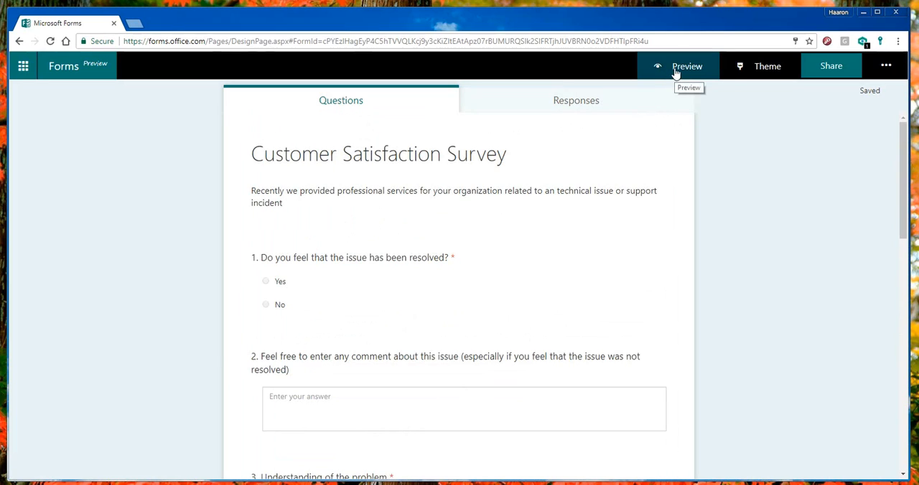
mouse_move(762, 67)
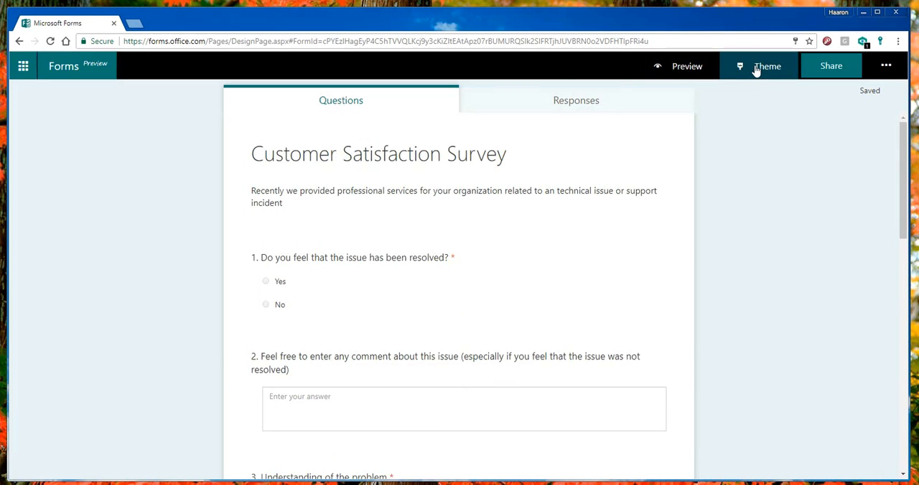
mouse_move(694, 71)
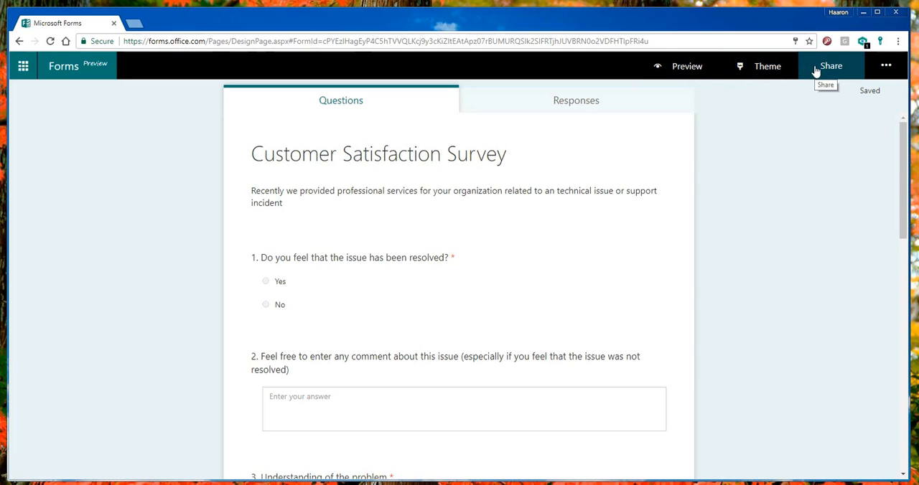
click(683, 66)
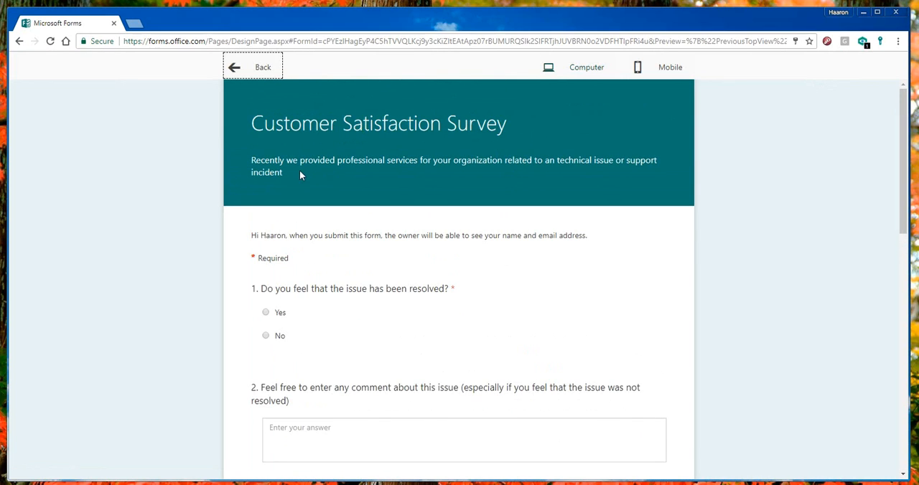
Apply the orange colour swatch from the Theme panel to the survey
click(765, 66)
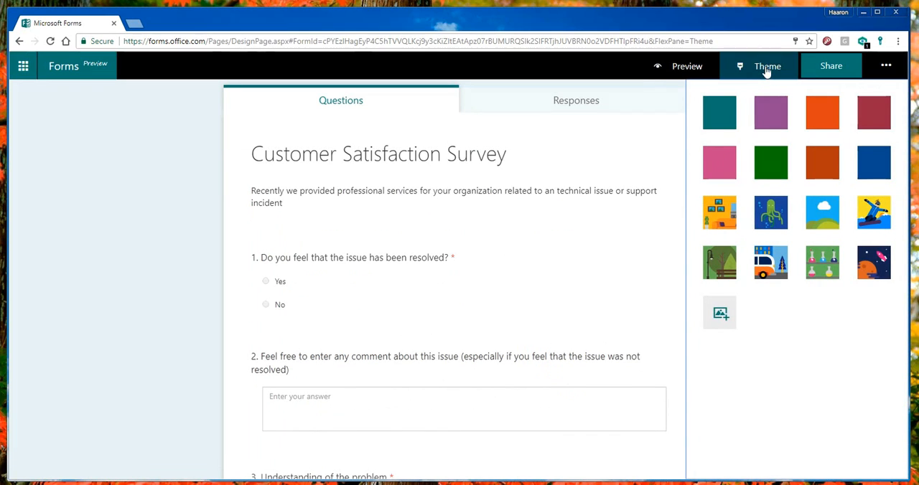
mouse_move(794, 268)
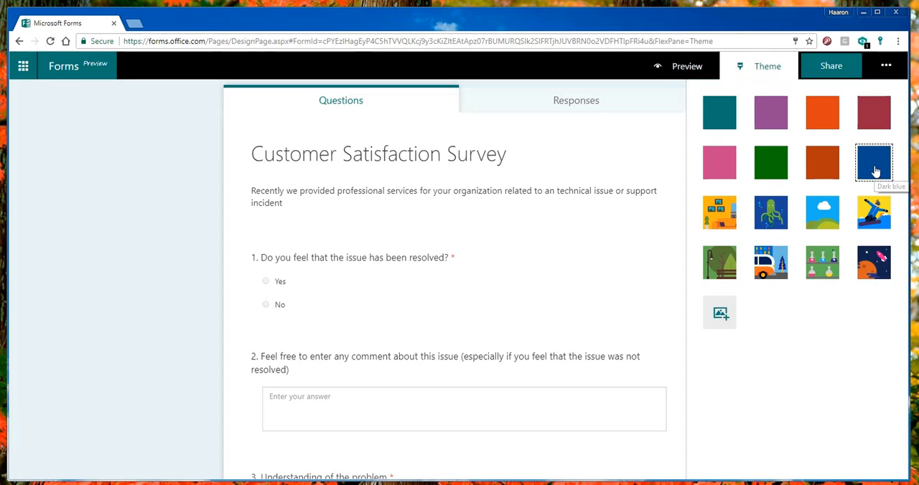
click(822, 162)
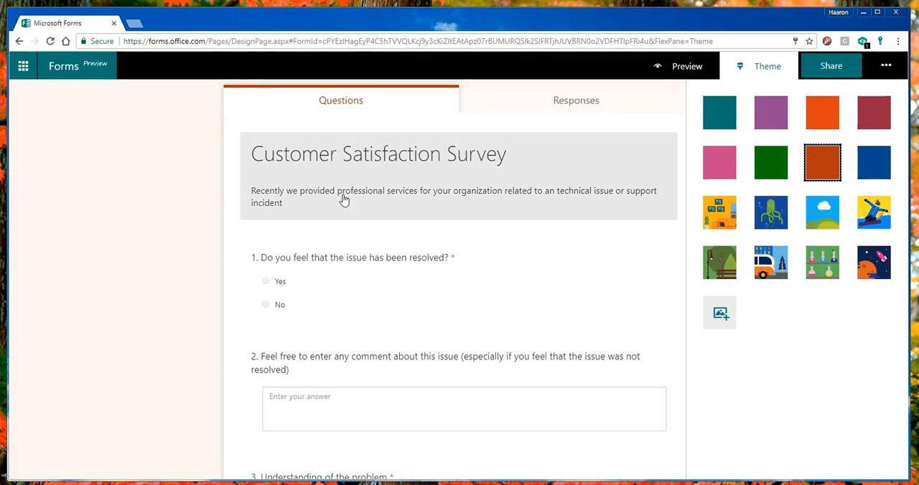
mouse_move(831, 70)
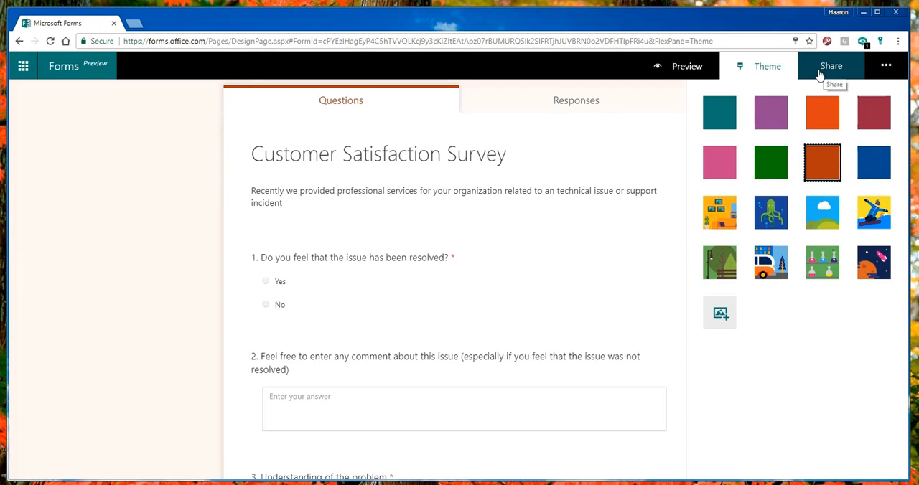
In Share settings, change 'Only people in my organization' to 'Anyone with the link can respond'
click(887, 66)
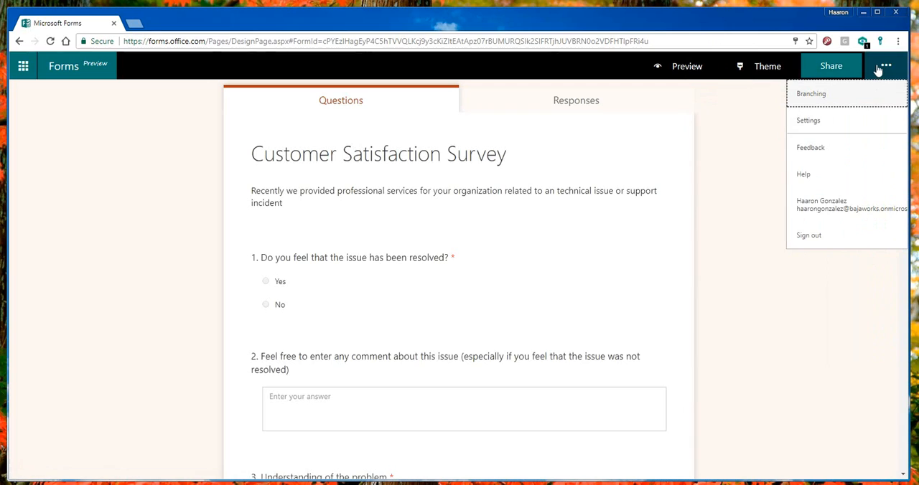
click(830, 66)
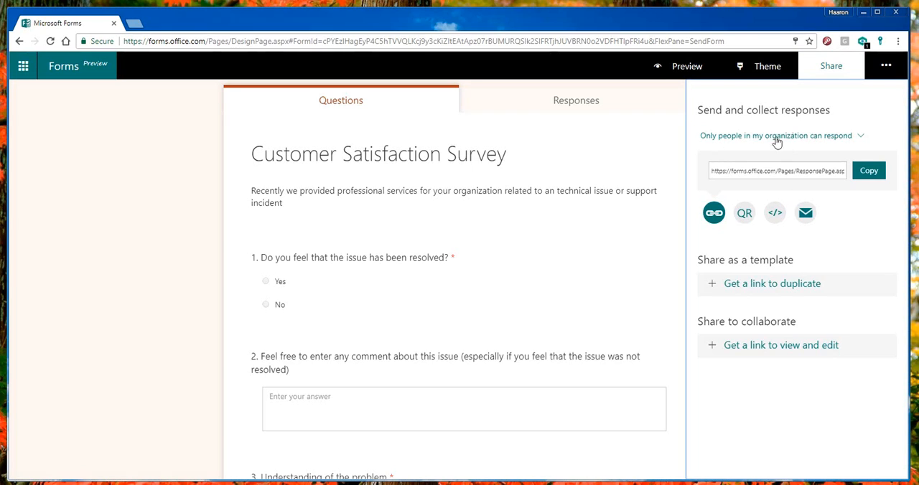
mouse_move(810, 142)
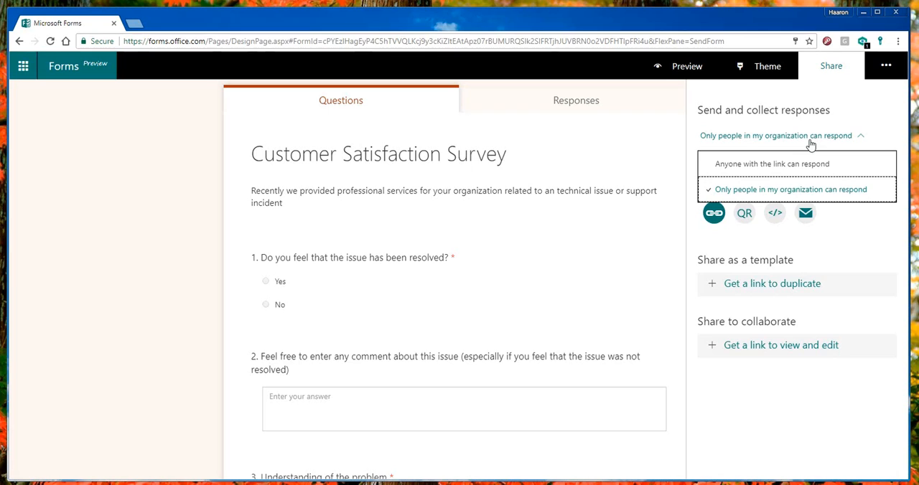
mouse_move(792, 168)
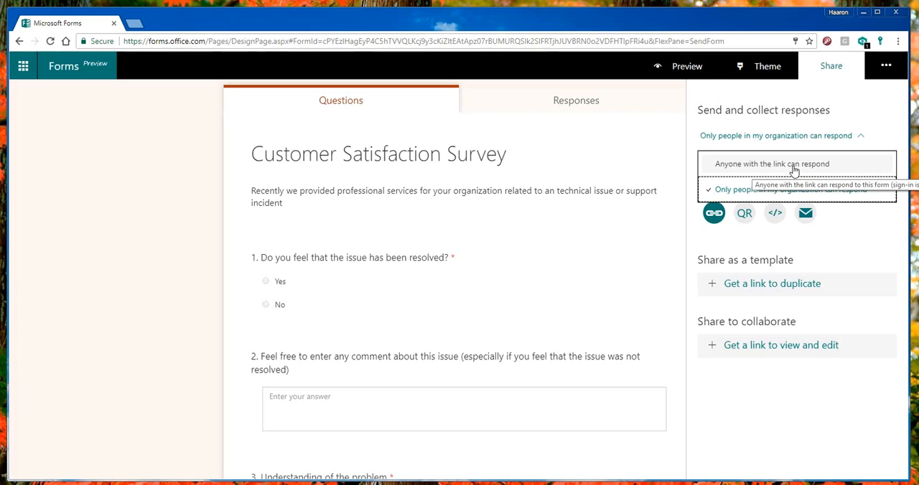
click(771, 164)
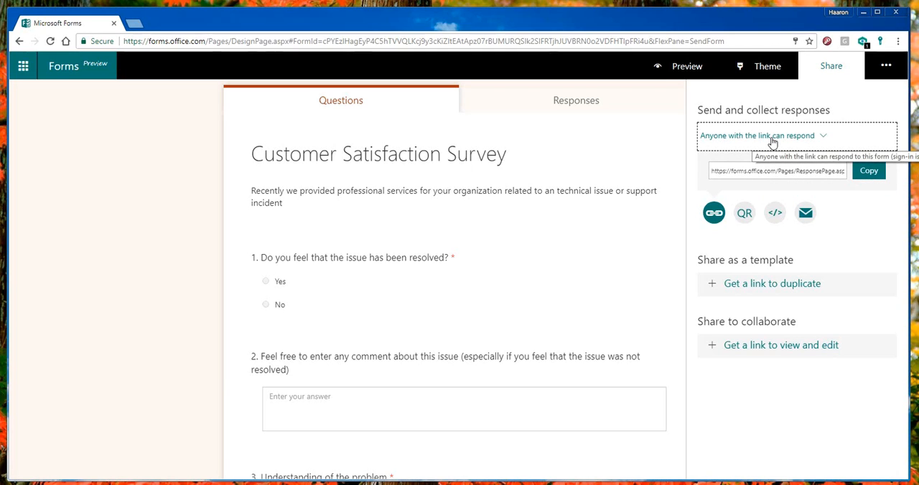
click(868, 170)
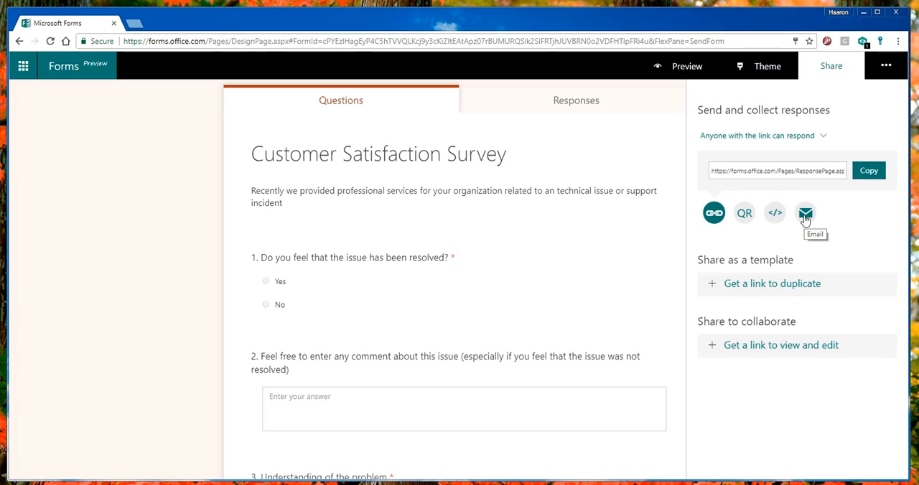
mouse_move(744, 213)
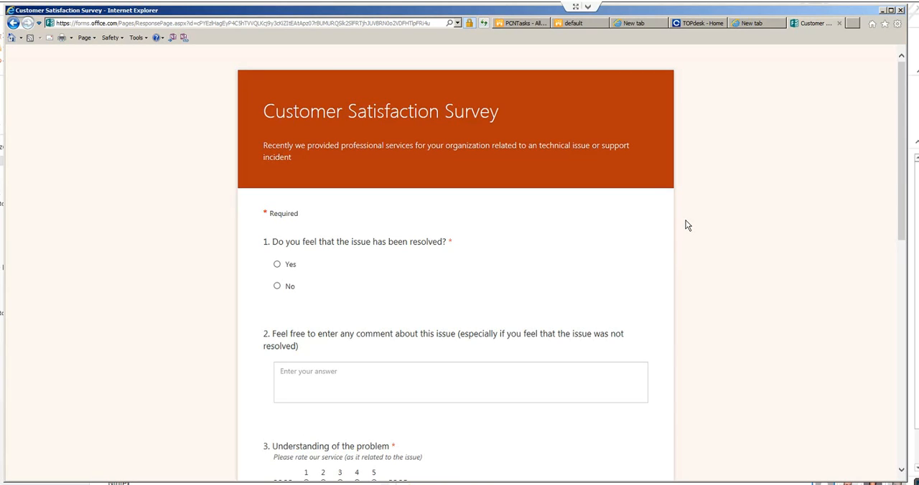
Answer Yes to question 1 and rate questions 3–6 as 5, 4, 5, 4
scroll(down, 3)
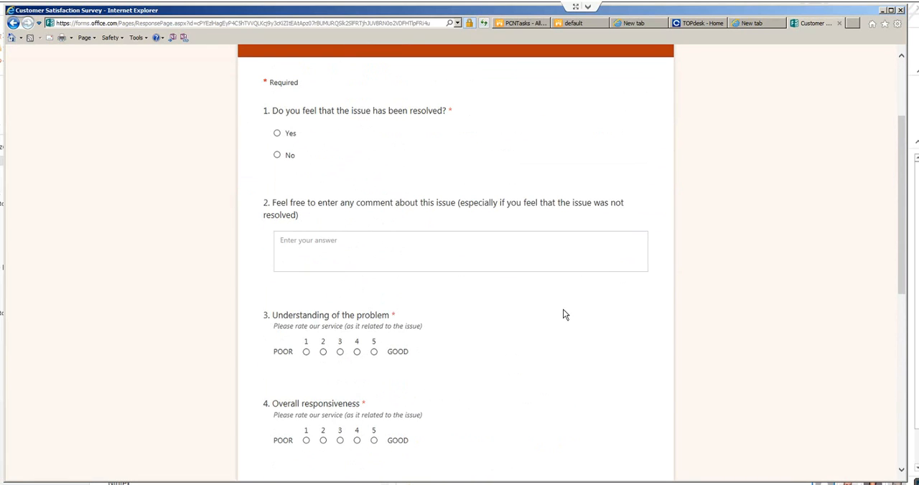
mouse_move(560, 316)
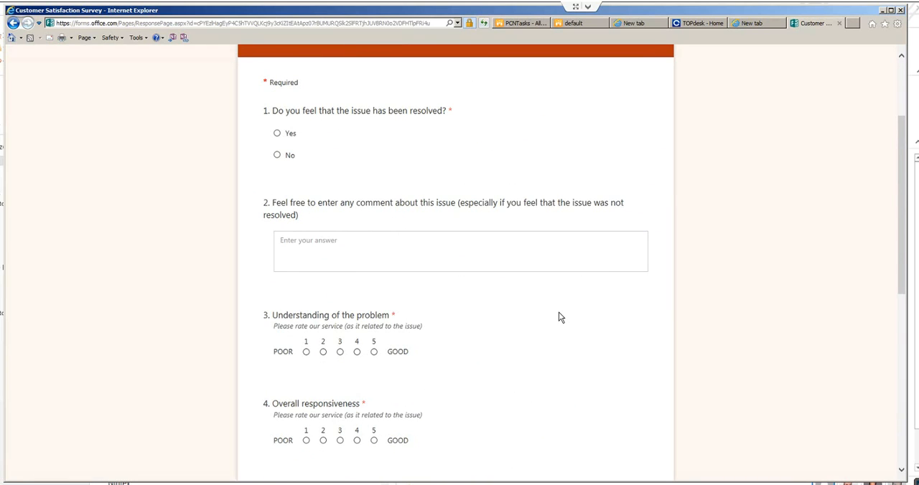
scroll(up, 3)
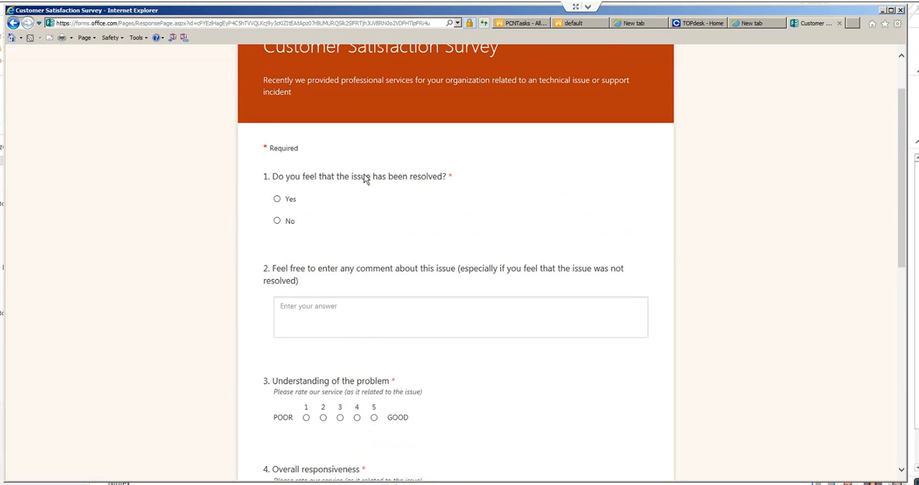
click(276, 199)
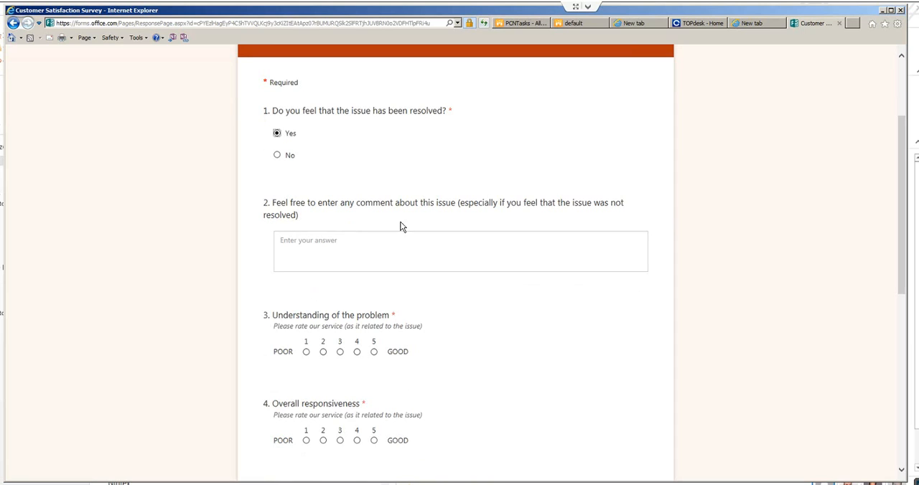
scroll(down, 3)
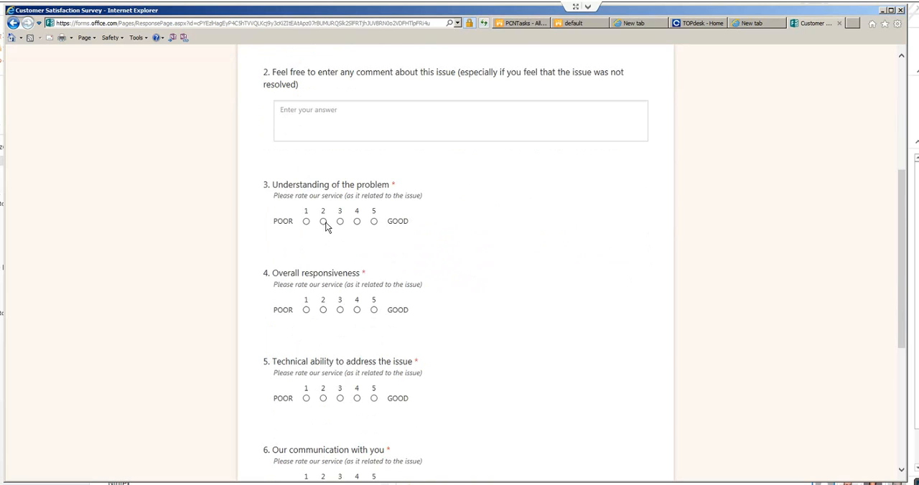
click(373, 221)
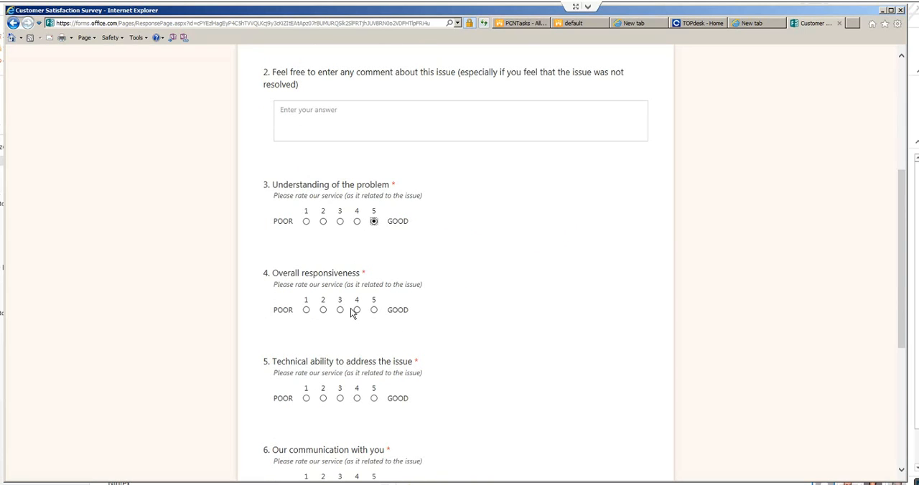
click(356, 310)
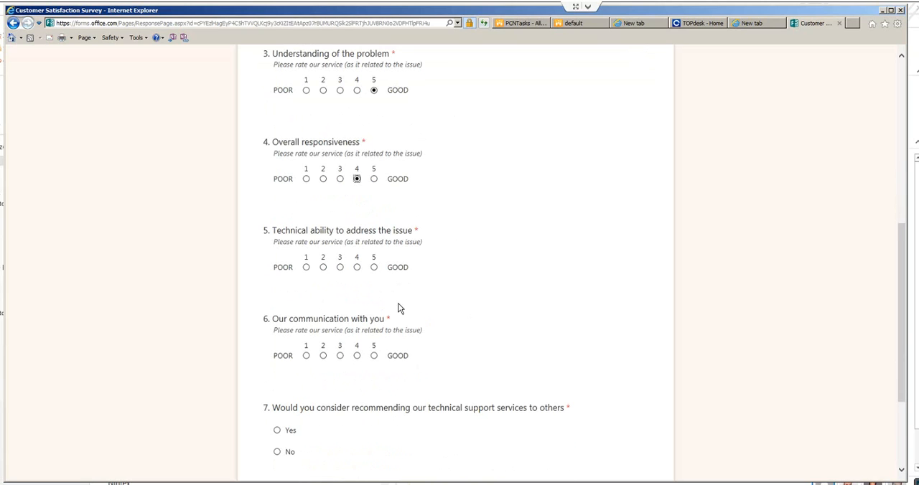
click(374, 267)
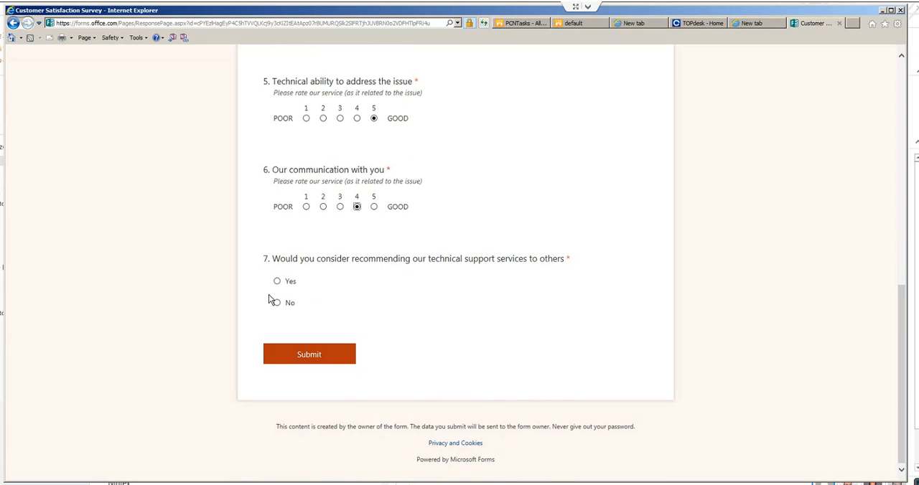
Answer Yes to recommending the support services and submit the test response
click(277, 282)
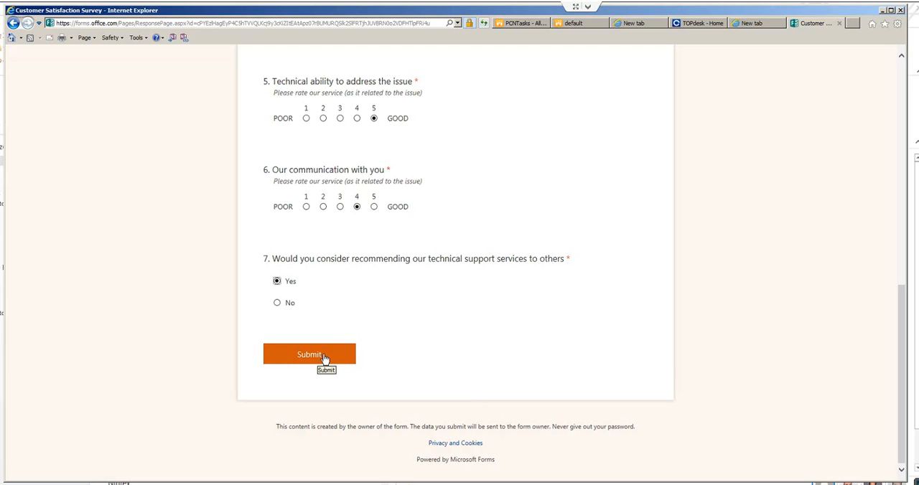
click(309, 353)
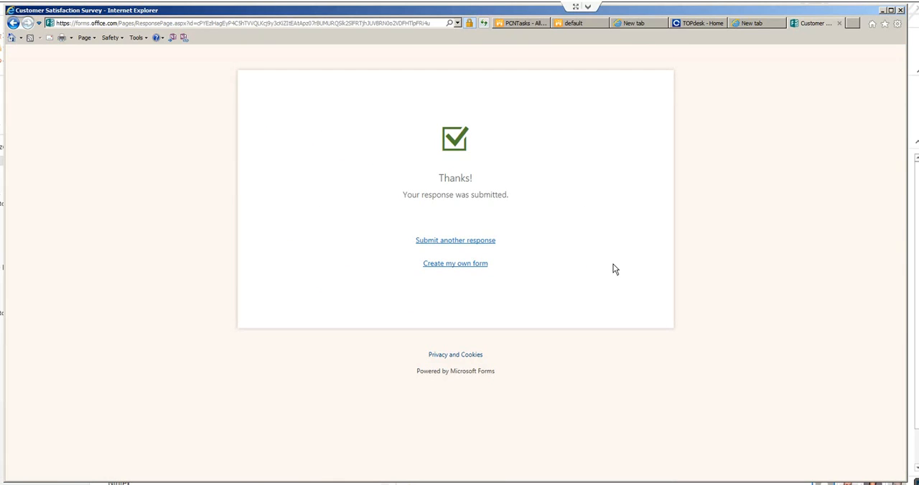
mouse_move(523, 324)
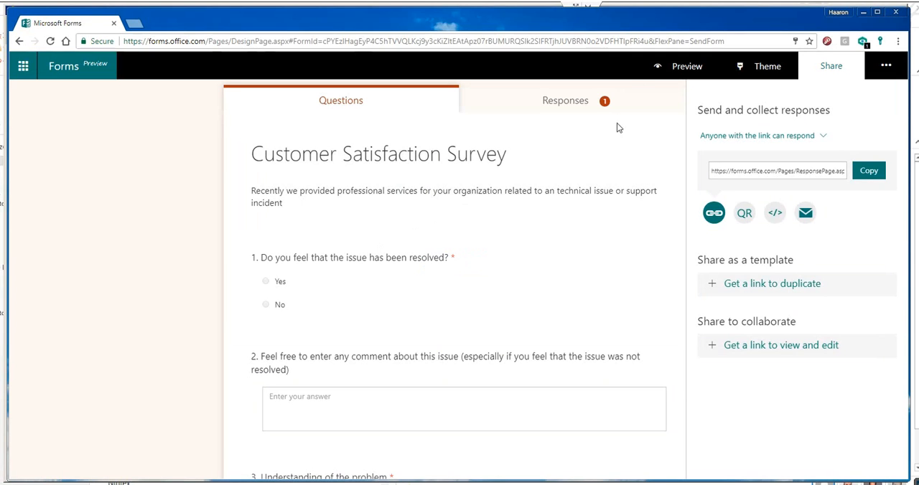
mouse_move(675, 122)
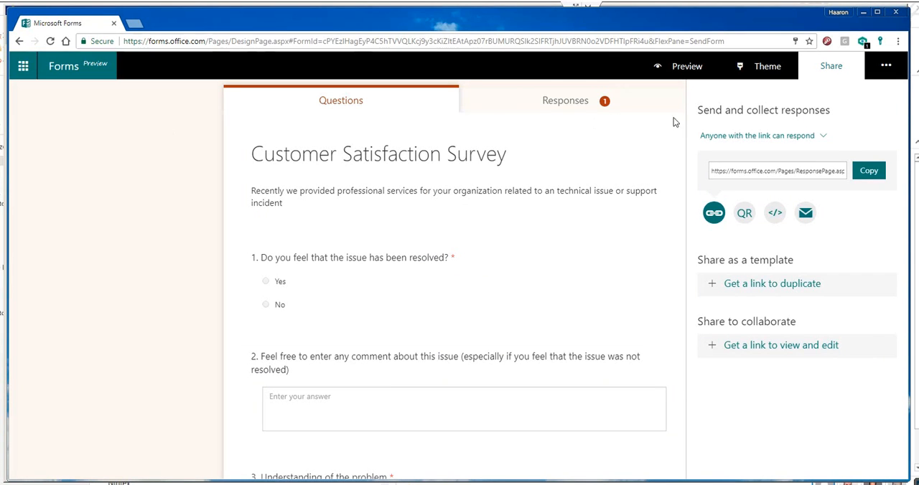
mouse_move(565, 114)
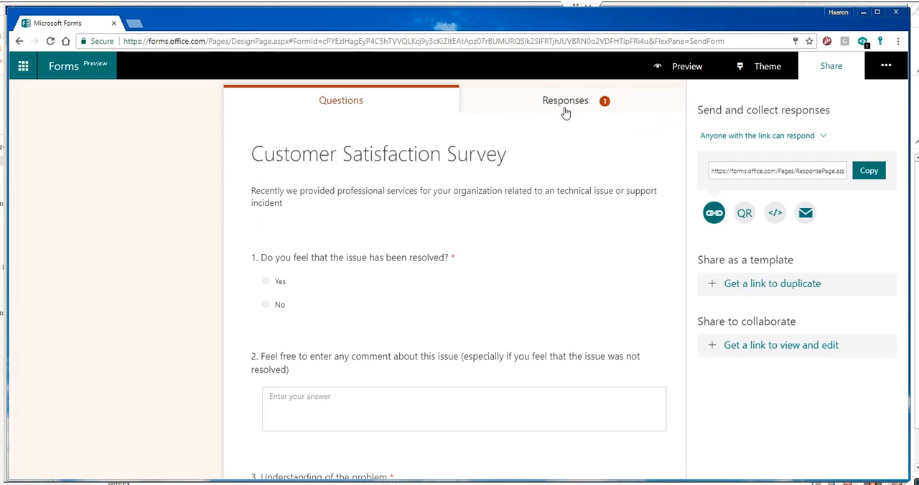
Review the Responses summary showing 1 response, 00:34 average time and the Yes pie chart
click(565, 101)
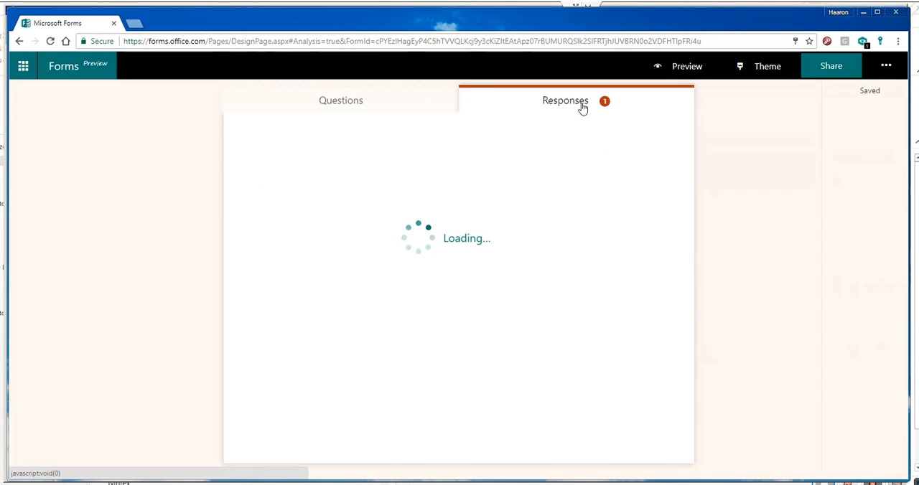
click(565, 100)
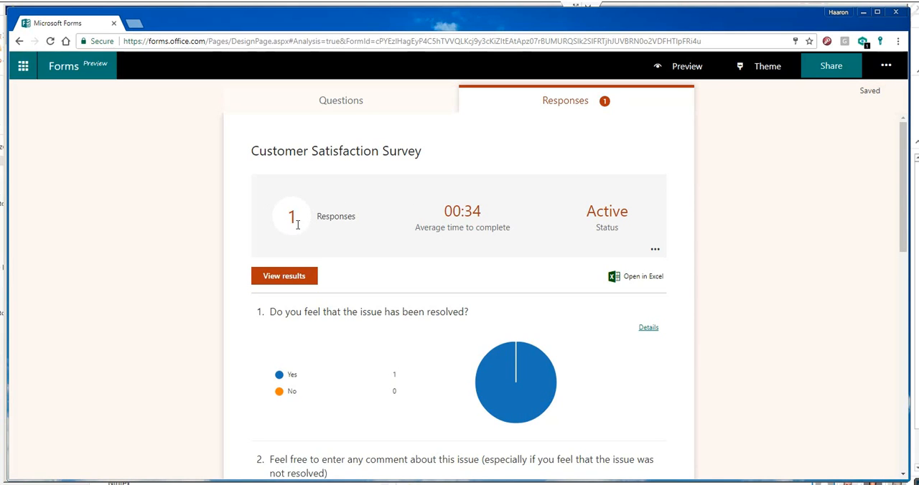
scroll(down, 3)
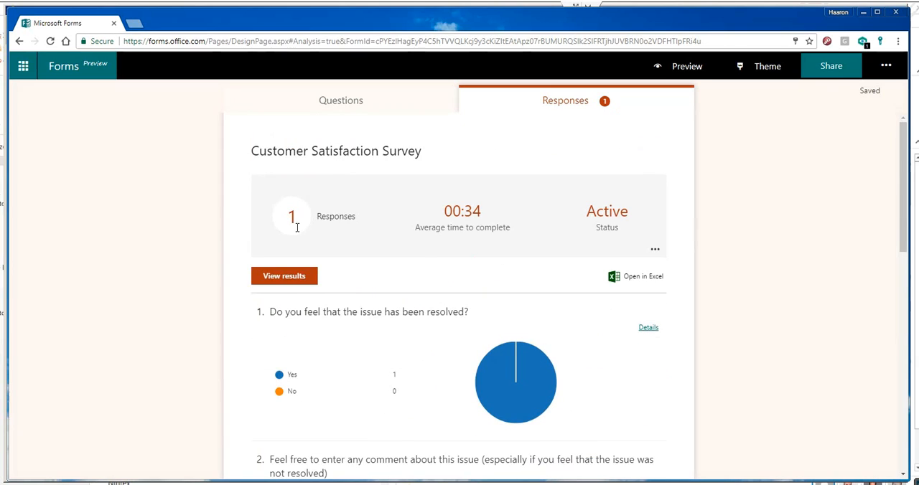
mouse_move(653, 250)
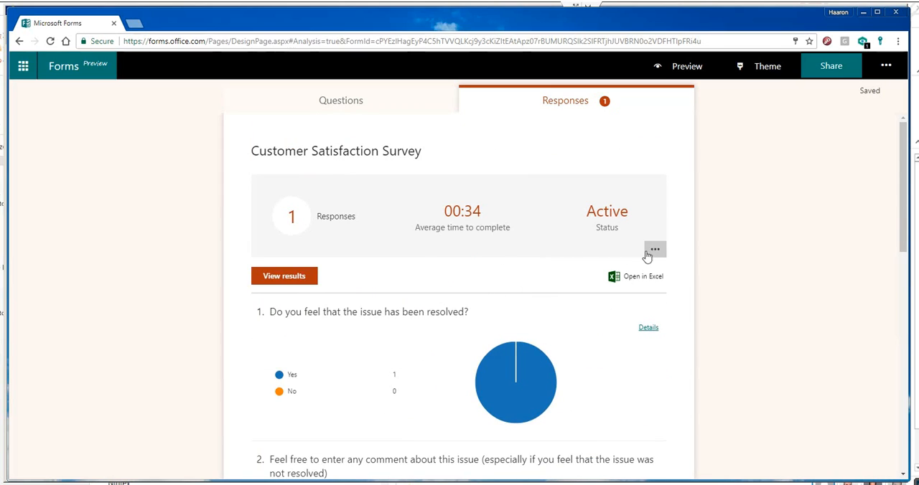
click(653, 249)
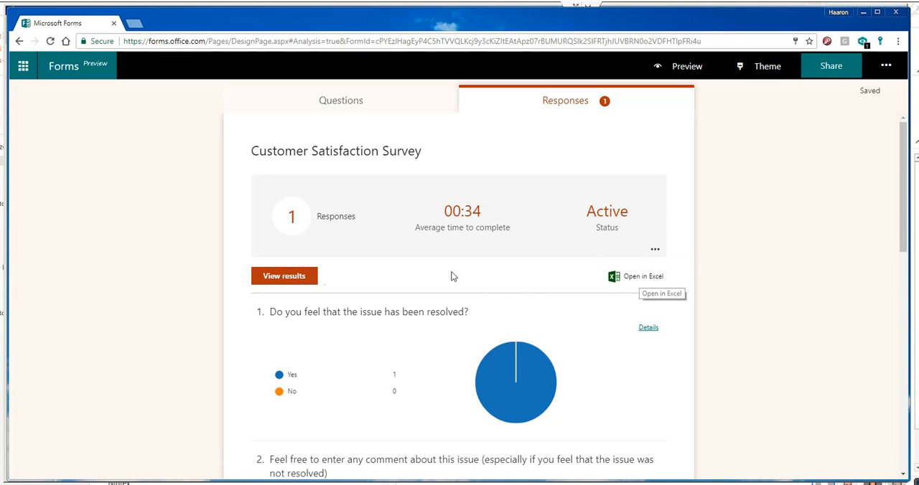
click(283, 275)
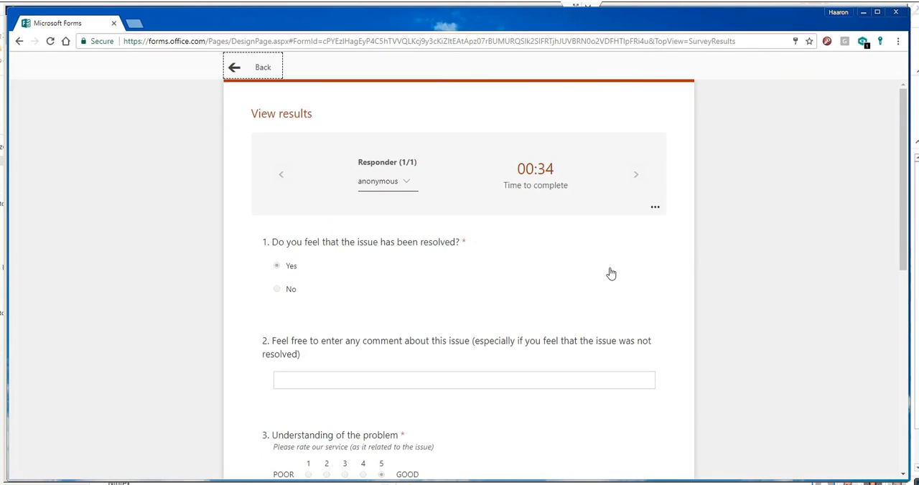
click(386, 181)
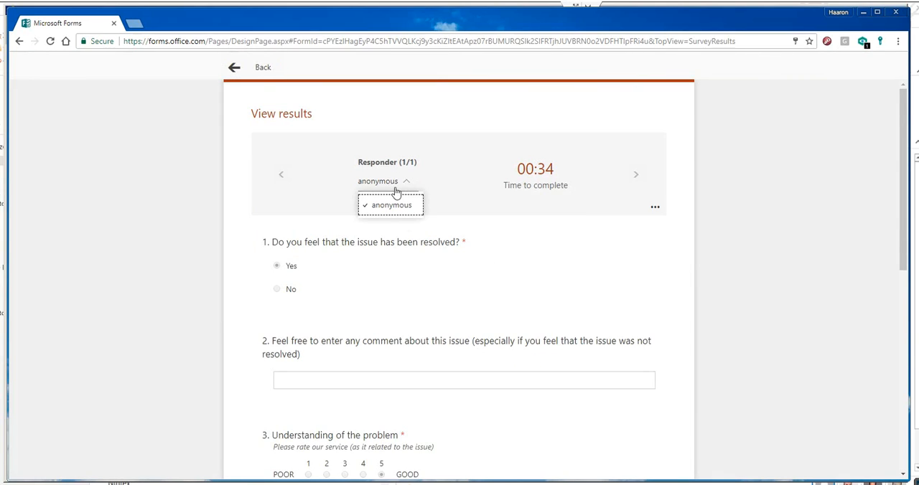
click(389, 204)
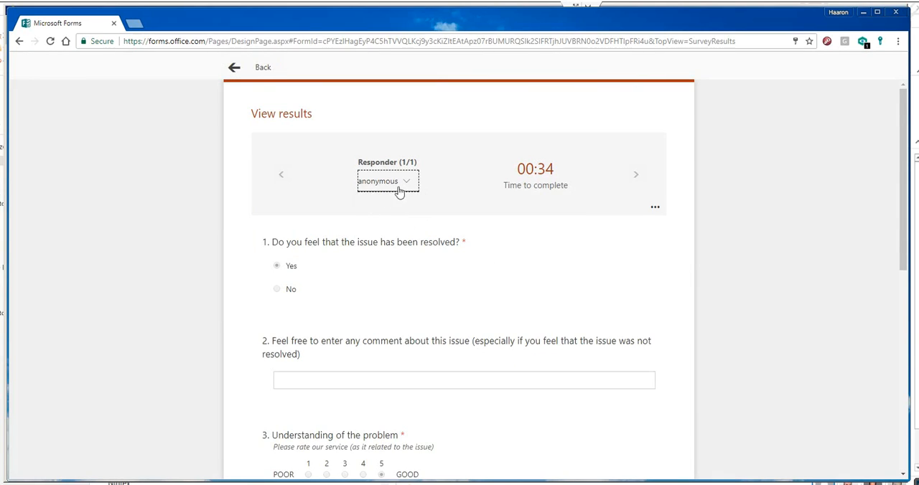
mouse_move(413, 202)
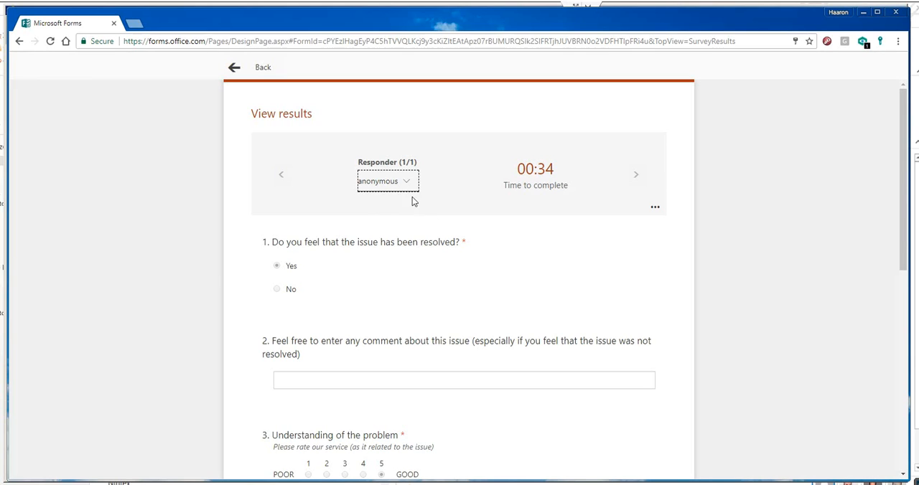
scroll(down, 3)
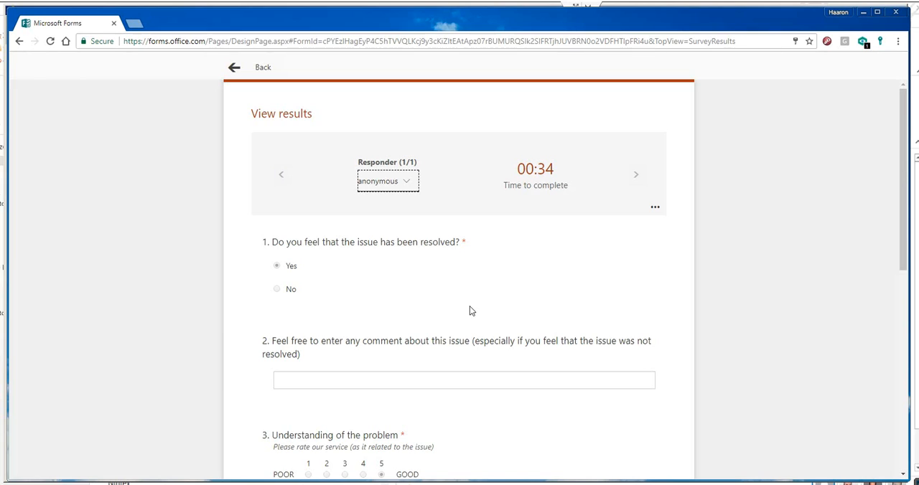
scroll(down, 3)
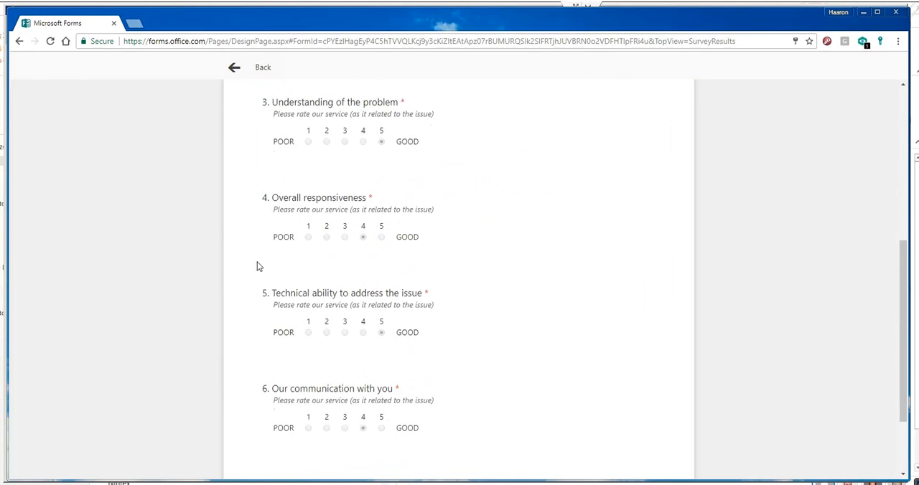
scroll(down, 3)
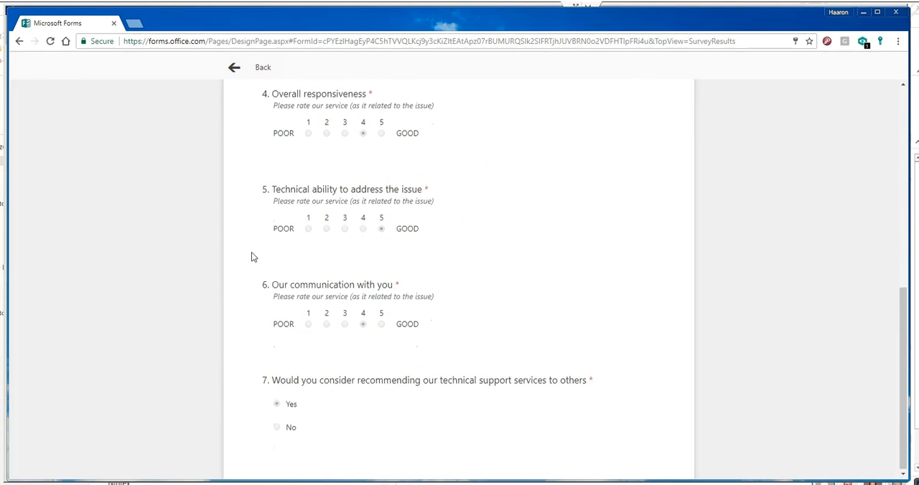
click(234, 66)
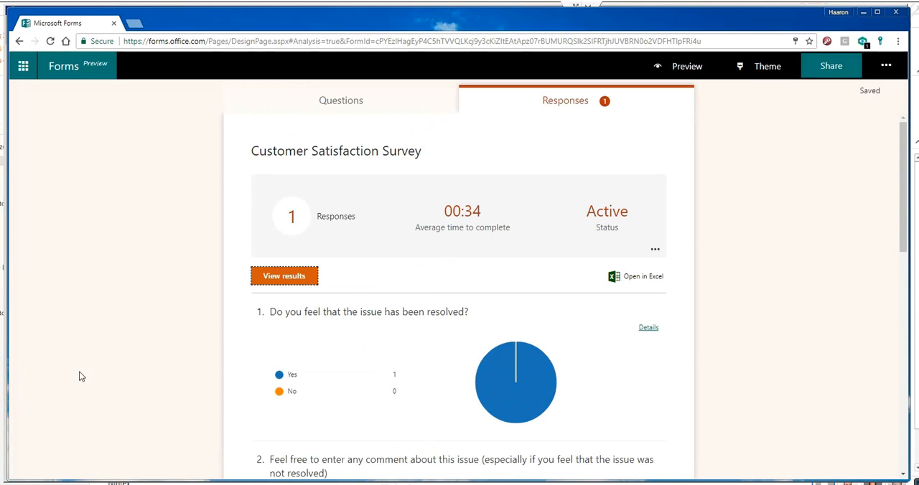
scroll(down, 3)
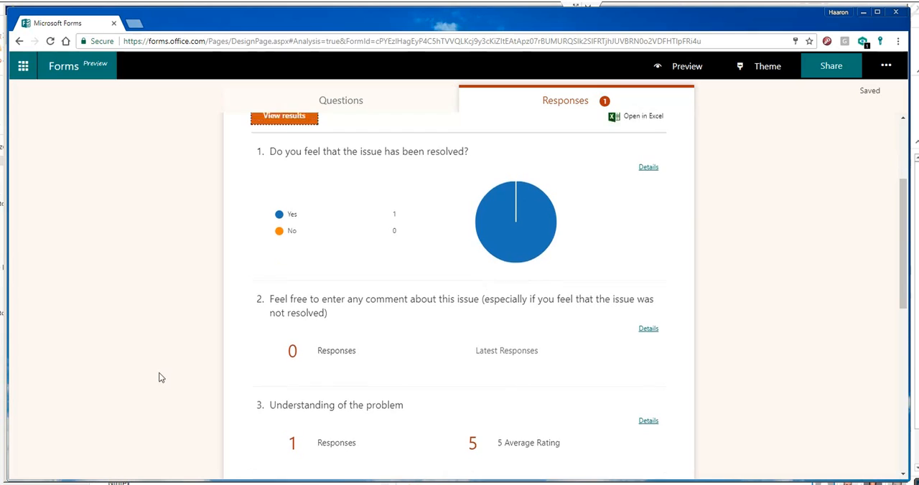
Return to the My forms list via the Forms logo
click(62, 67)
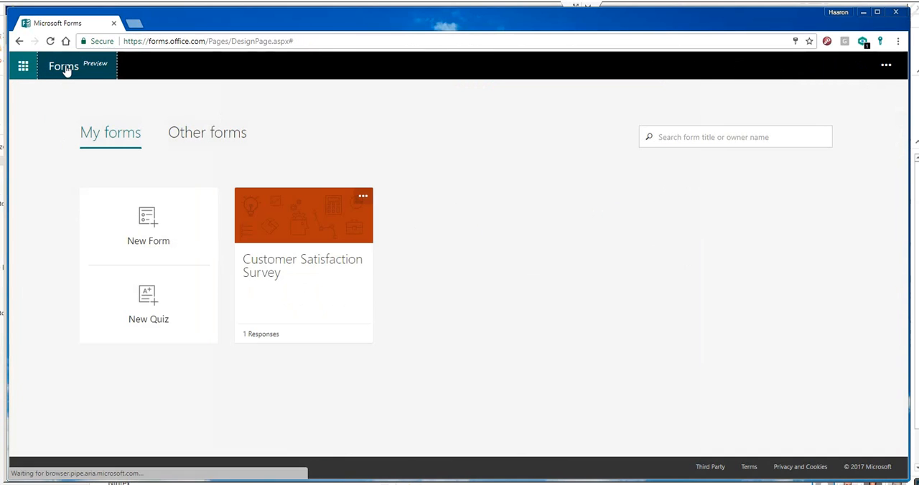
mouse_move(161, 114)
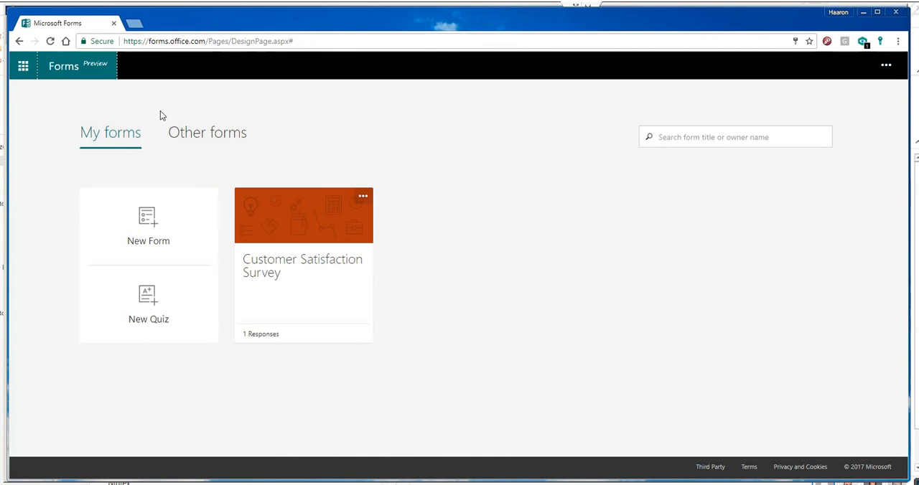
mouse_move(339, 237)
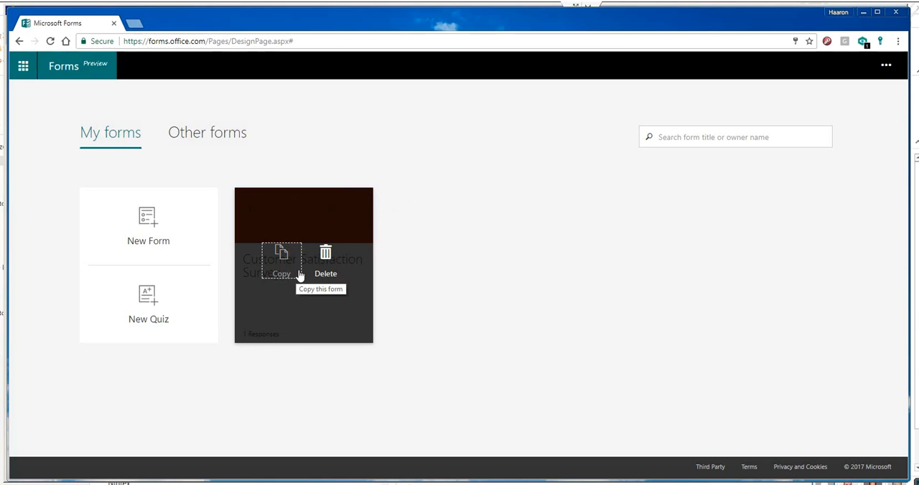
mouse_move(471, 307)
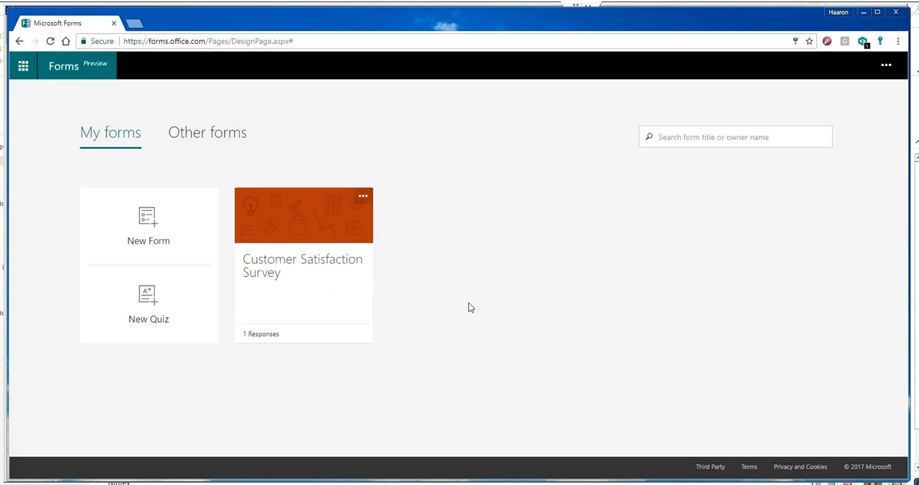
mouse_move(247, 342)
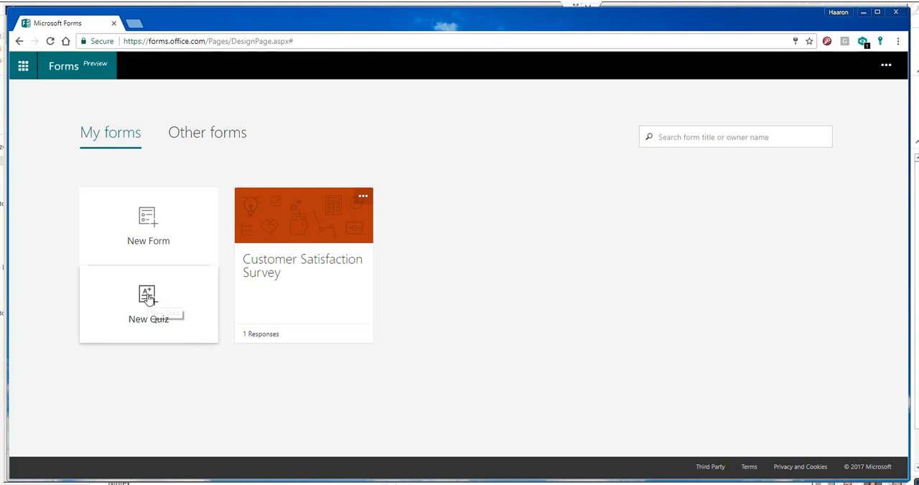
mouse_move(148, 296)
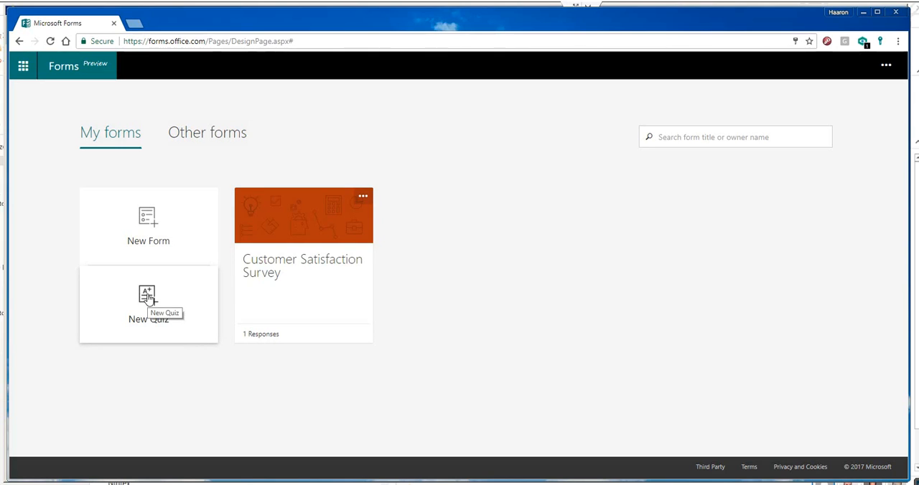